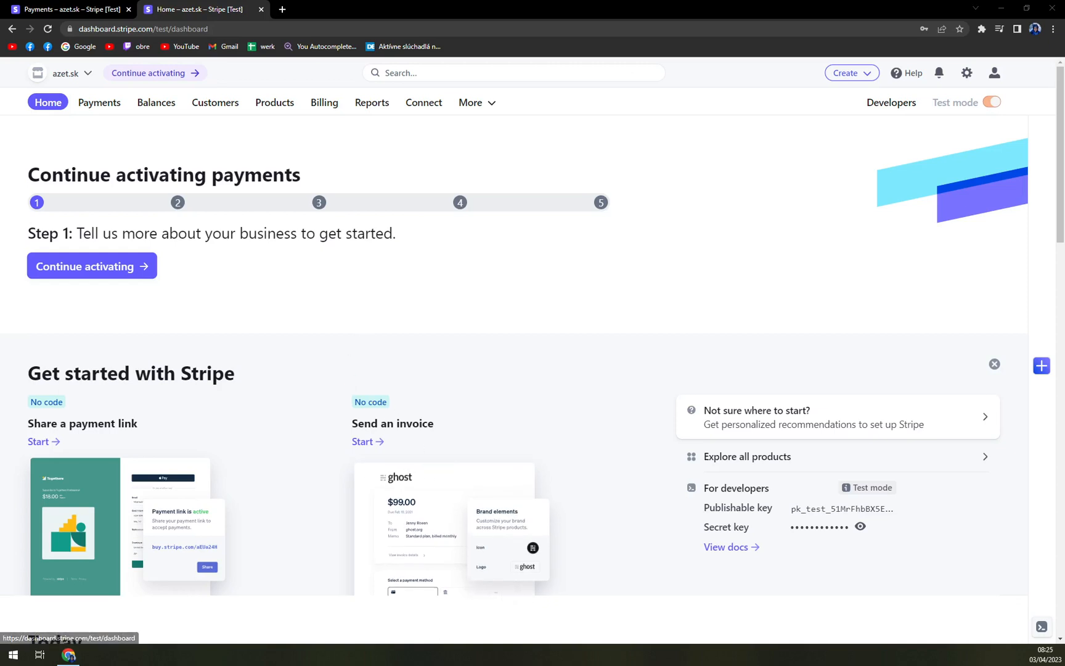
- Start the payments activation form and advance to the bank payouts step
scroll("down", 3)
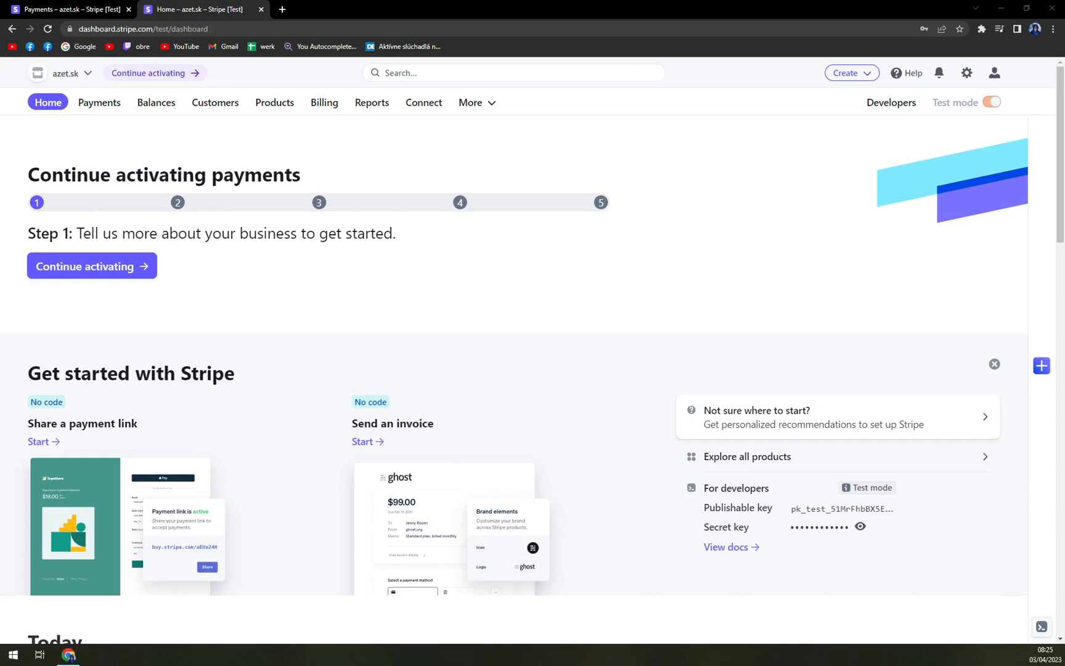
mouse_move(327, 460)
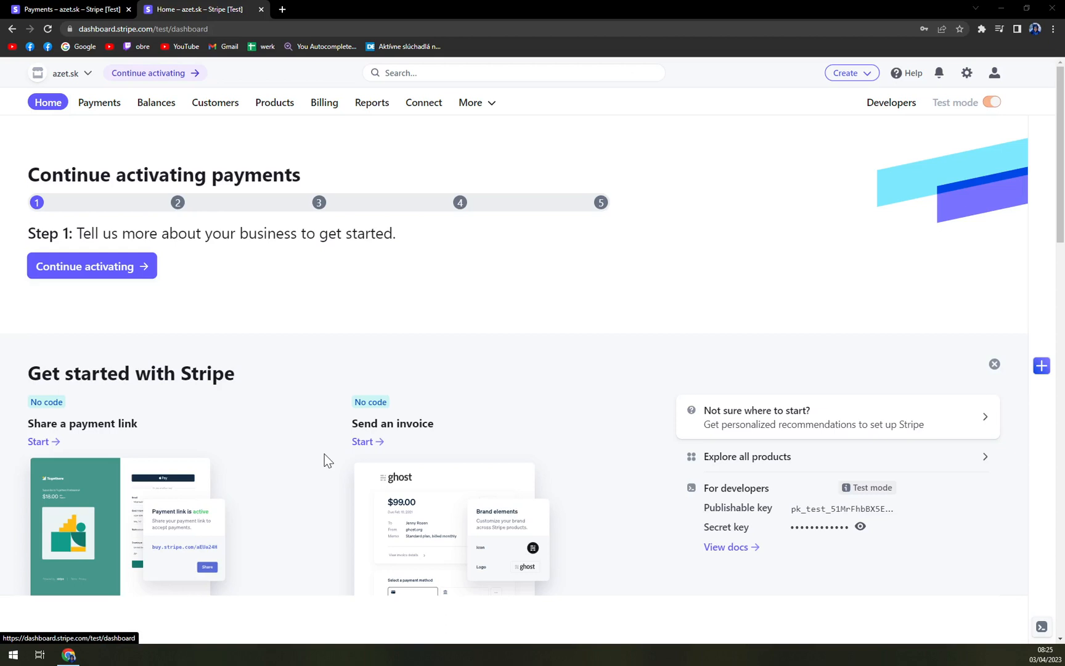
mouse_move(321, 359)
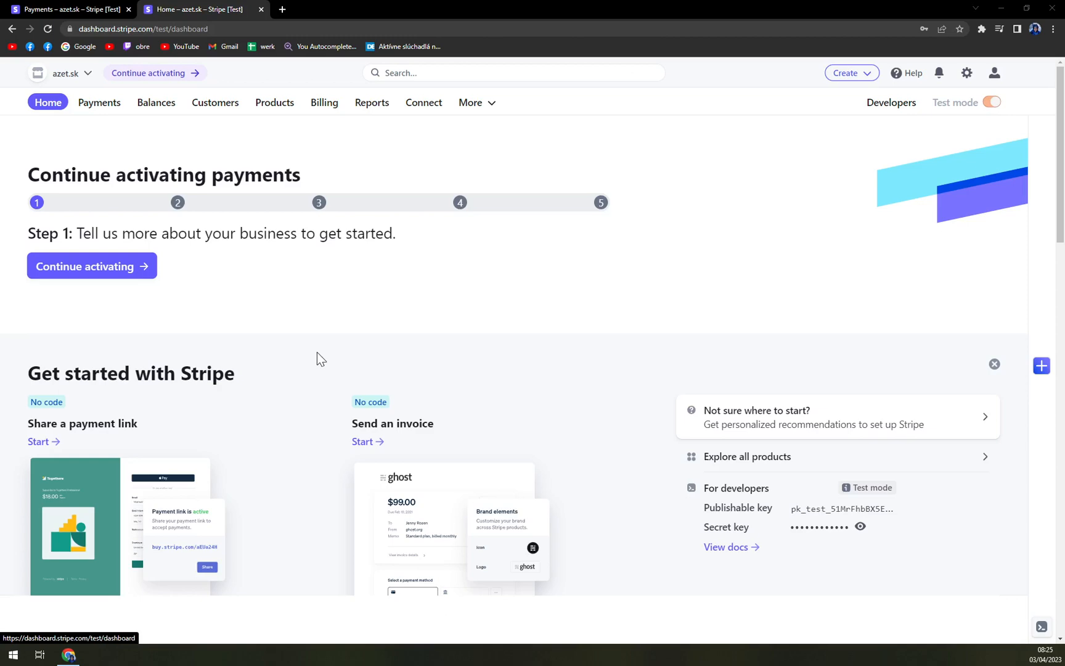
mouse_move(331, 366)
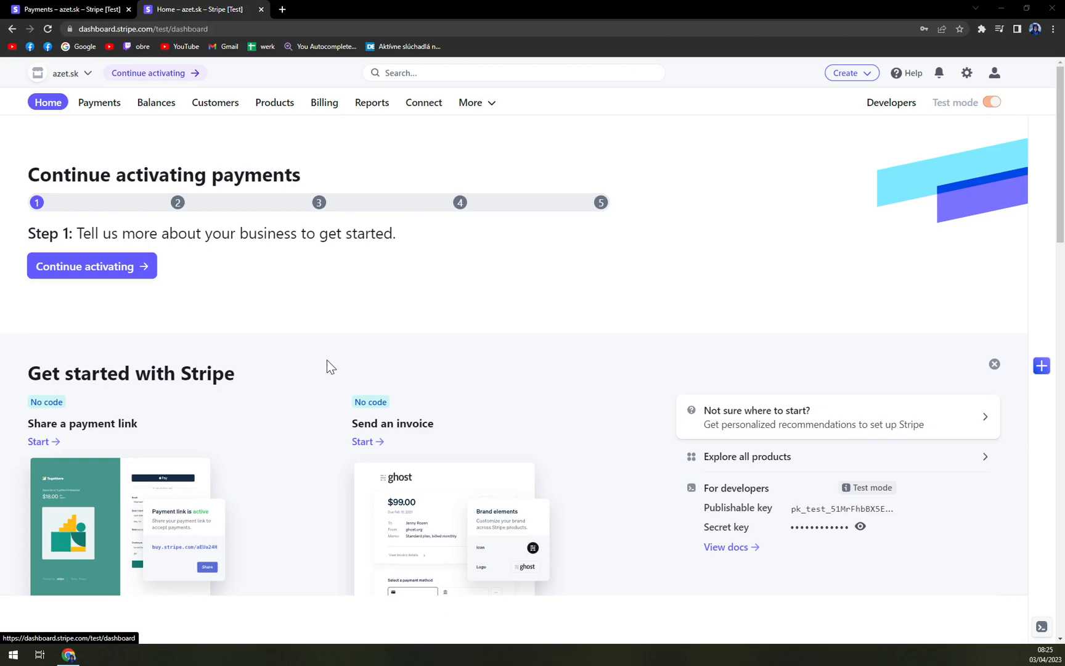
scroll("down", 3)
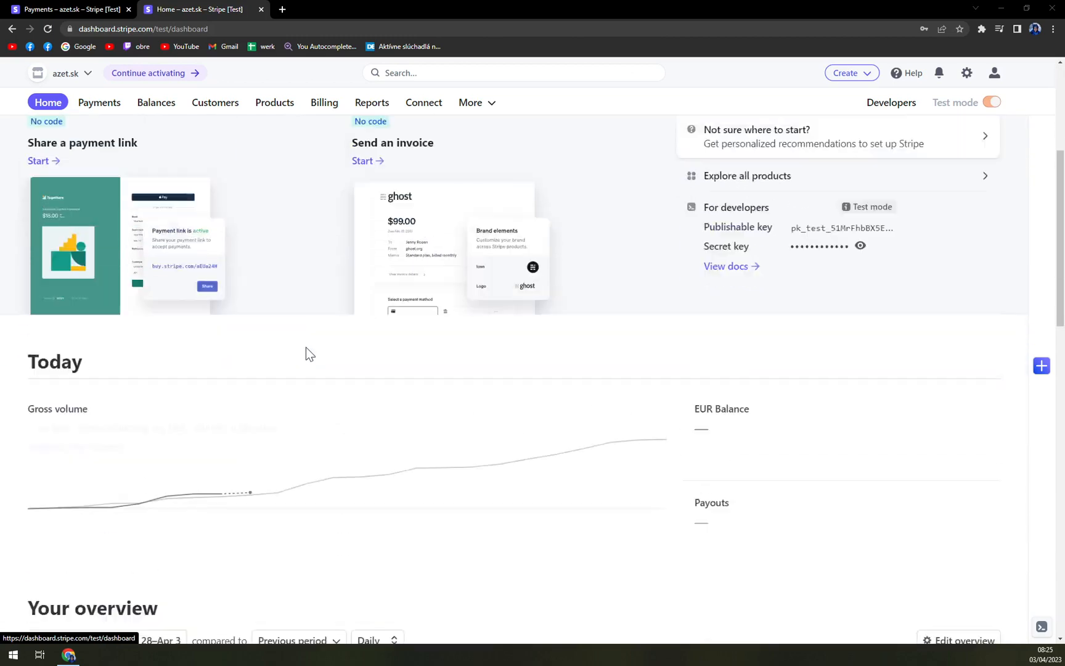
scroll("up", 3)
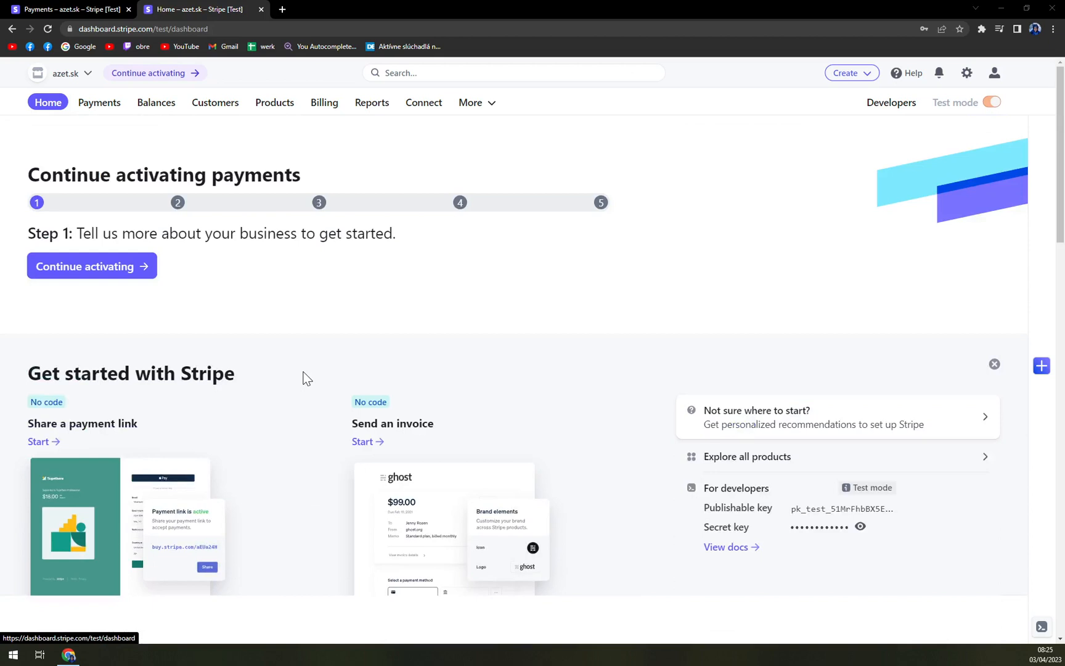
left_click(84, 266)
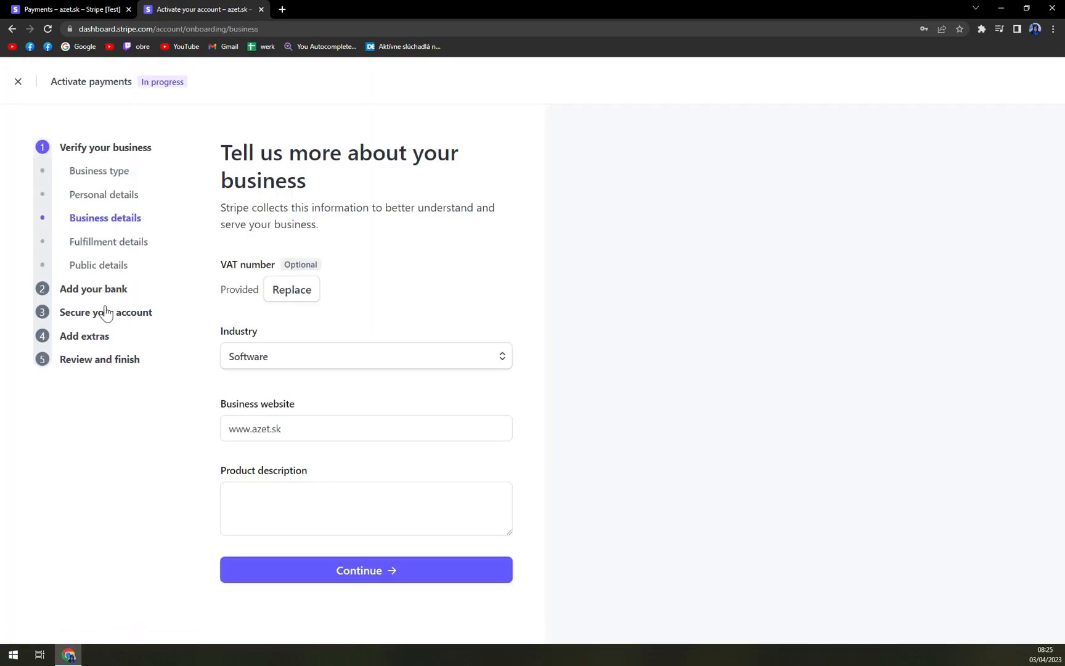
left_click(365, 570)
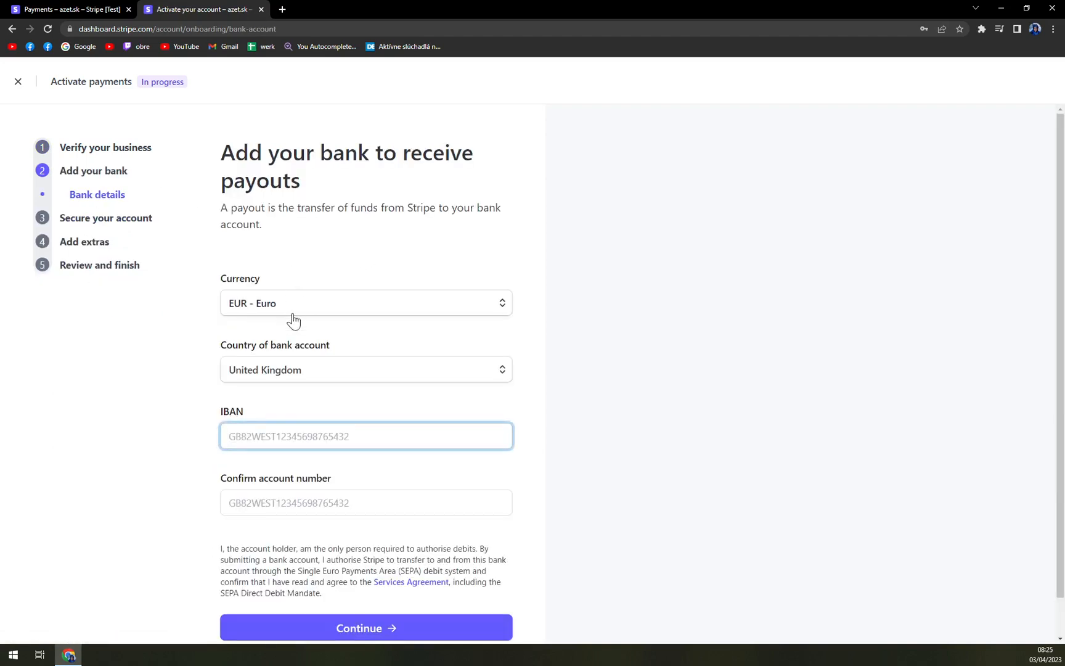
left_click(365, 436)
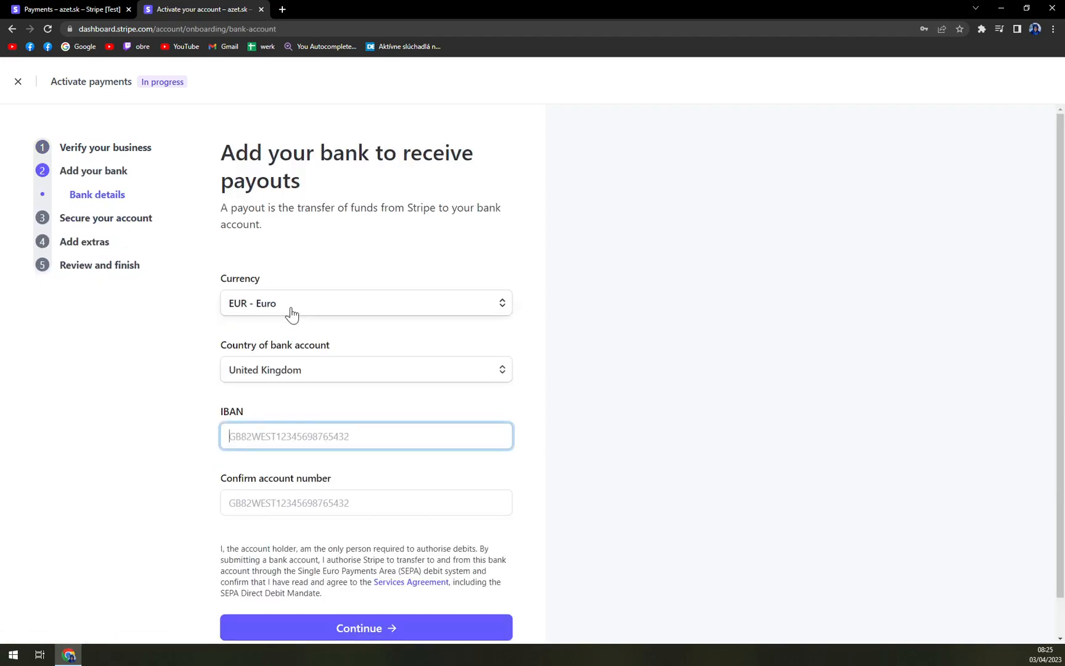
mouse_move(110, 127)
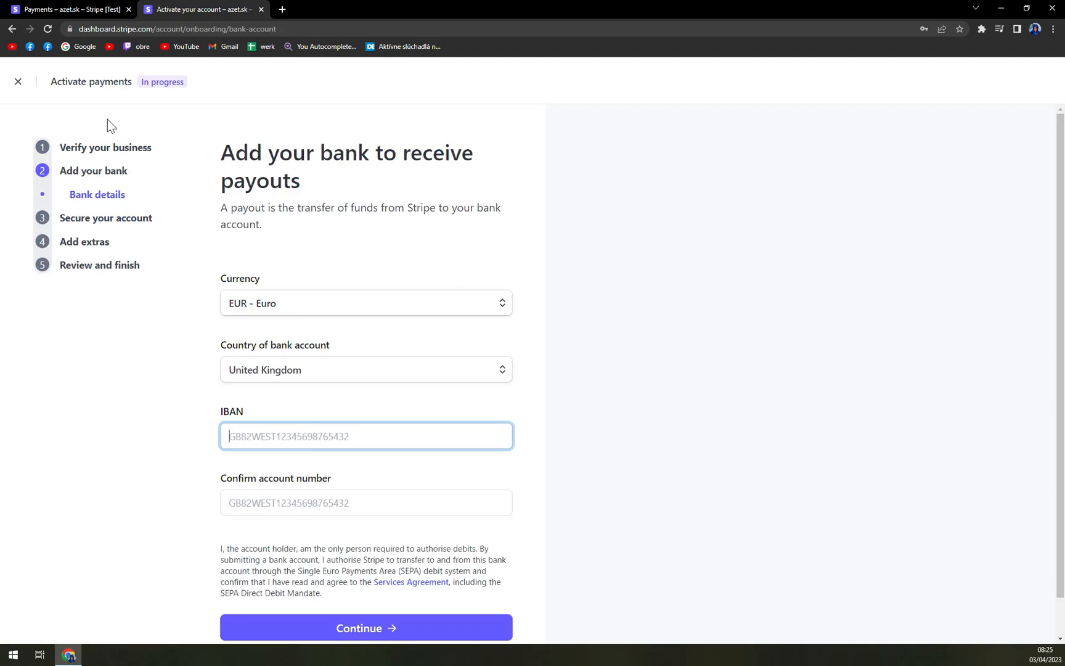
mouse_move(117, 131)
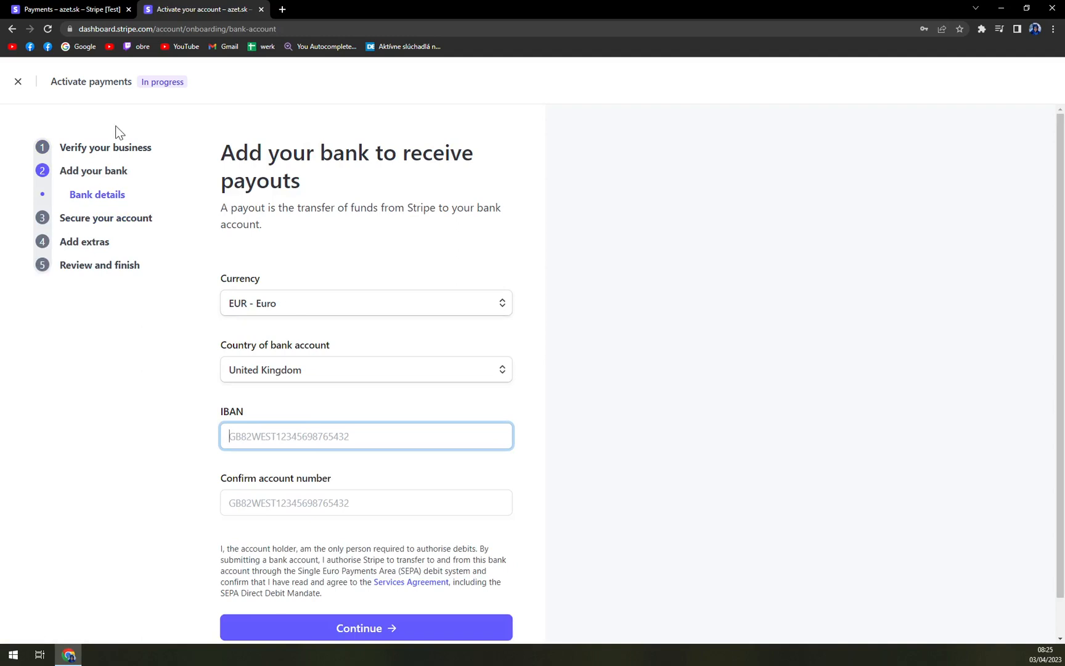
mouse_move(234, 354)
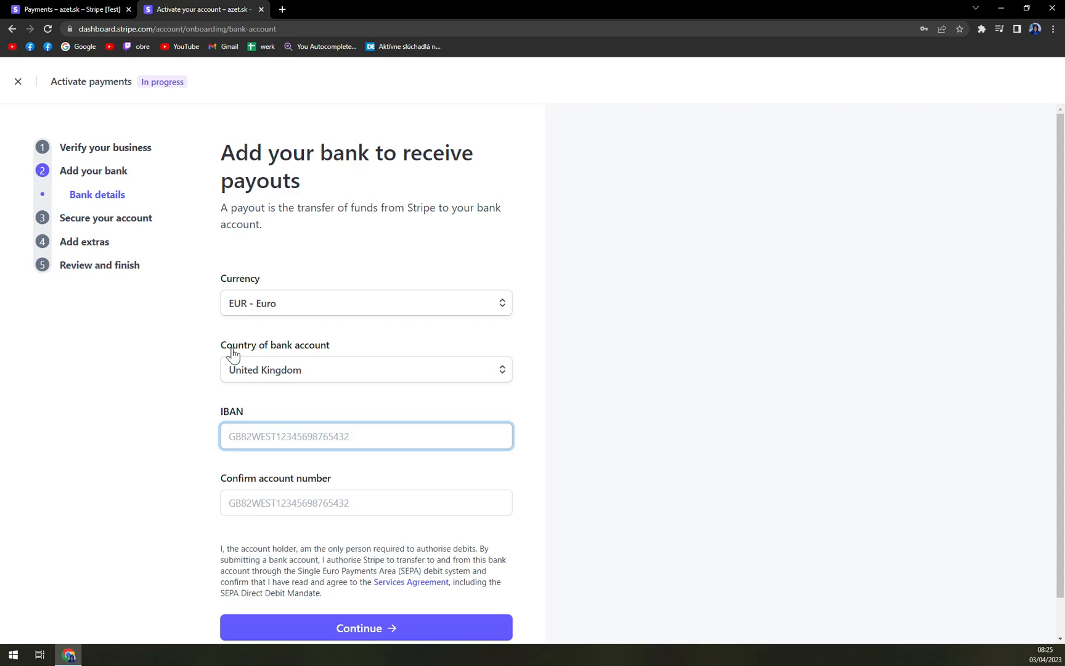
mouse_move(177, 322)
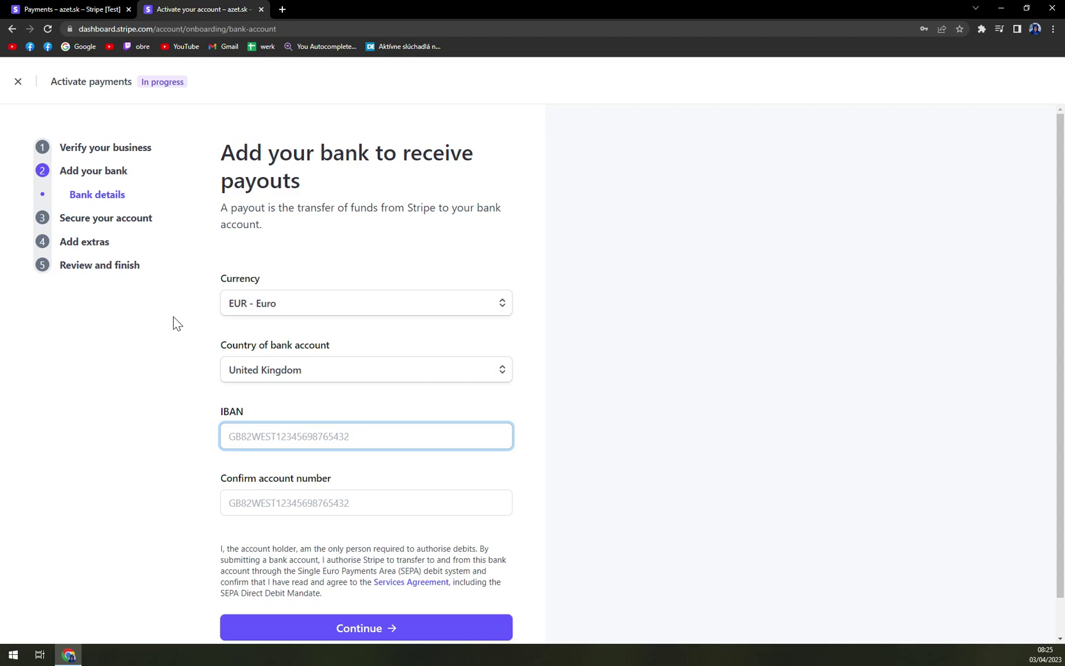
mouse_move(19, 81)
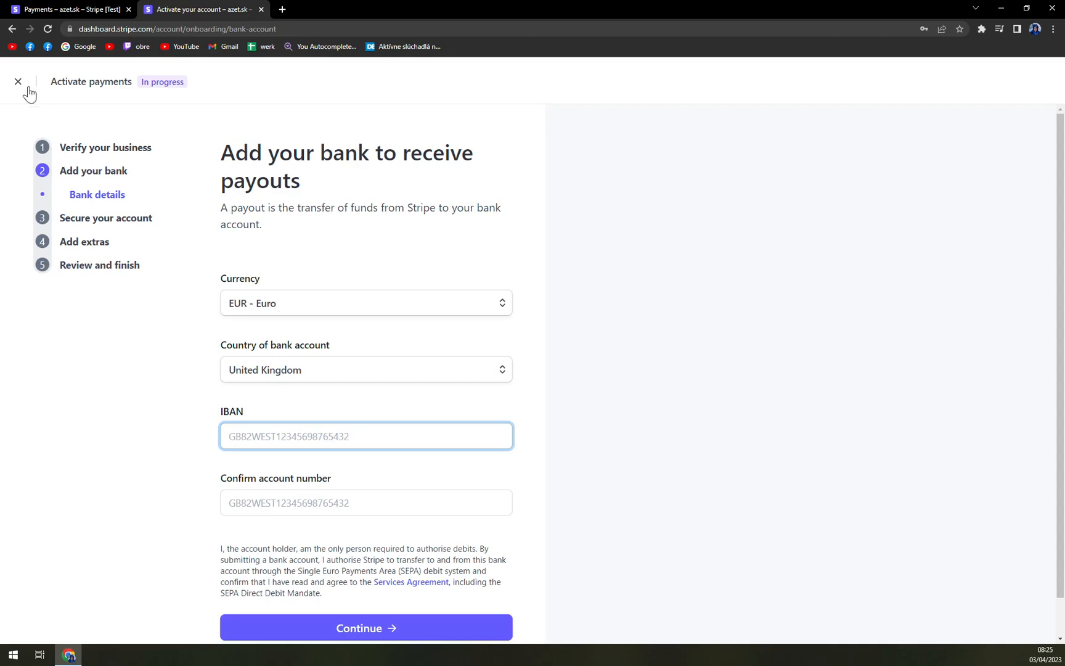
- Set the bank account country to Slovakia, then exit the activation form
left_click(365, 370)
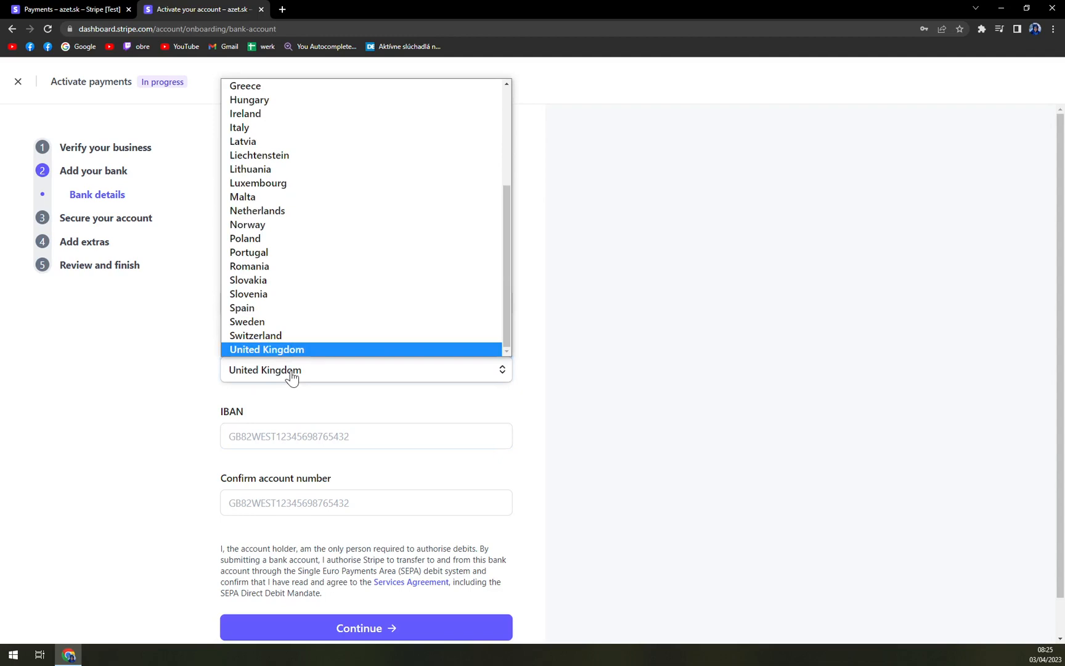
left_click(246, 279)
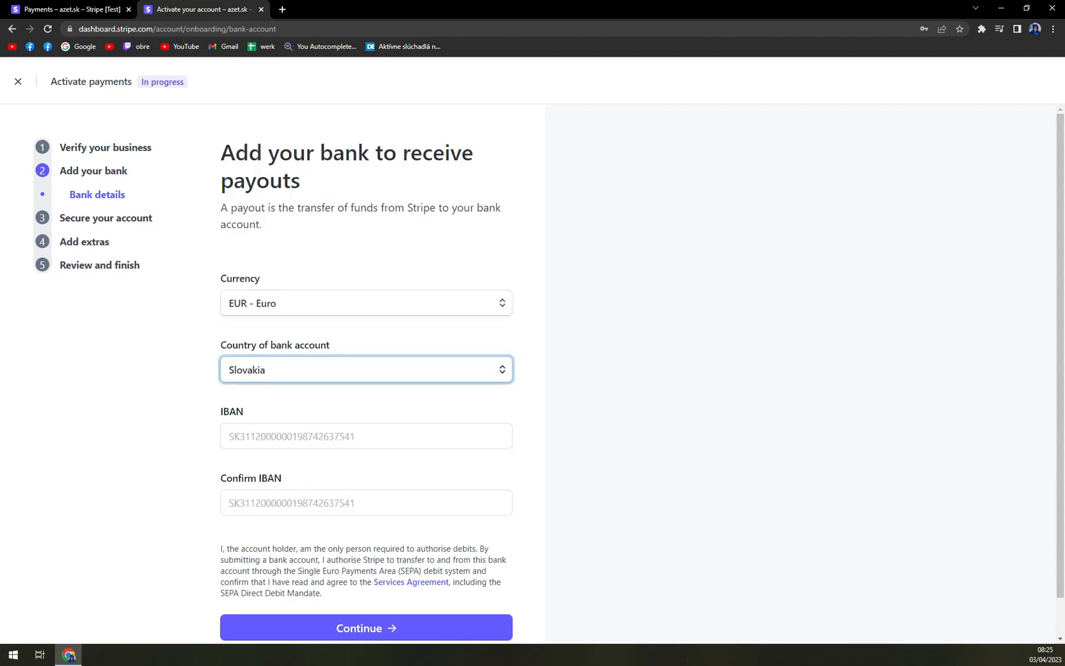
left_click(365, 436)
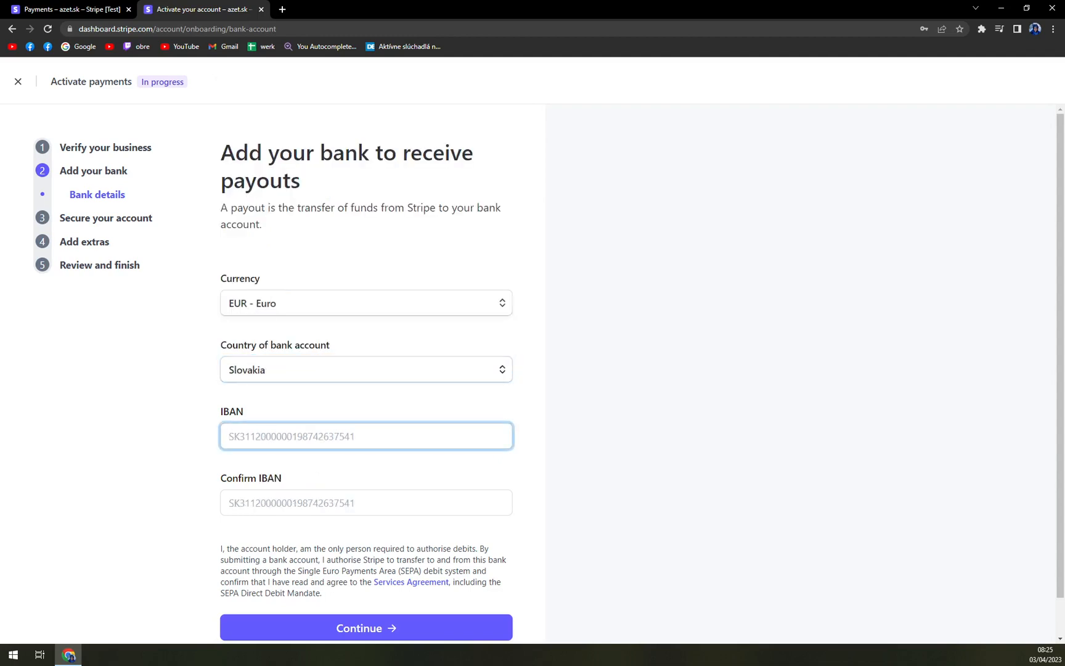
left_click(18, 81)
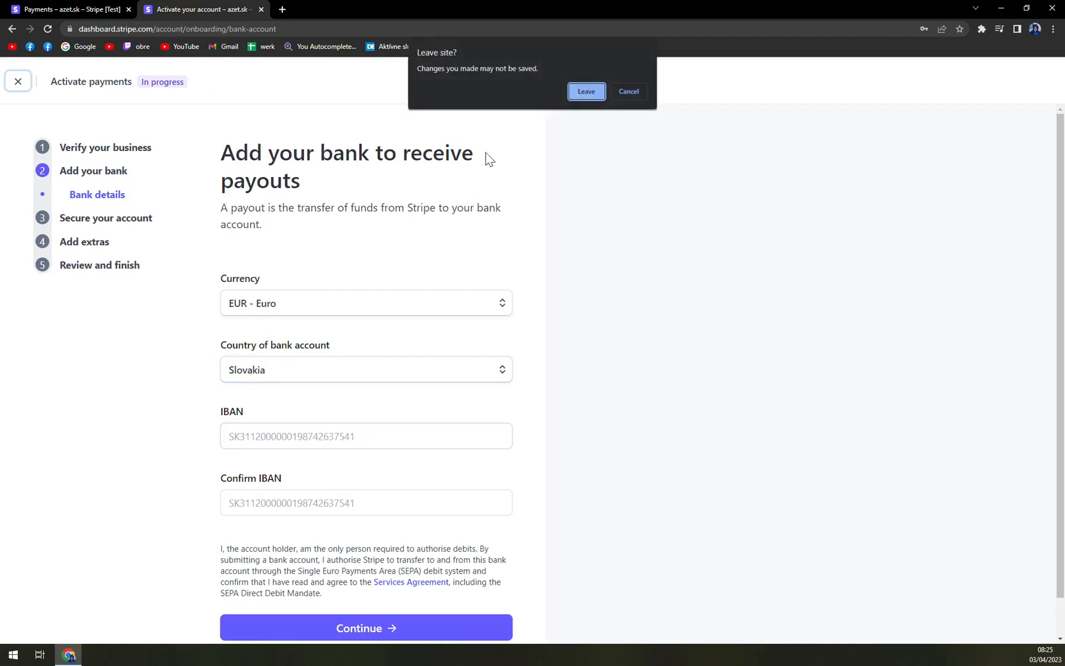
- Confirm Leave on the Leave site? prompt to return to the test-mode Home dashboard
left_click(585, 91)
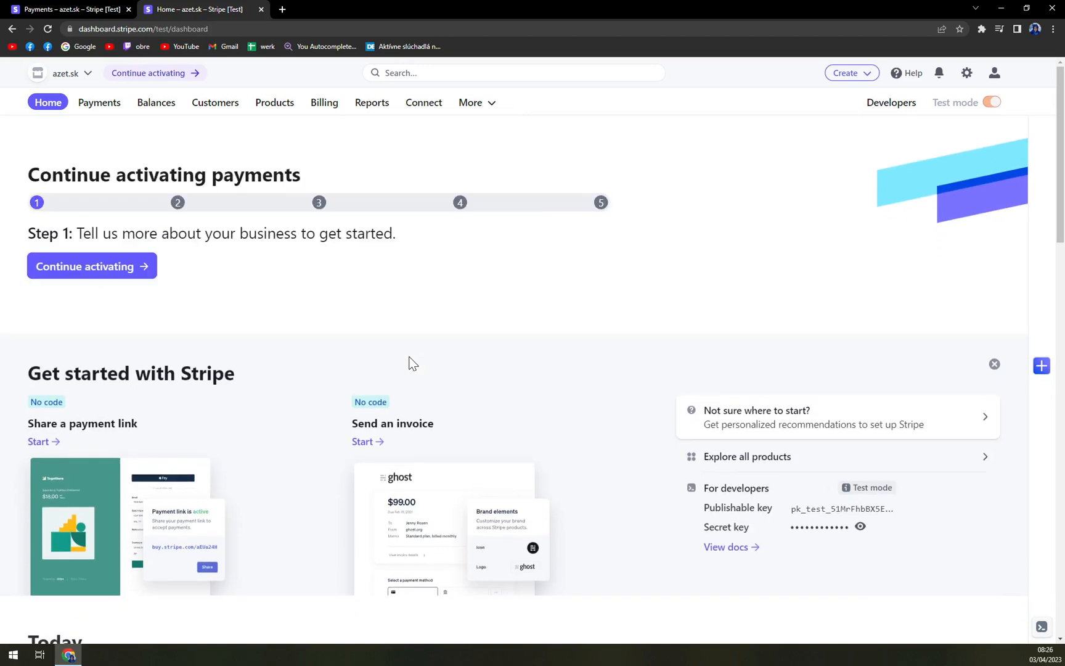
mouse_move(177, 299)
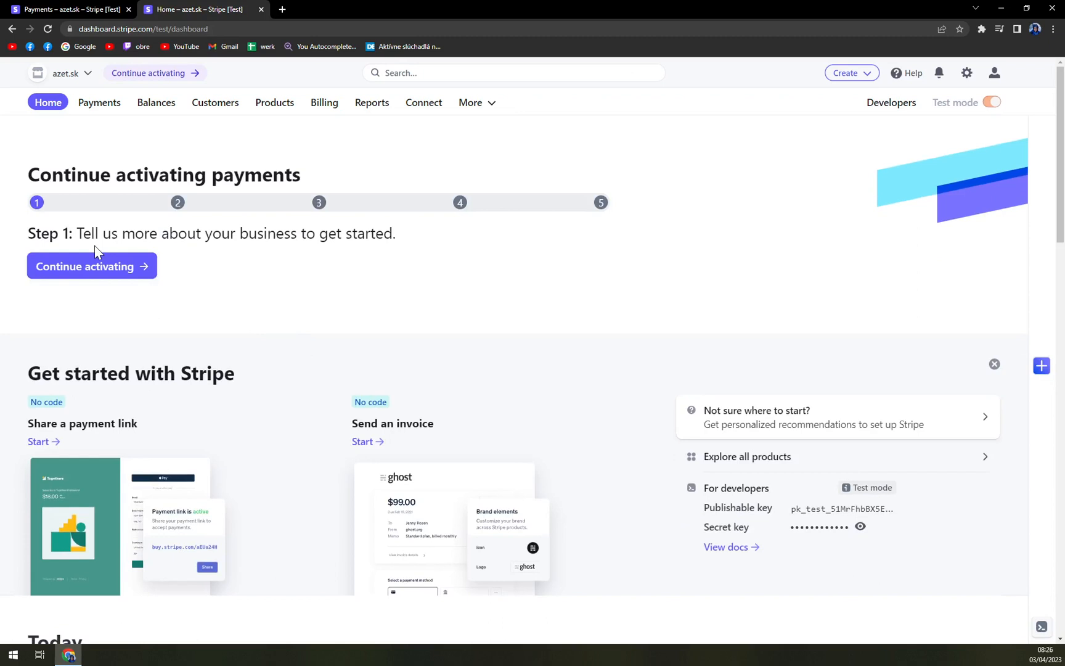
mouse_move(151, 161)
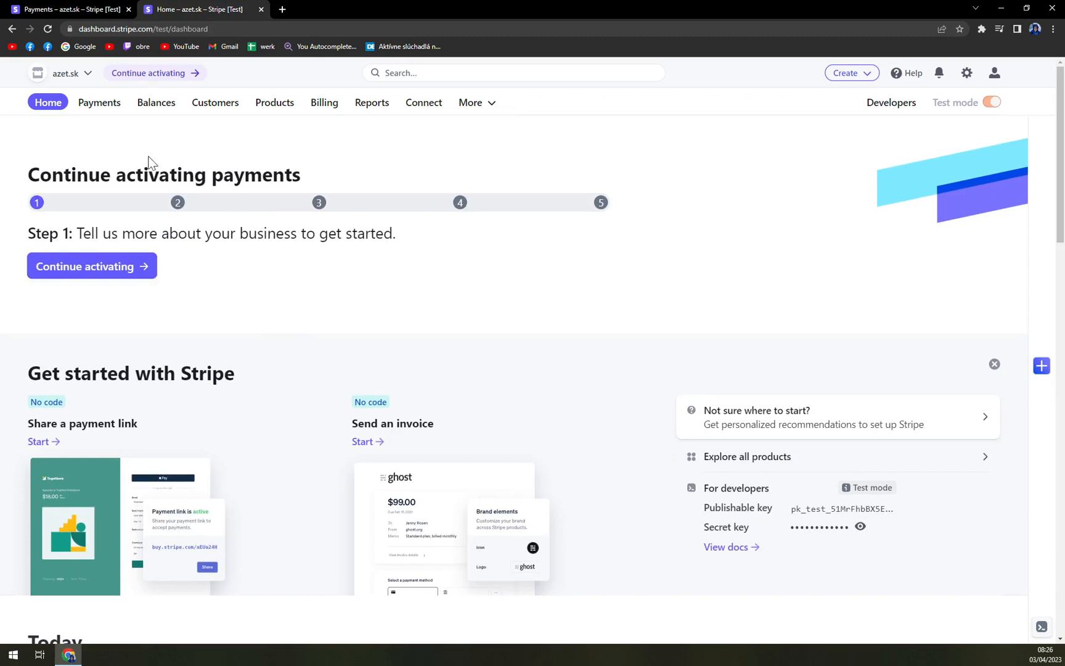
mouse_move(99, 102)
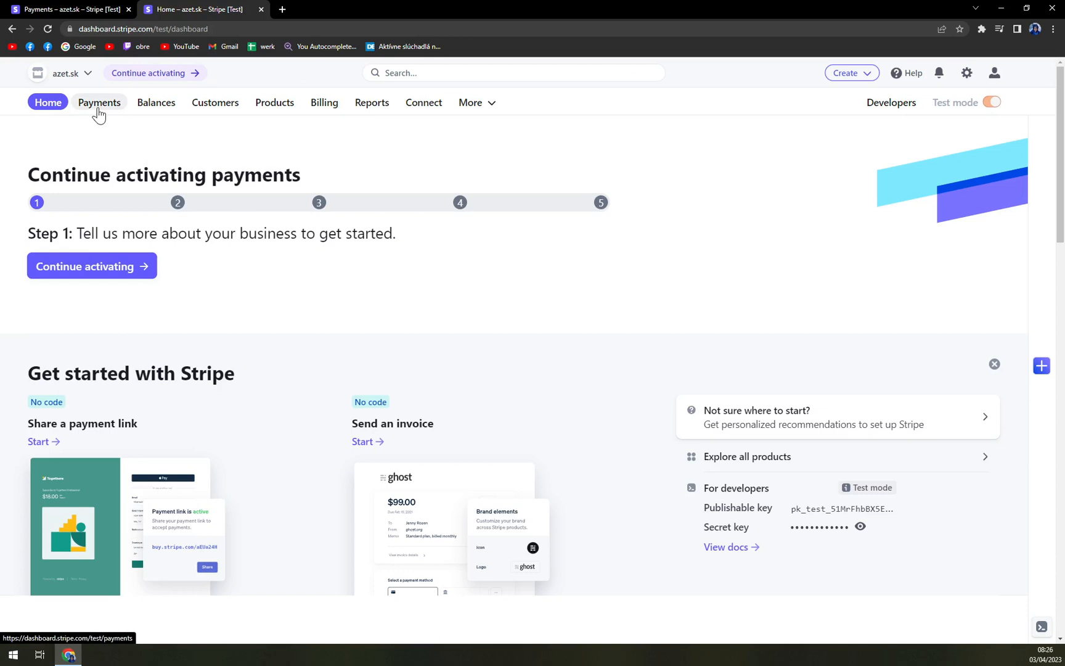
left_click(98, 102)
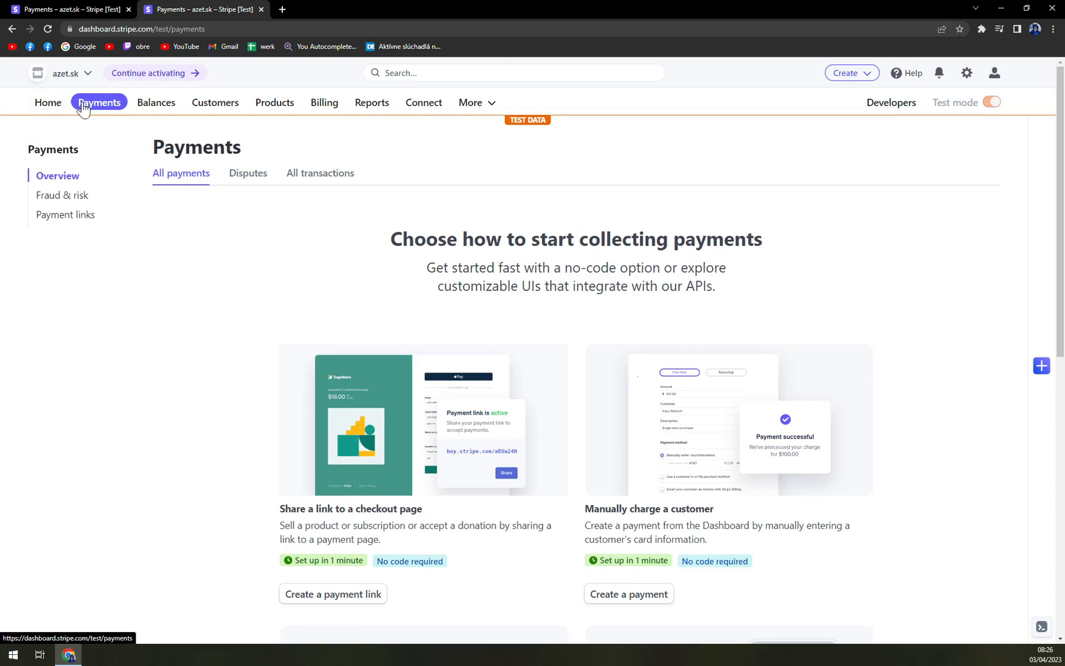
mouse_move(167, 324)
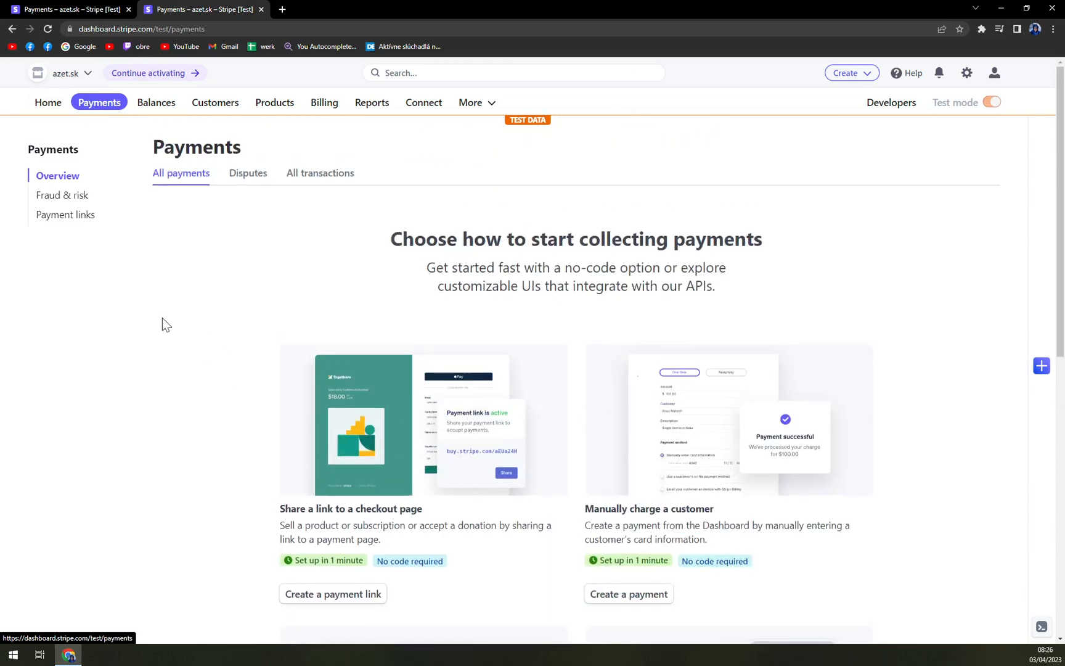
mouse_move(358, 300)
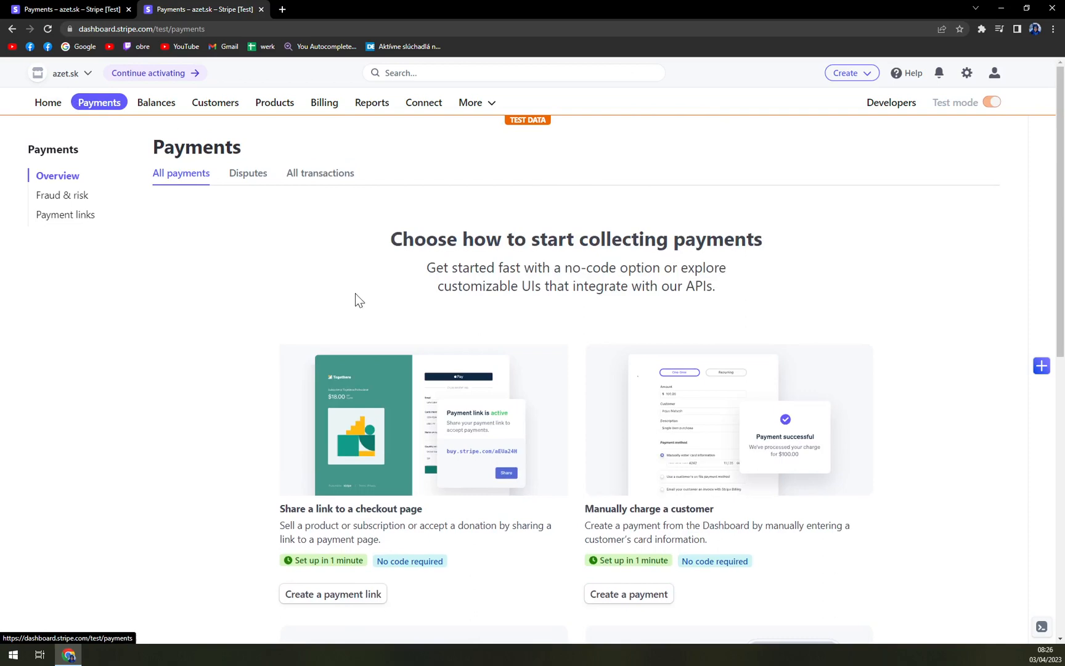
mouse_move(205, 187)
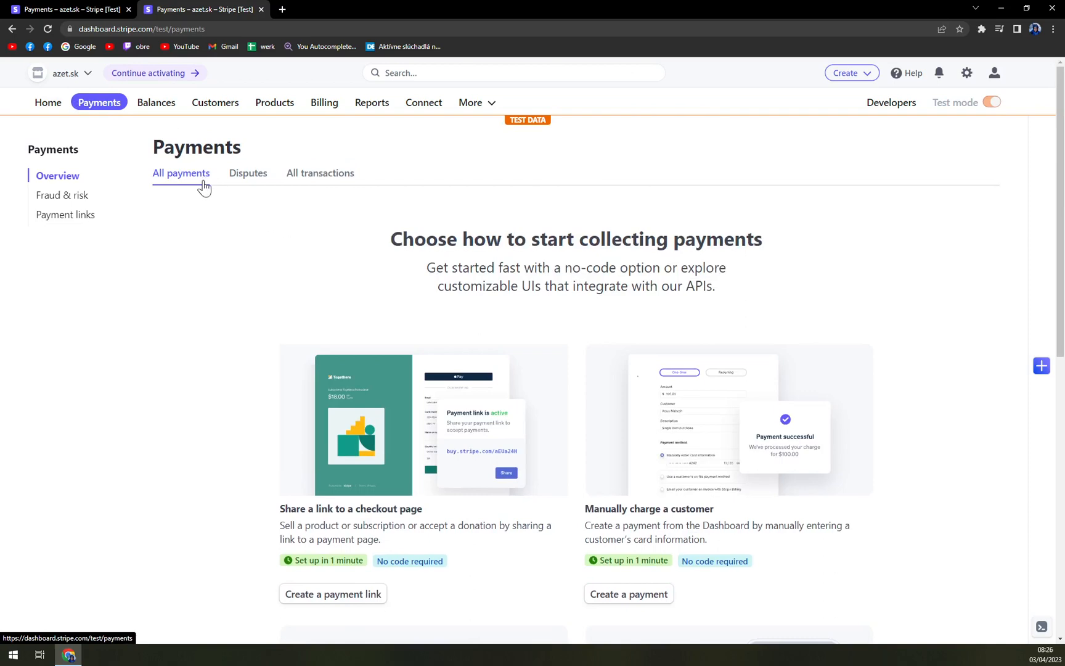
mouse_move(333, 188)
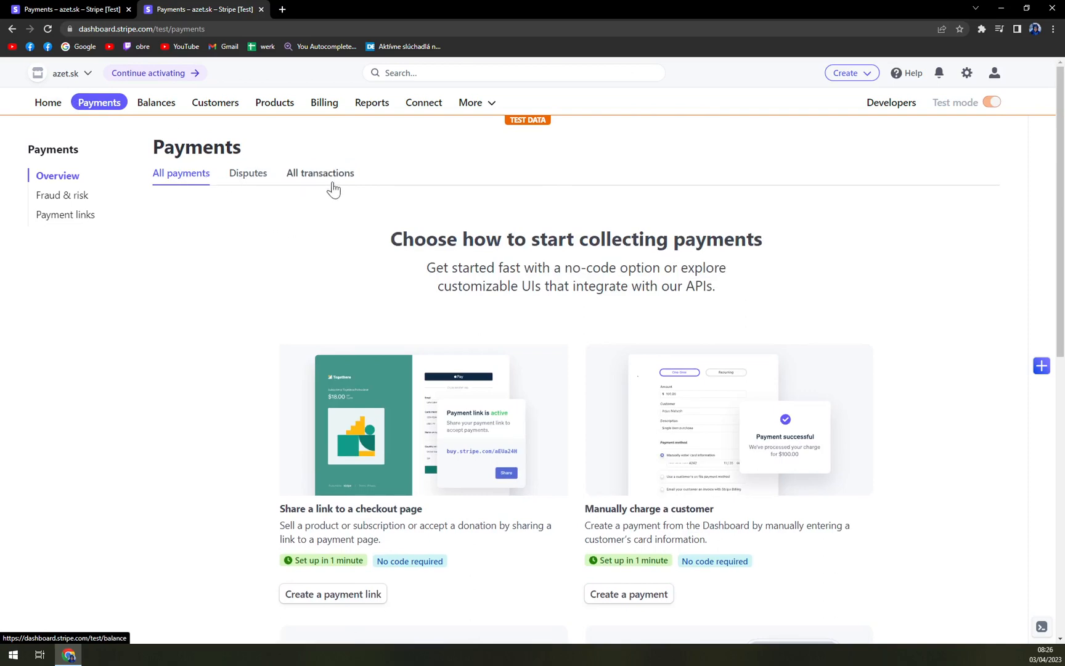
scroll("down", 3)
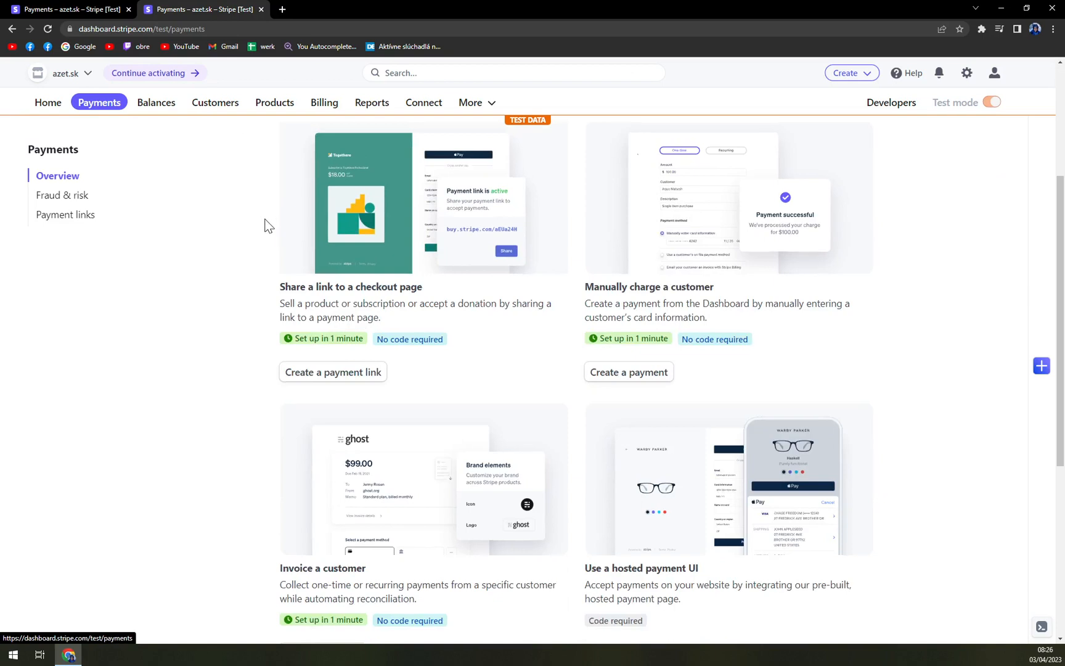
mouse_move(218, 279)
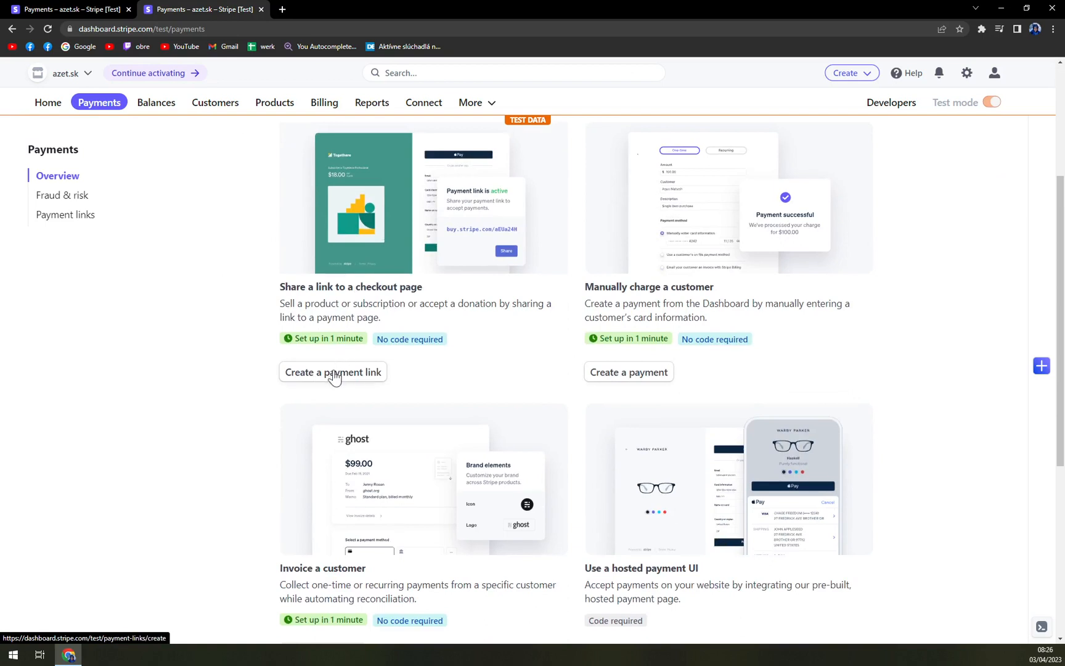
mouse_move(347, 391)
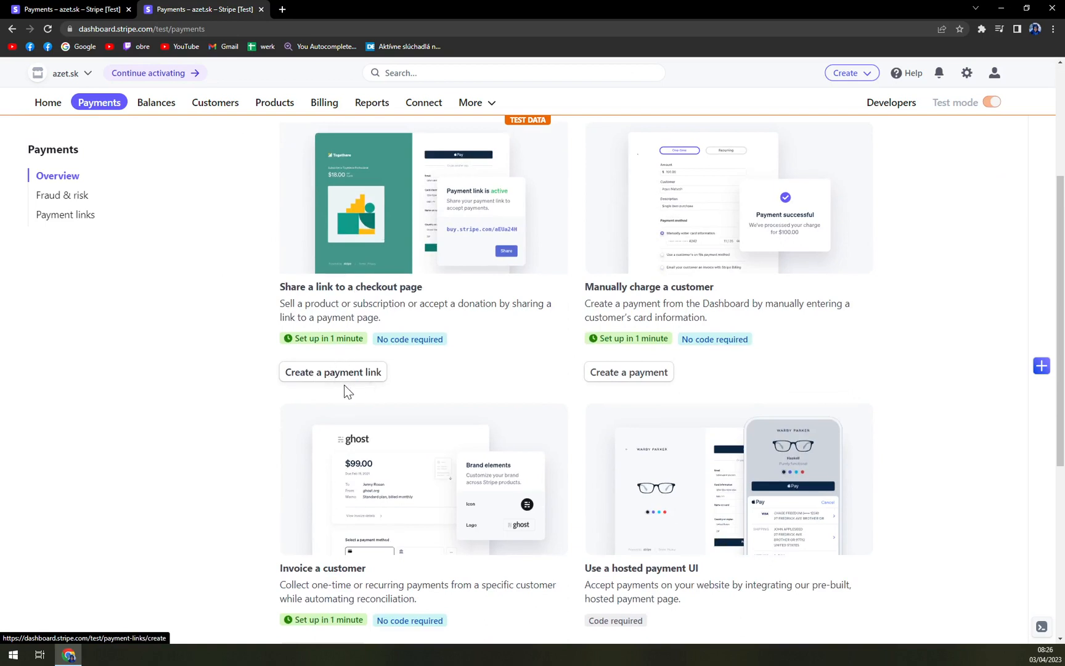
scroll("down", 3)
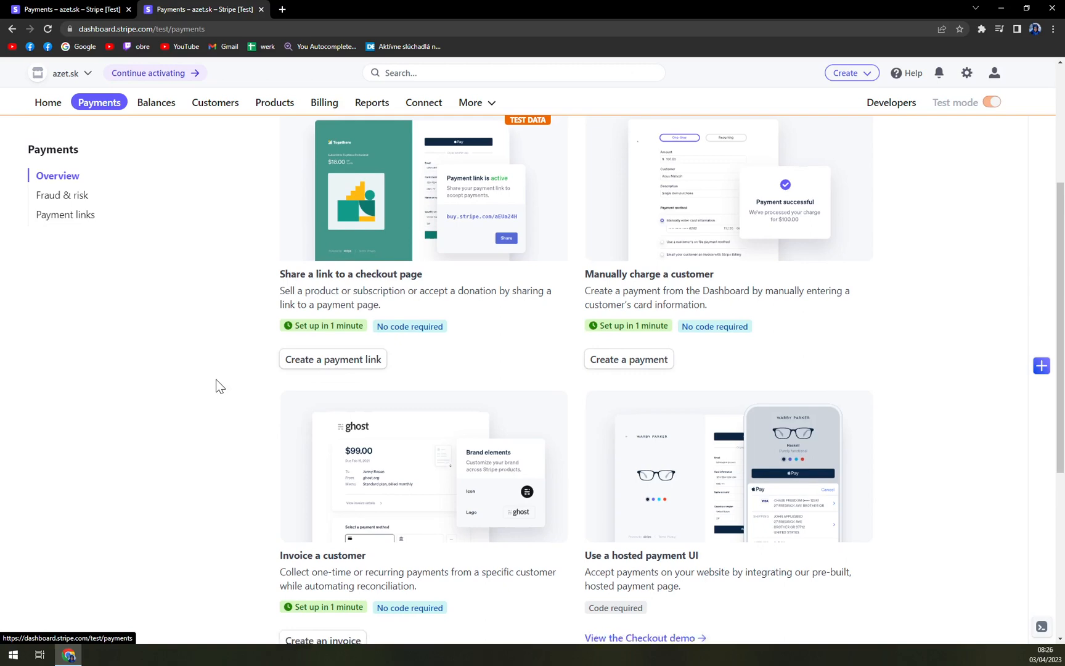
scroll("up", 3)
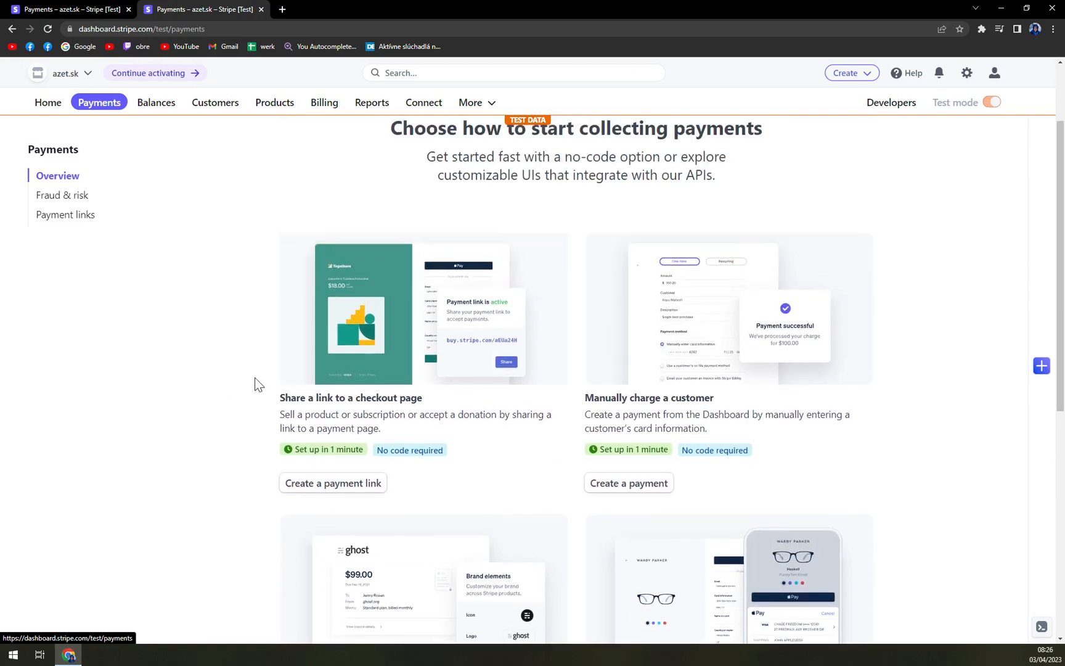
scroll("down", 3)
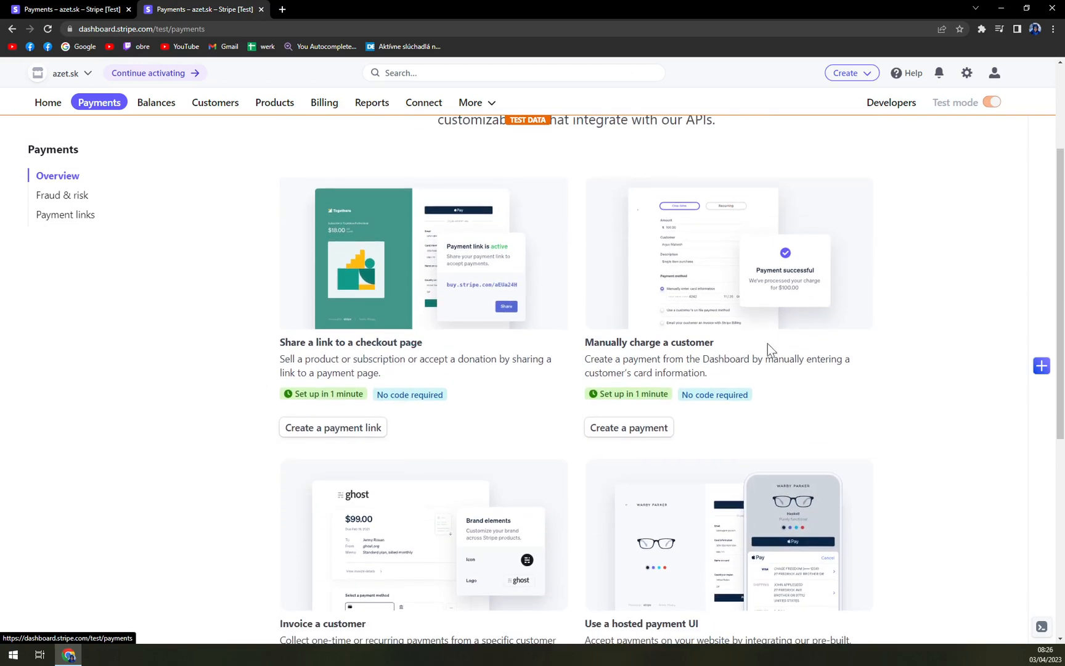
scroll("down", 3)
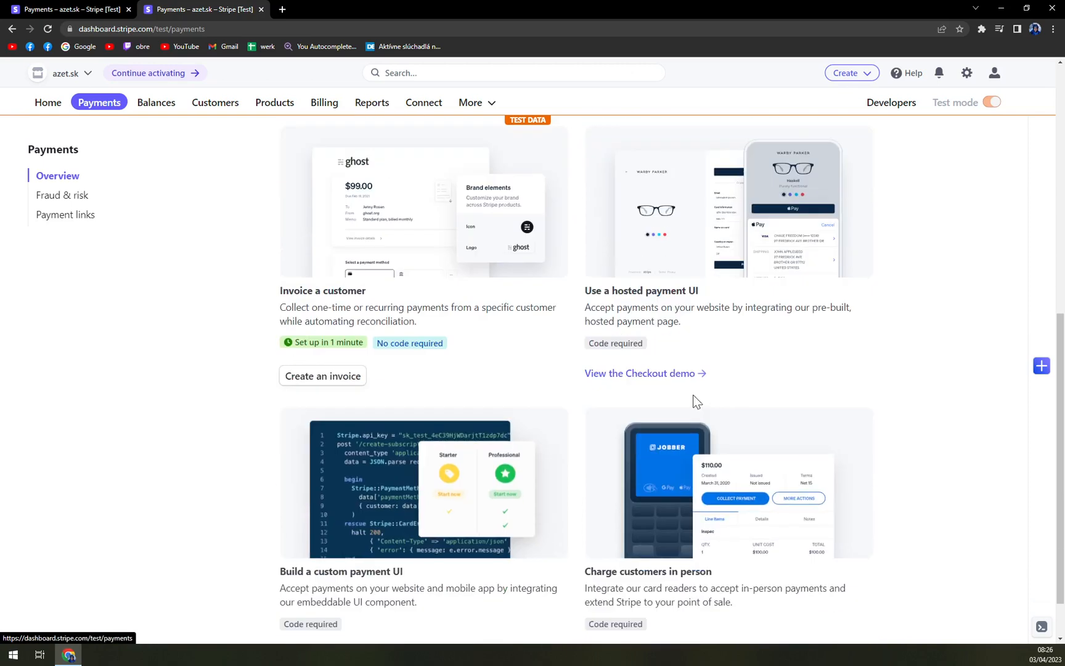
scroll("down", 3)
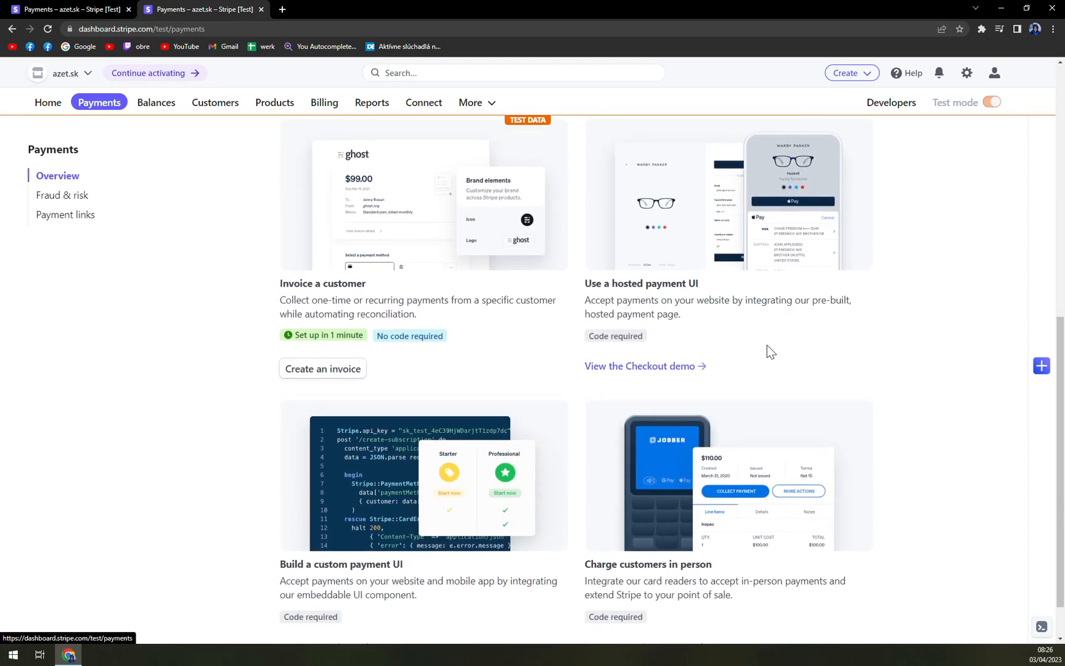
scroll("down", 3)
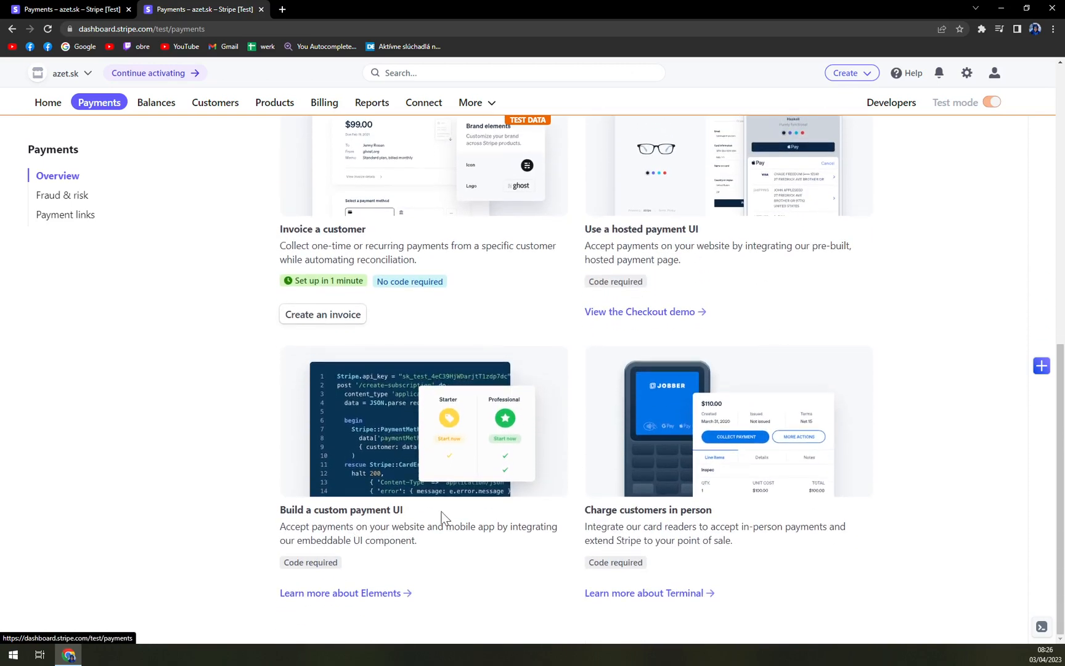
mouse_move(688, 523)
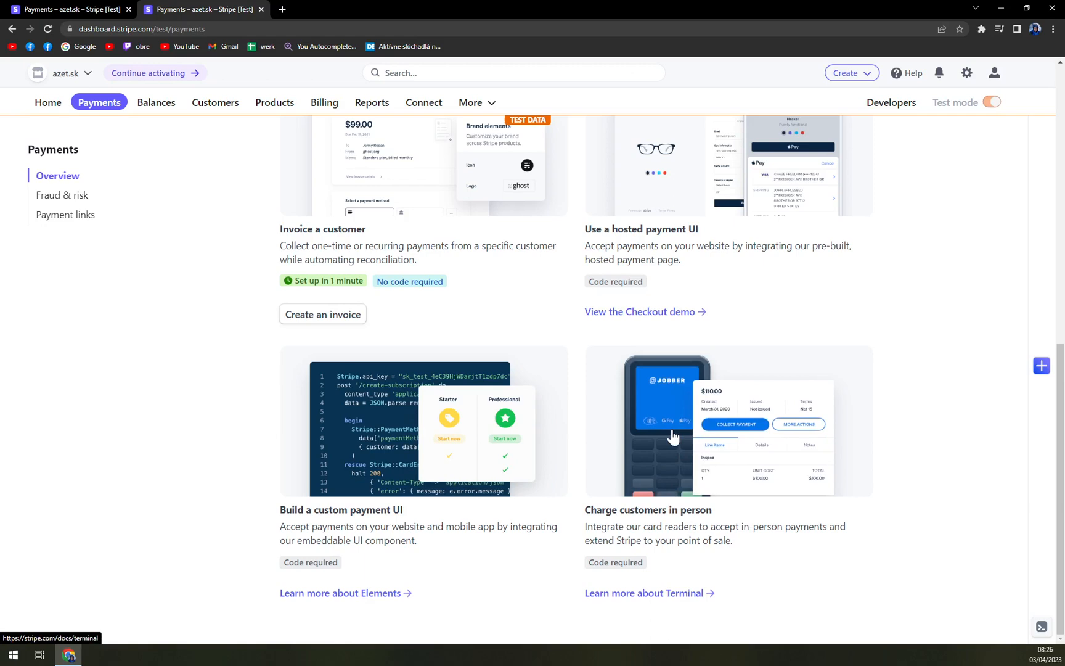
mouse_move(684, 432)
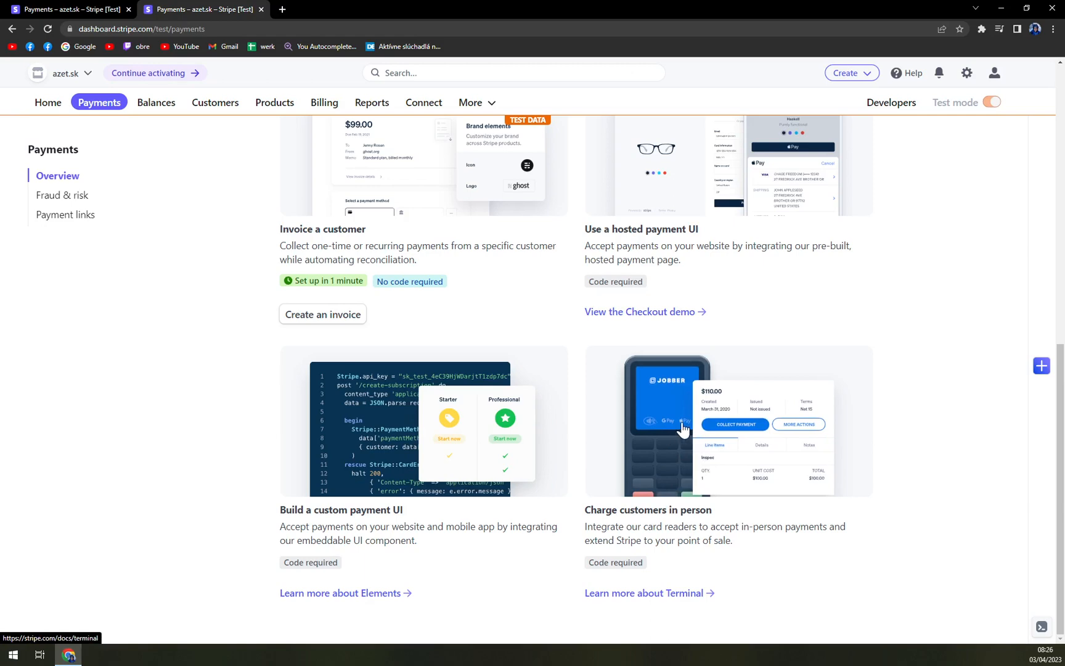
scroll("up", 3)
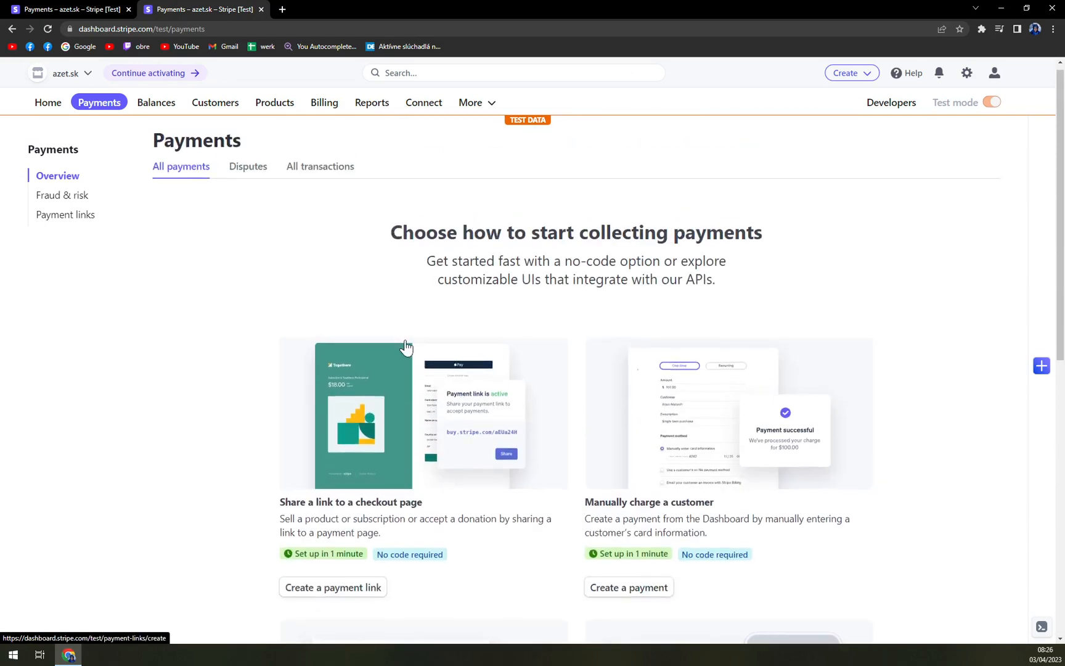
scroll("down", 3)
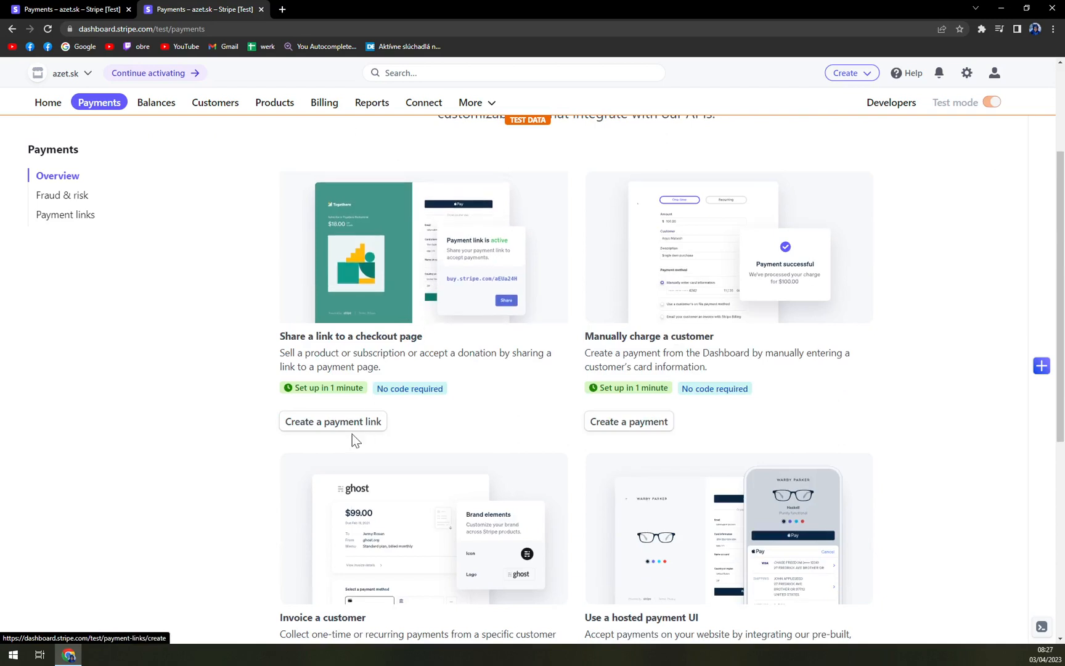
mouse_move(624, 425)
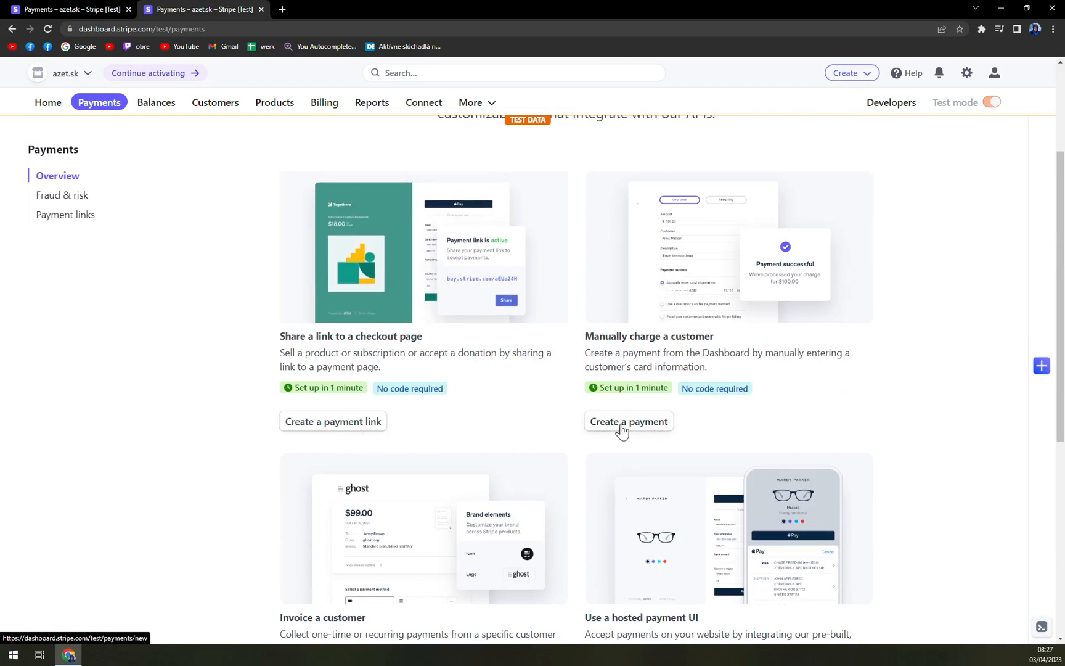
mouse_move(333, 421)
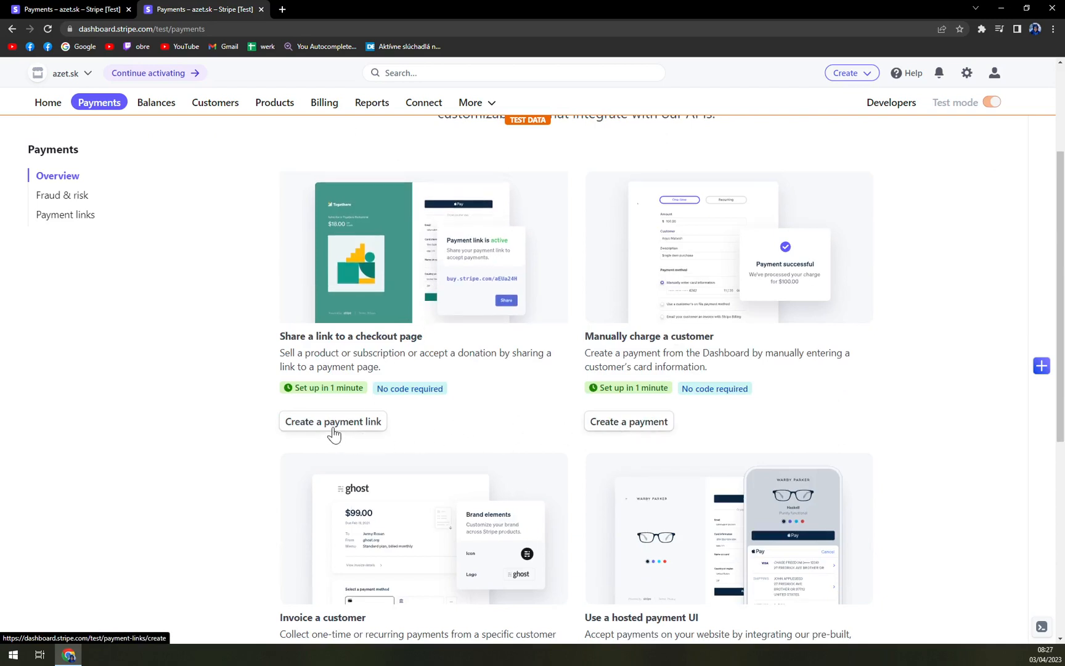
mouse_move(317, 434)
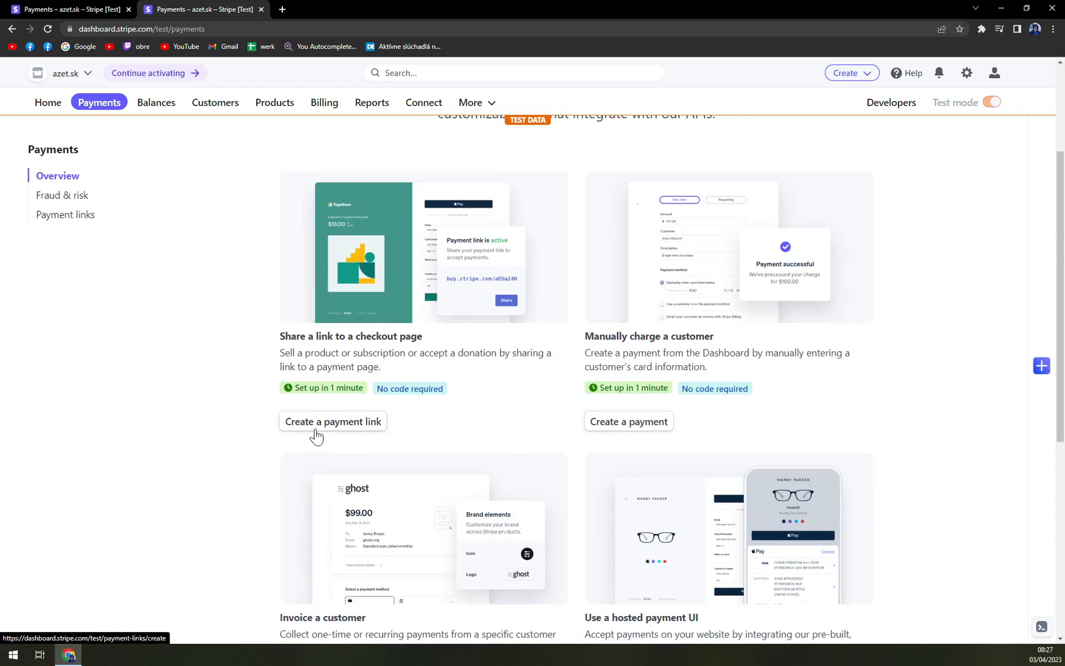
- Create a new payment link, keeping its type as Products or subscriptions
left_click(333, 421)
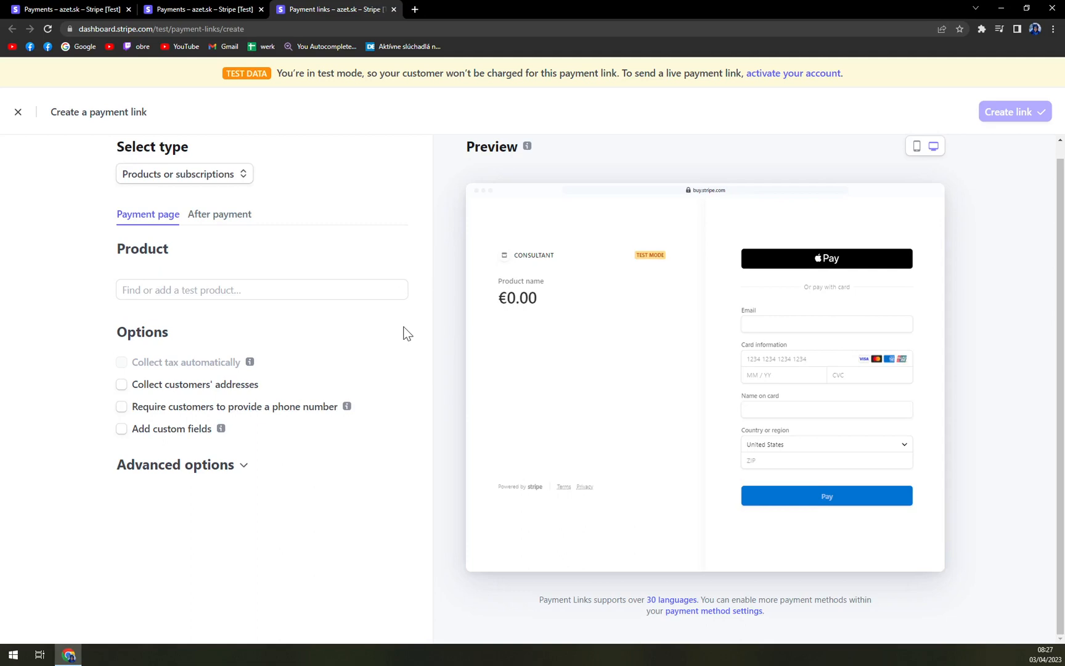
mouse_move(304, 350)
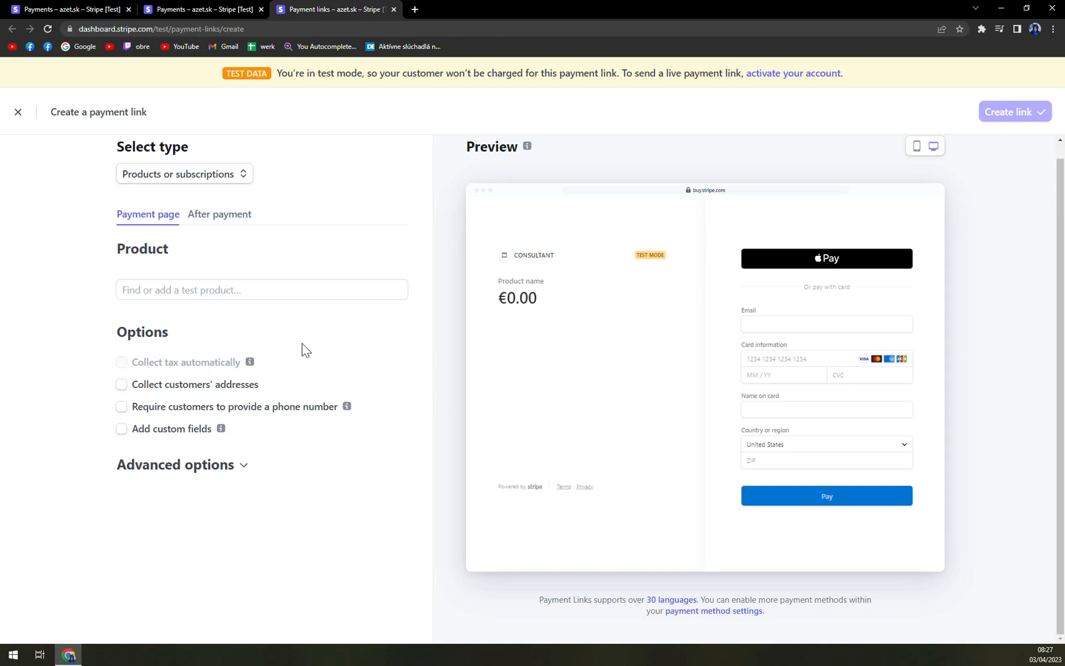
left_click(261, 289)
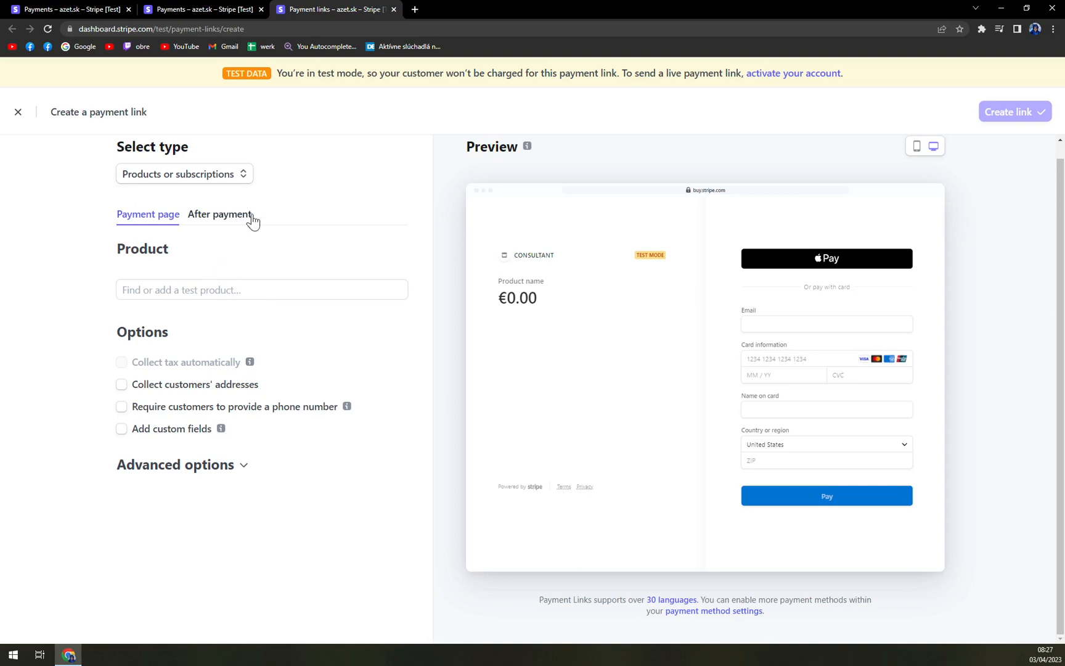
mouse_move(197, 183)
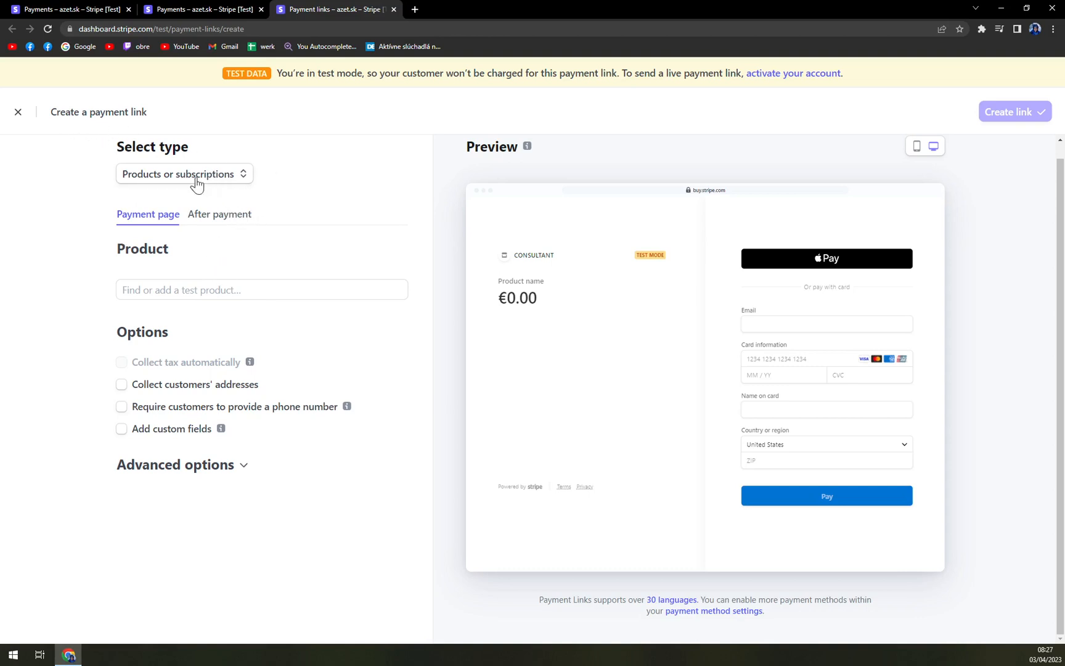
left_click(183, 174)
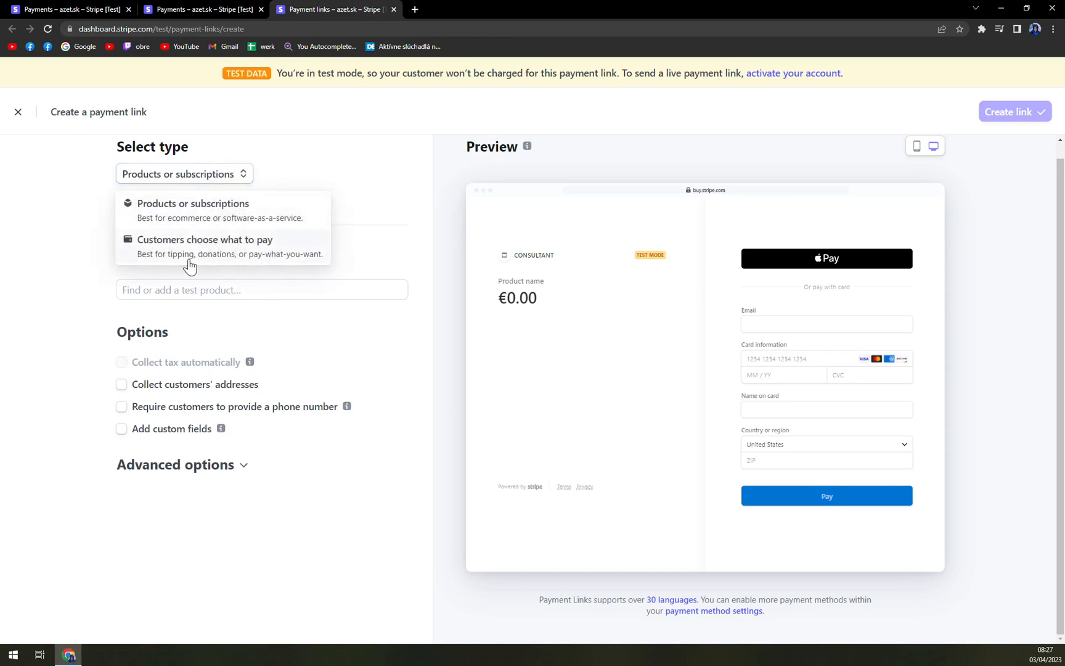
left_click(193, 203)
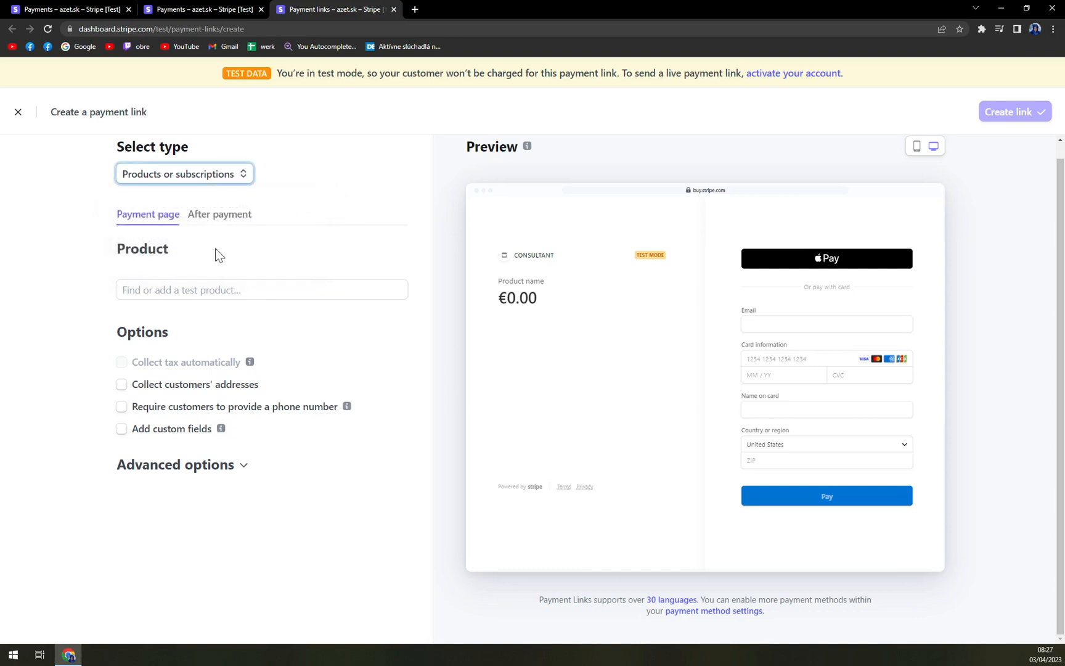
mouse_move(152, 223)
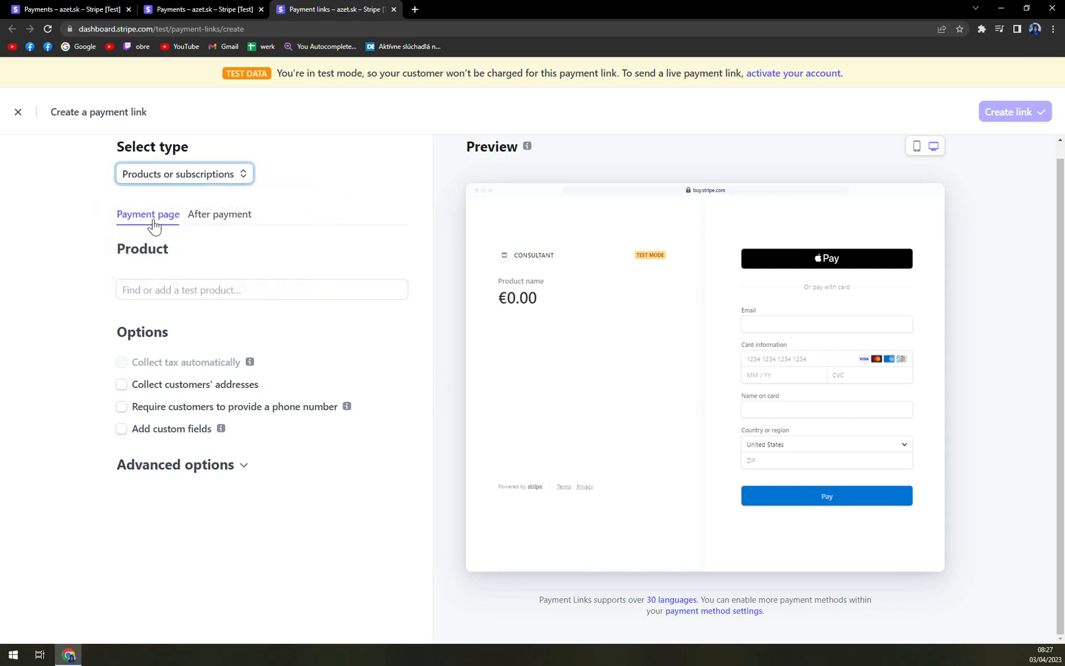
left_click(261, 289)
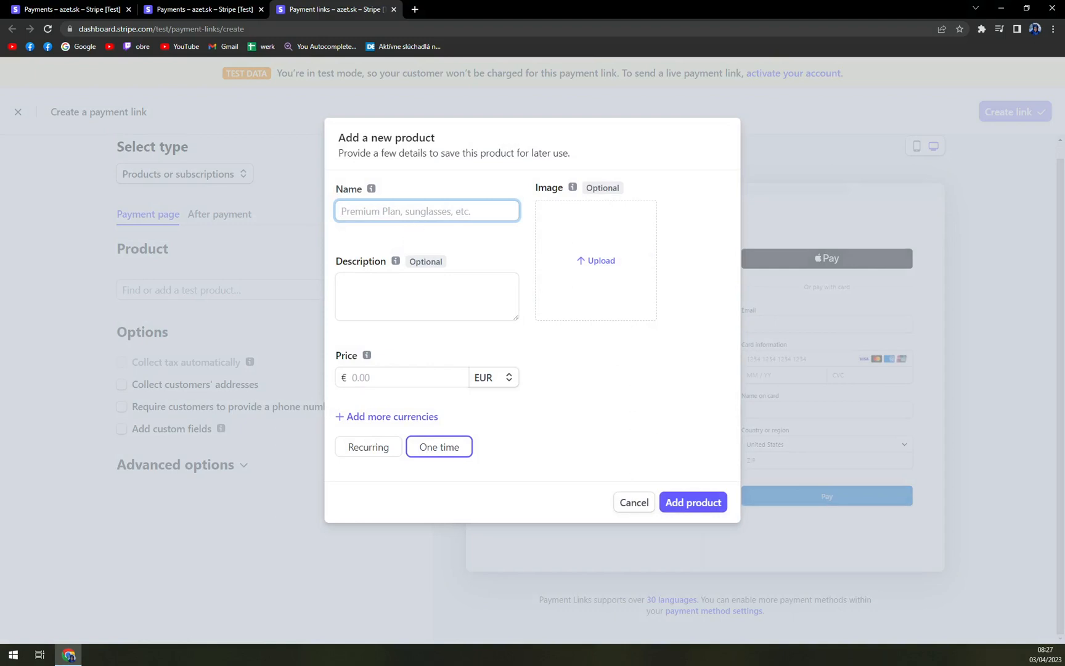
mouse_move(364, 234)
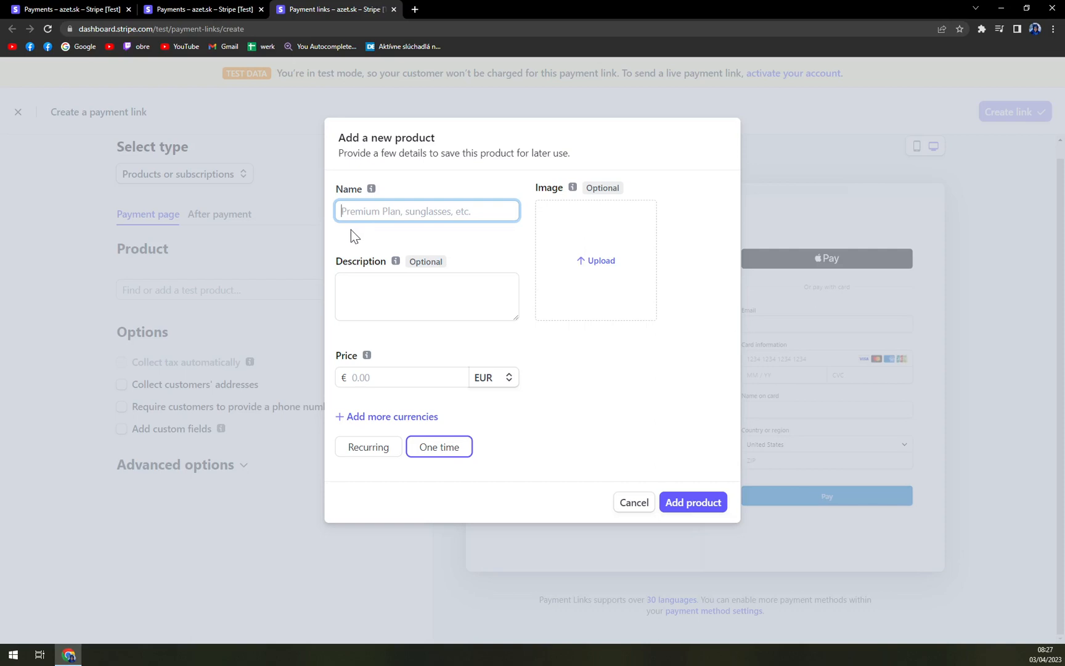
mouse_move(340, 247)
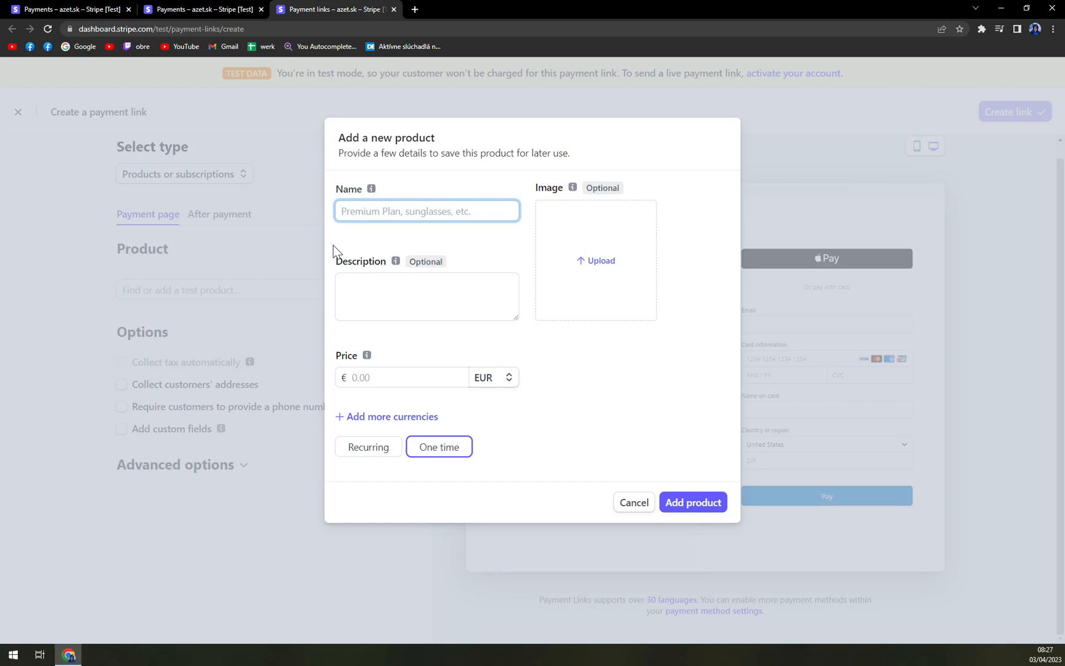
- Name the new product 'Tutorial' with description 'Youtube Tutorial Stripe'
type("Creating")
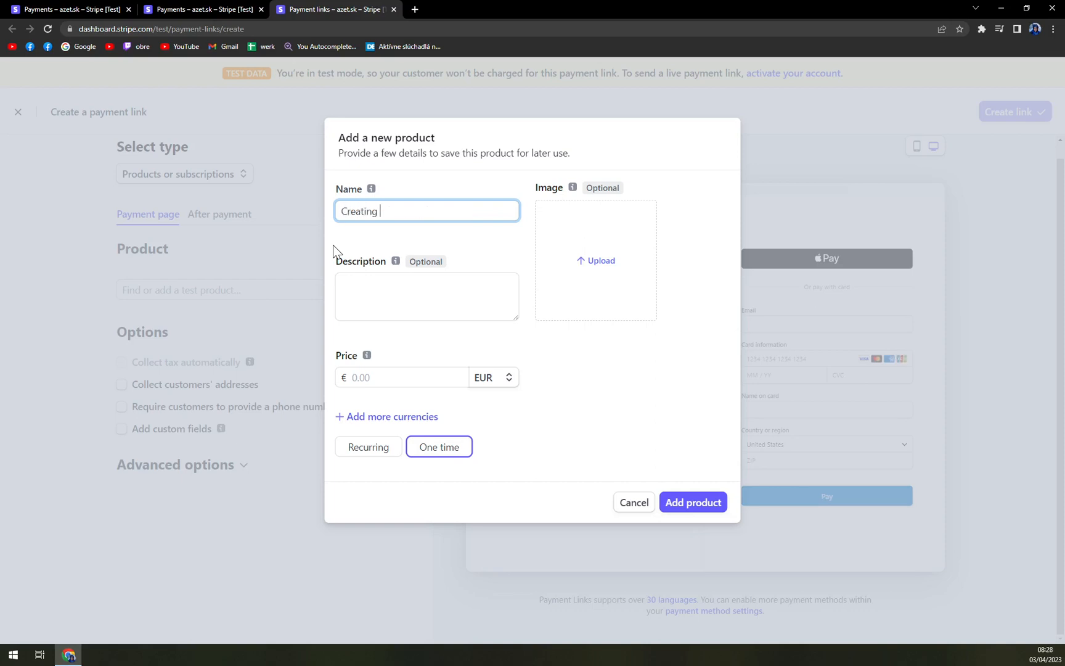
type("Creation")
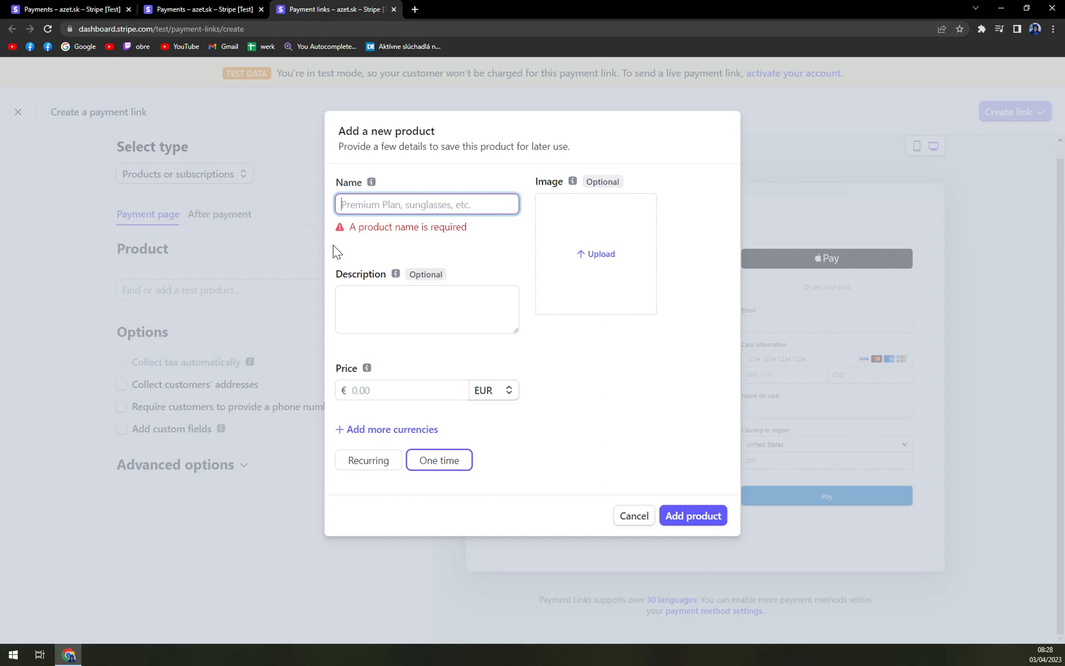
type("Tutorial")
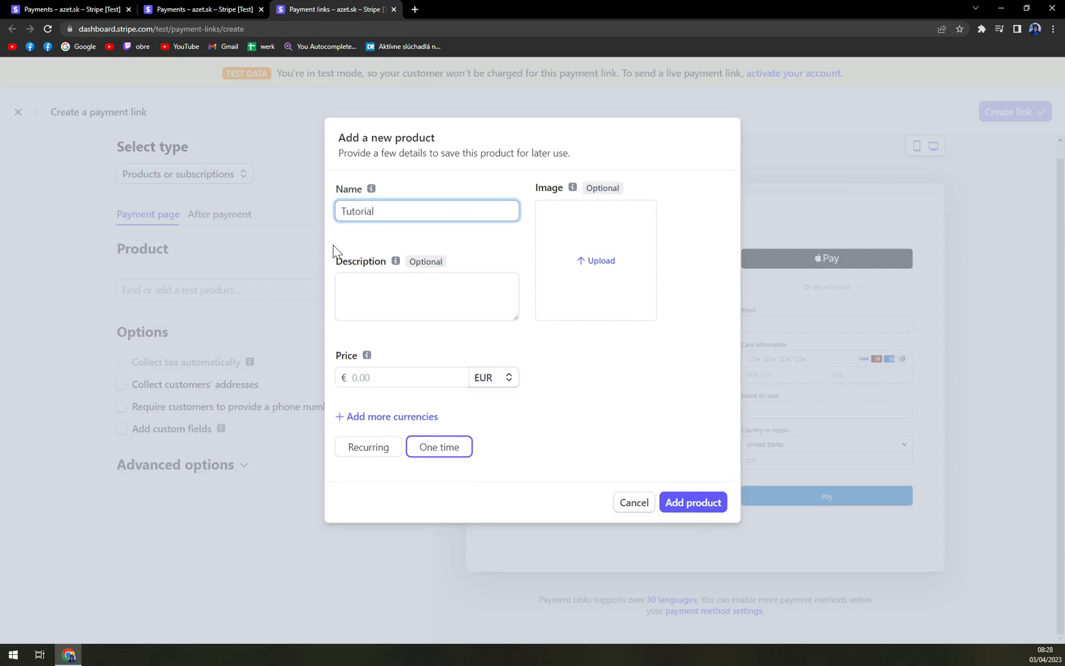
left_click(427, 296)
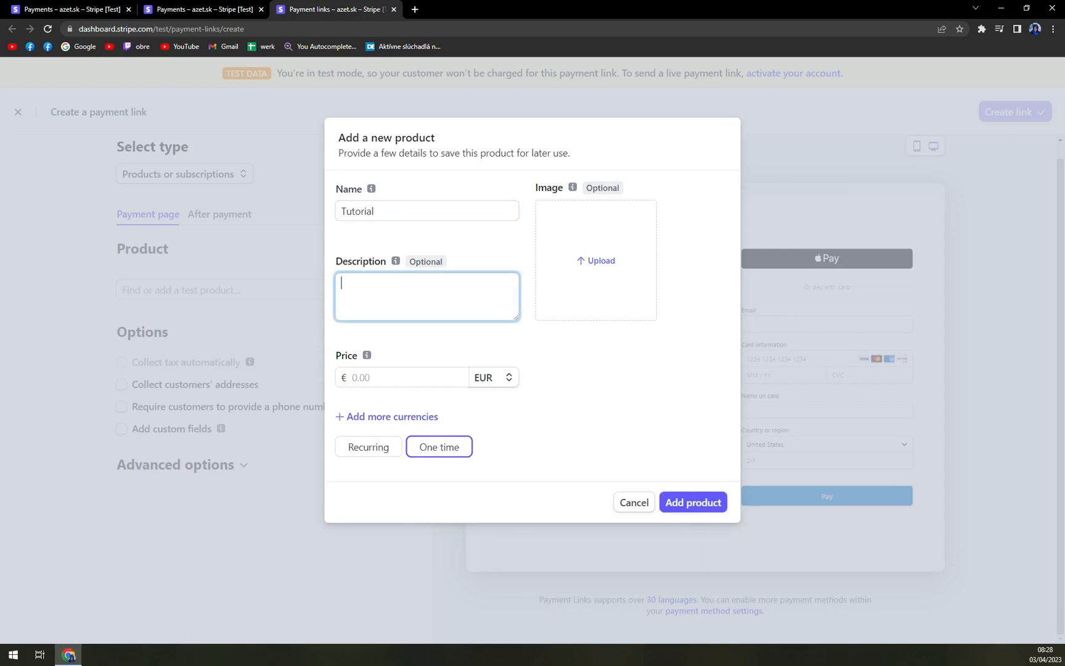
type("Tur")
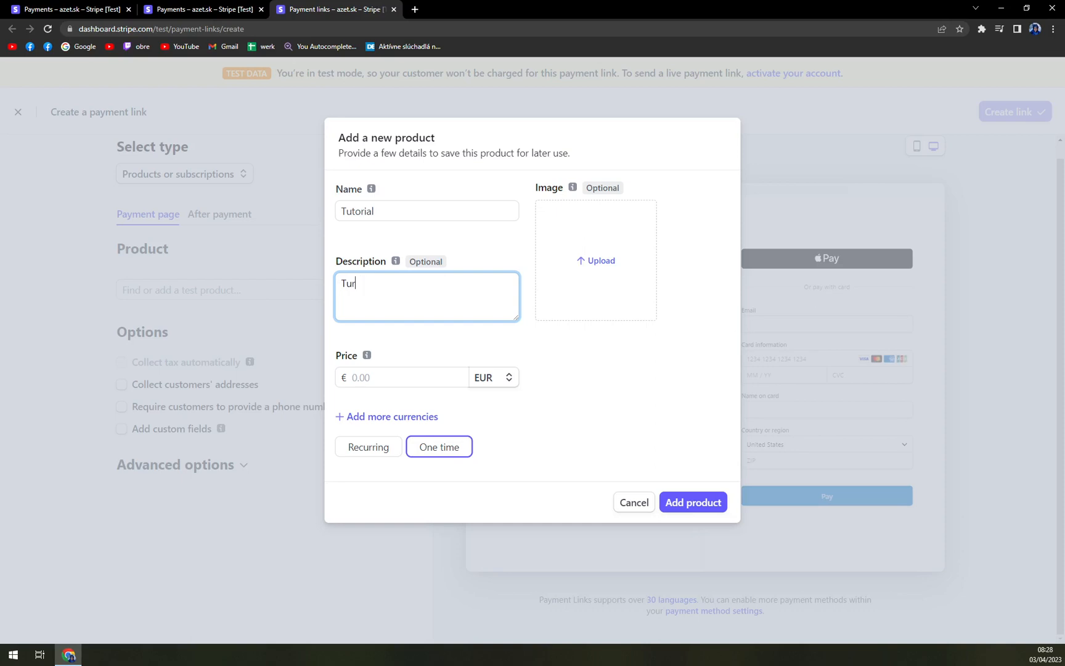
type("Youtu")
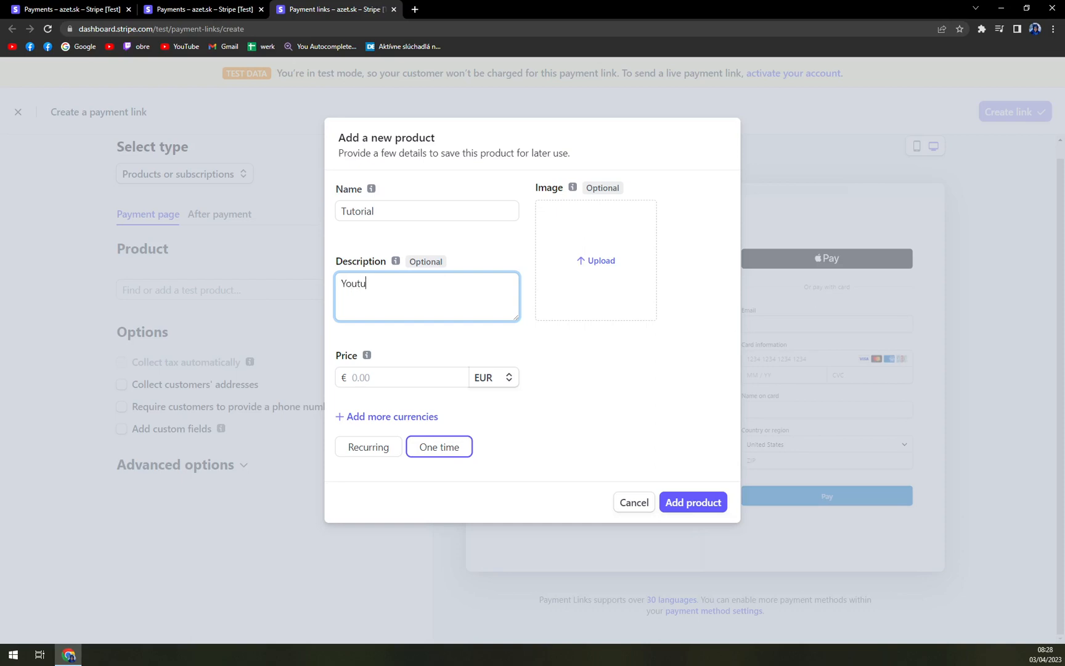
type("be Tutorial")
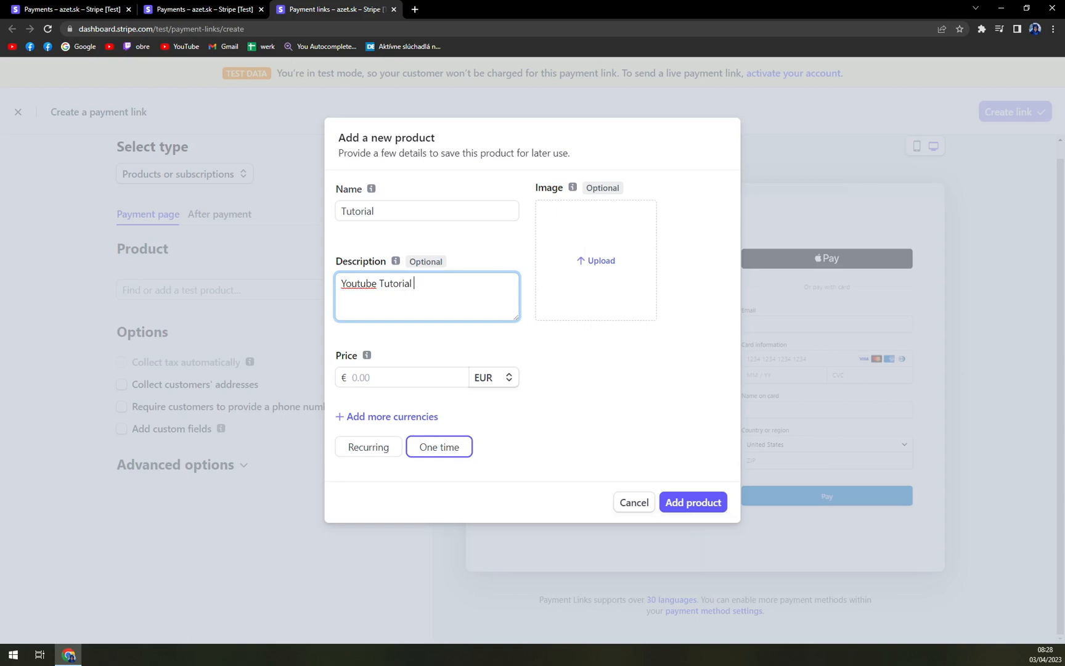
type("Stripe")
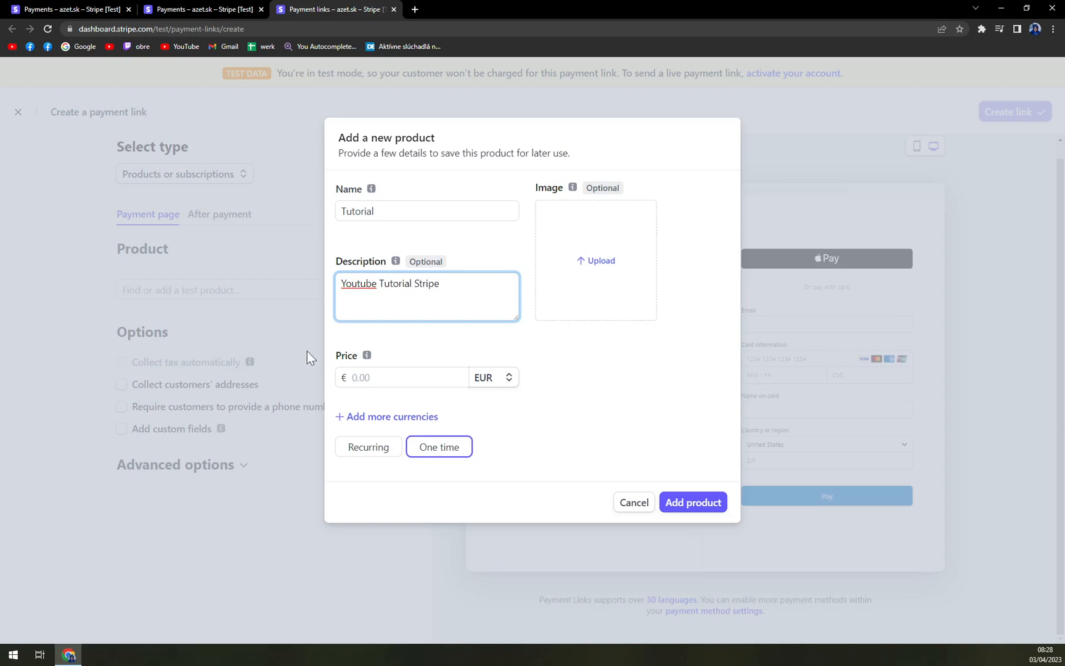
- Price Tutorial at 50.00 EUR as a one-time payment and add the product
type("50.00")
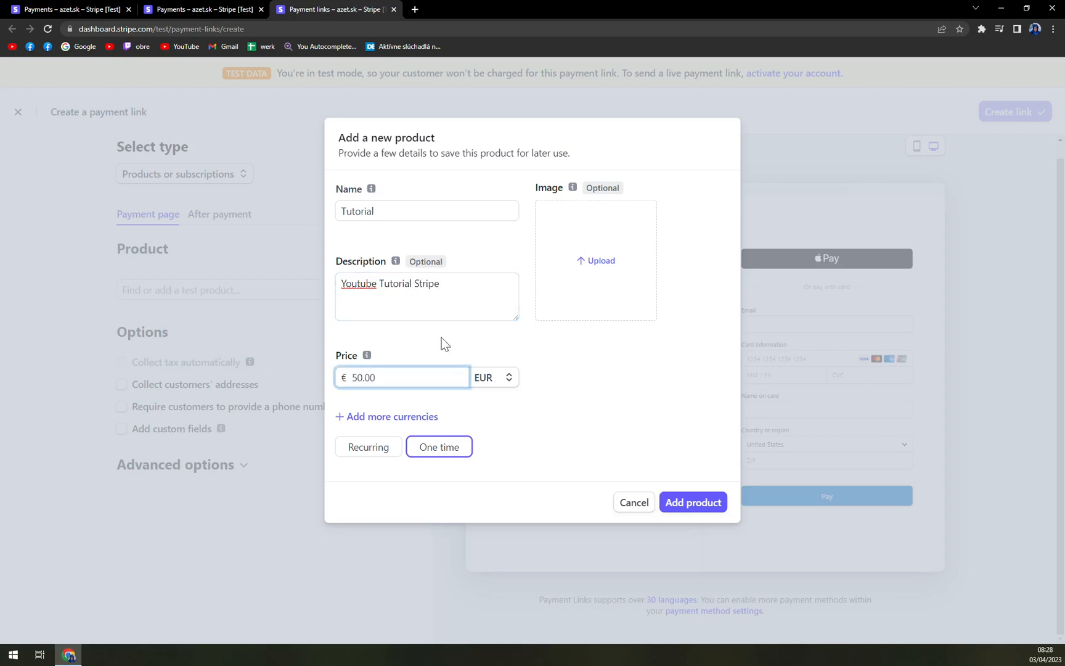
left_click(493, 378)
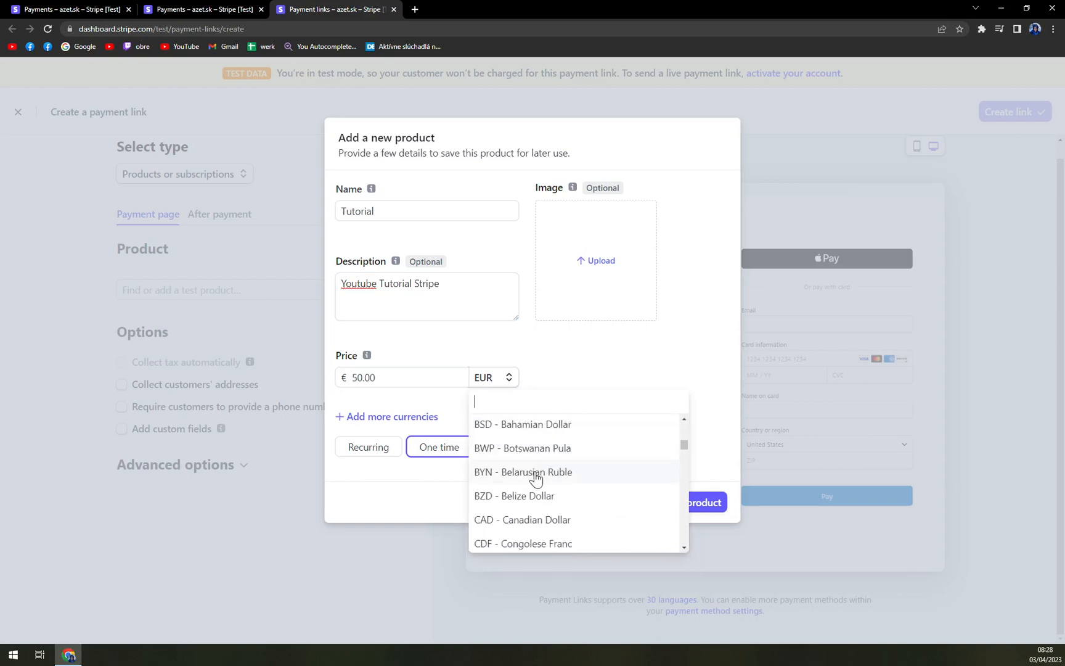
scroll("down", 3)
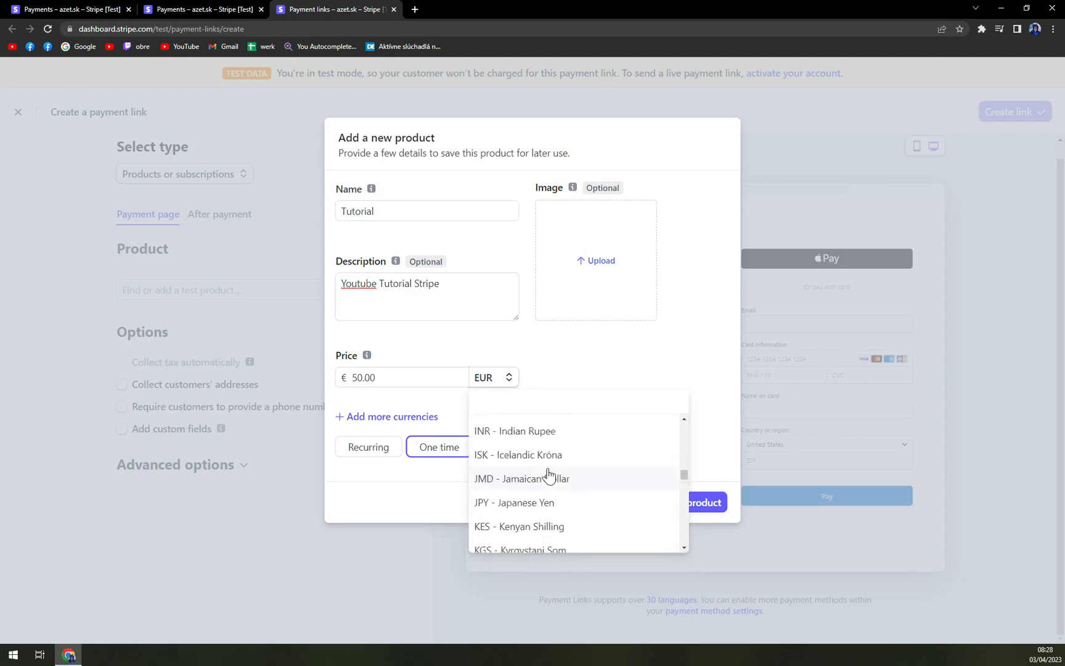
scroll("up", 3)
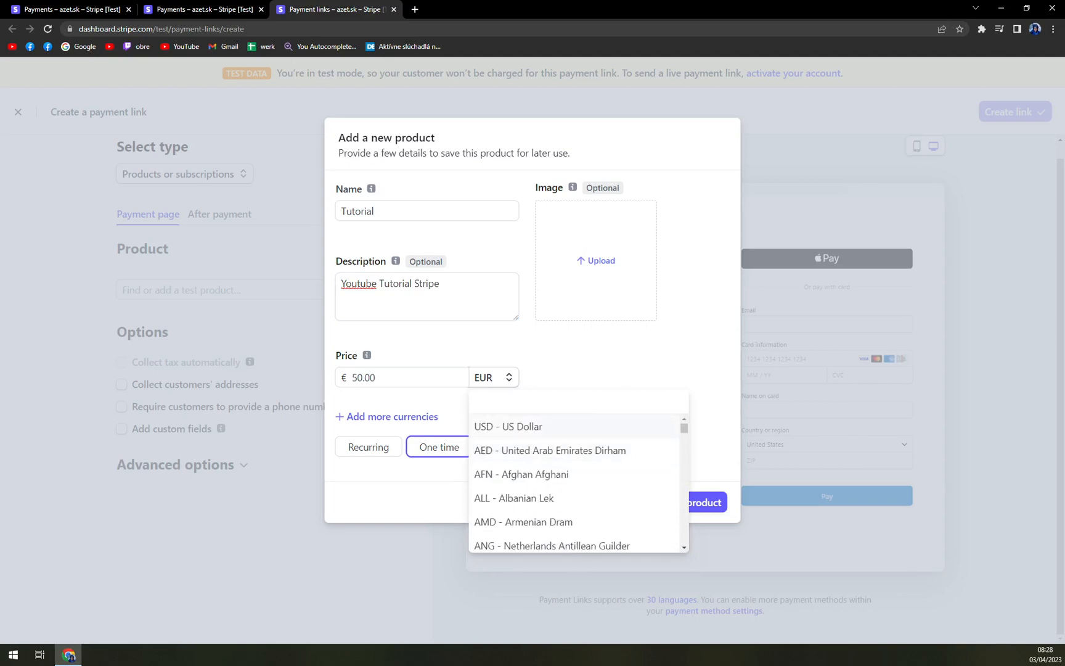
left_click(386, 417)
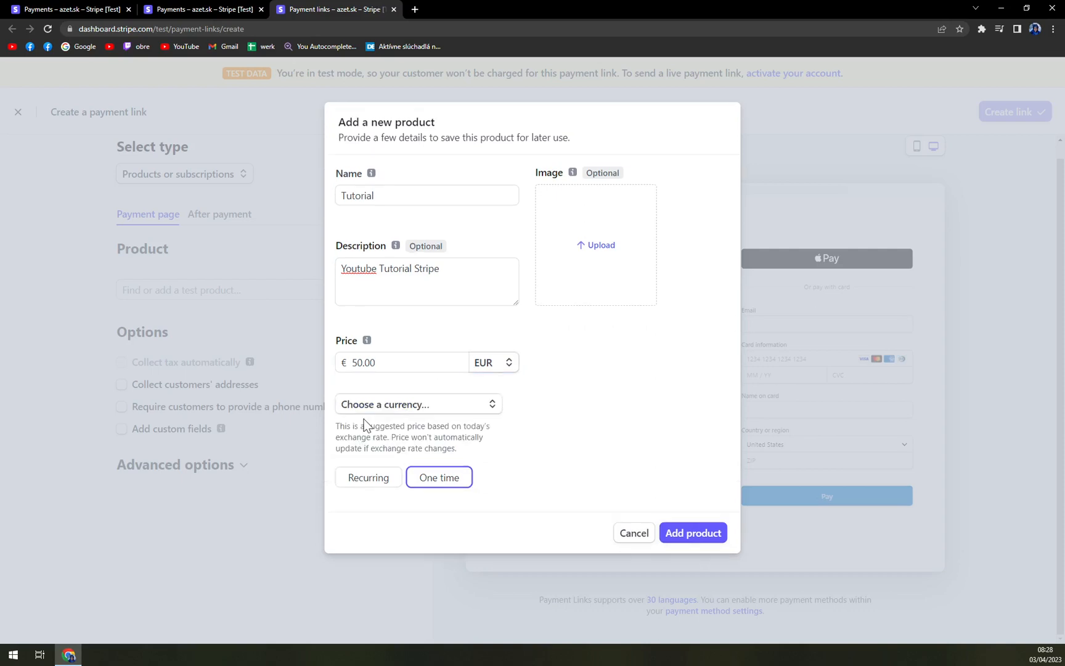
mouse_move(512, 470)
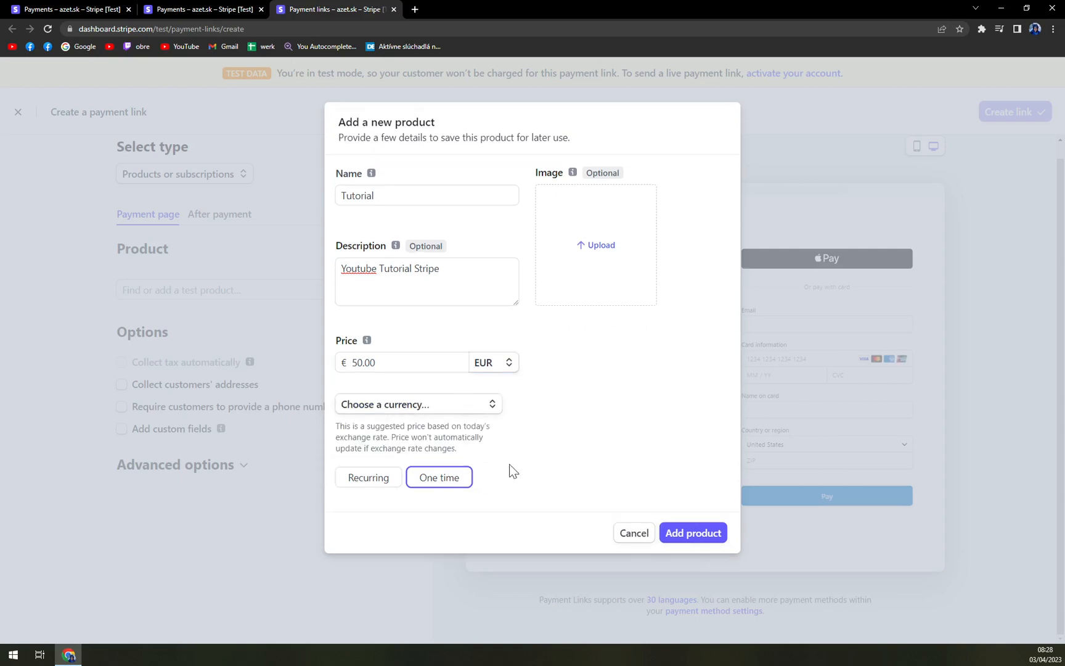
left_click(368, 477)
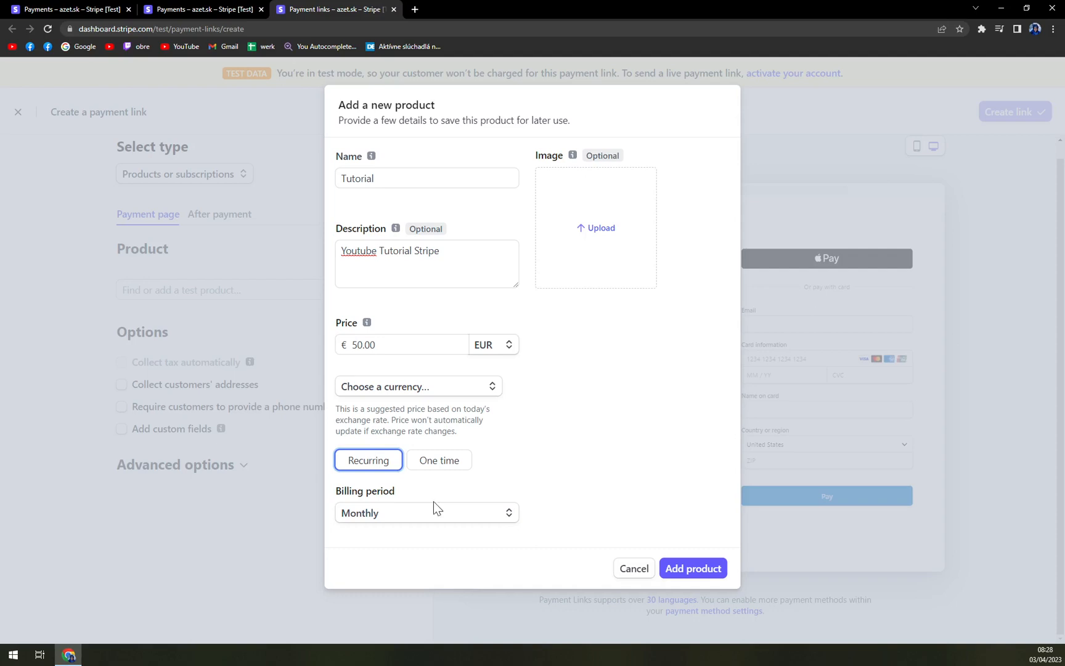
left_click(439, 460)
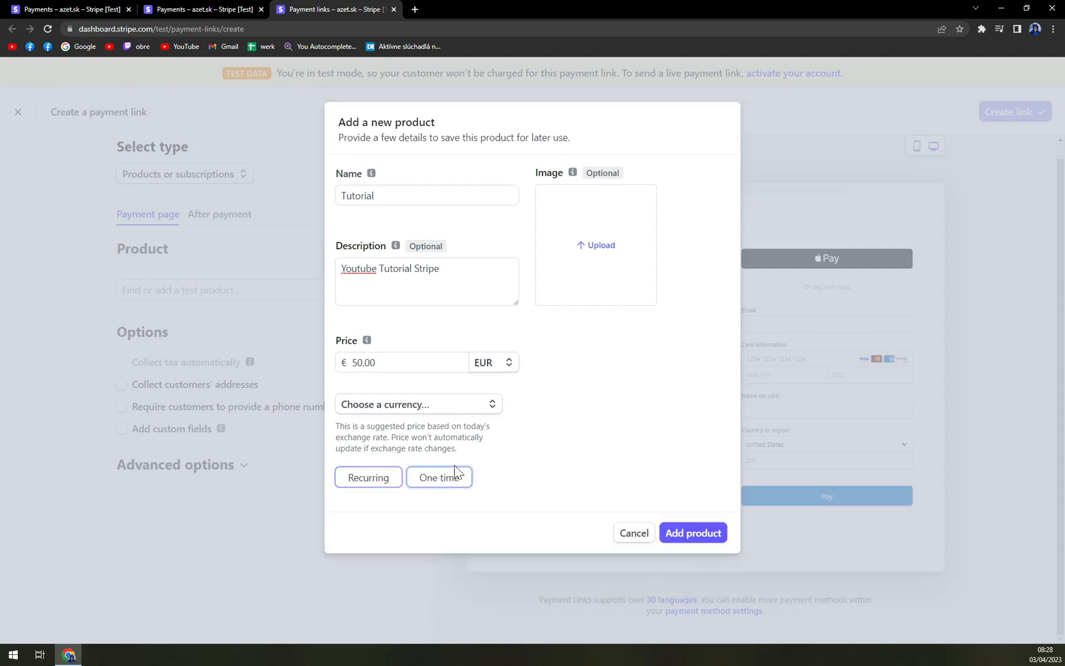
left_click(439, 476)
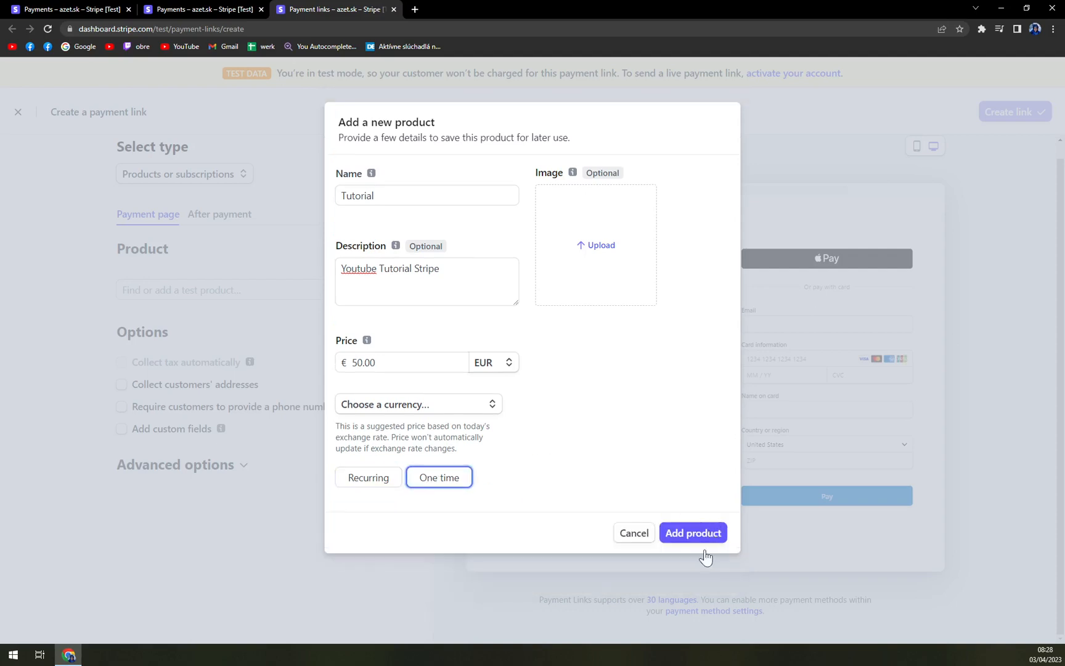
left_click(692, 532)
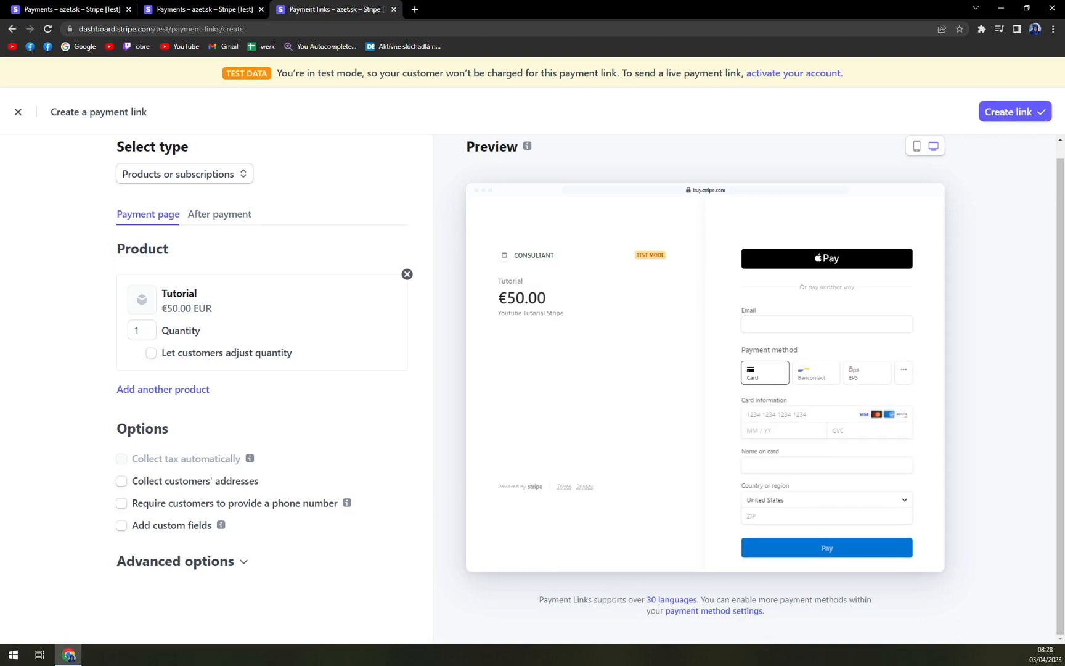
- Set Tutorial's quantity to 1 and add Tutoring (€200.00) as a second product
double_click(179, 293)
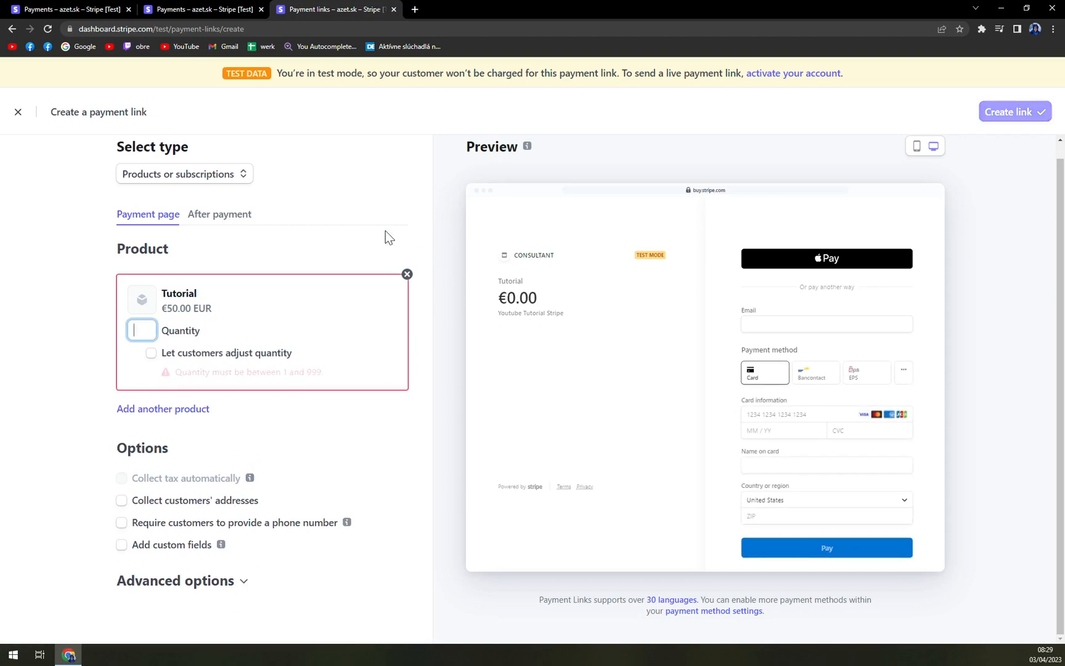
type("1")
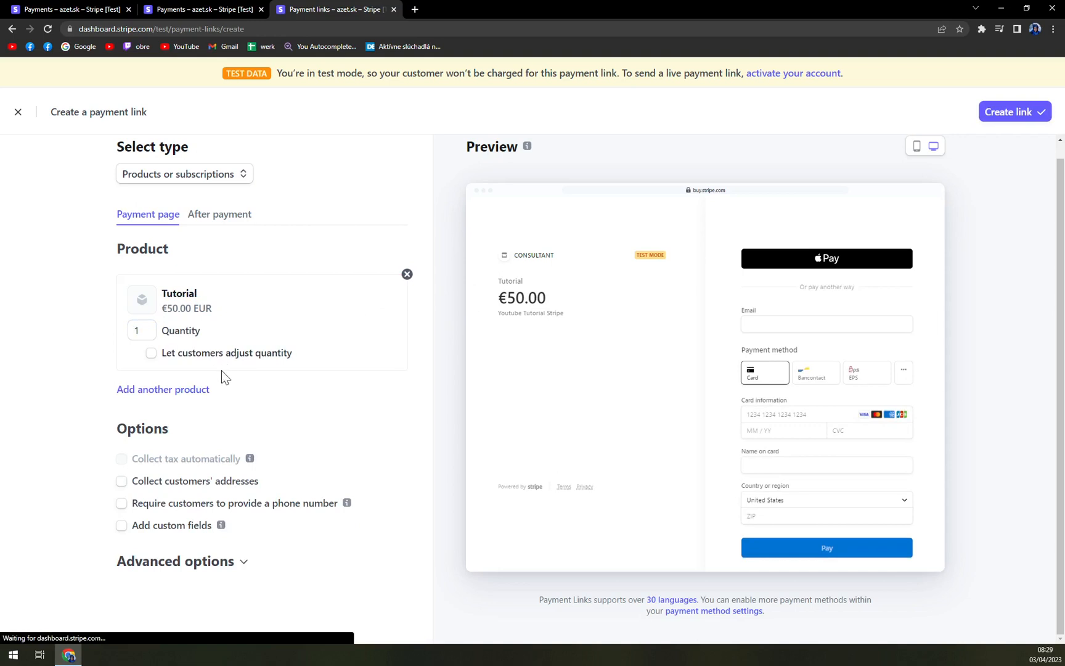
left_click(162, 388)
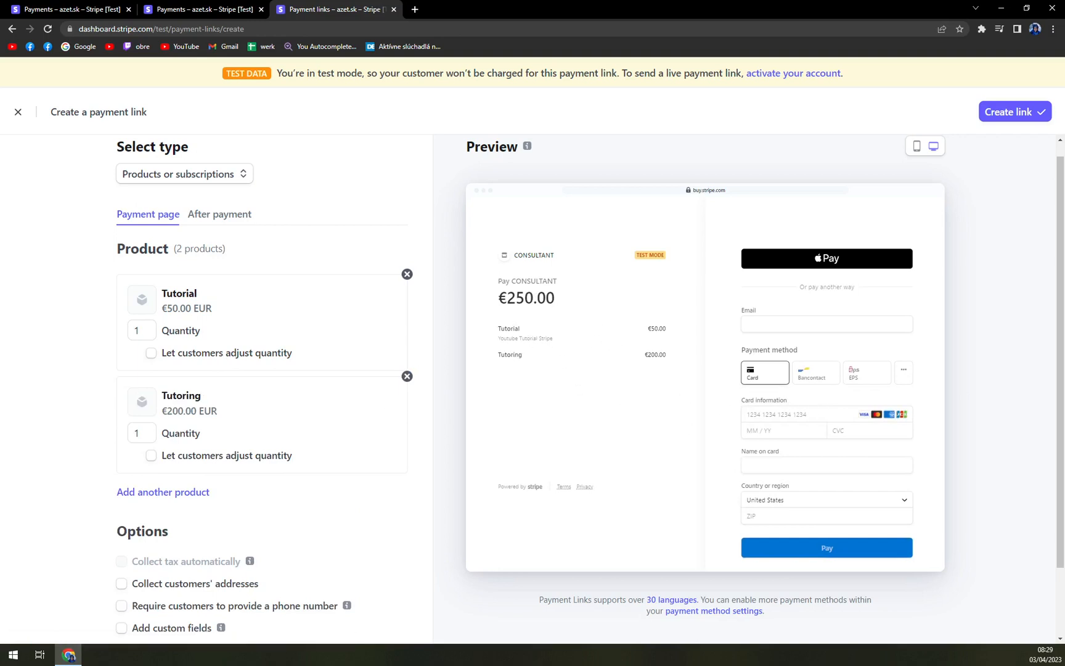
mouse_move(605, 379)
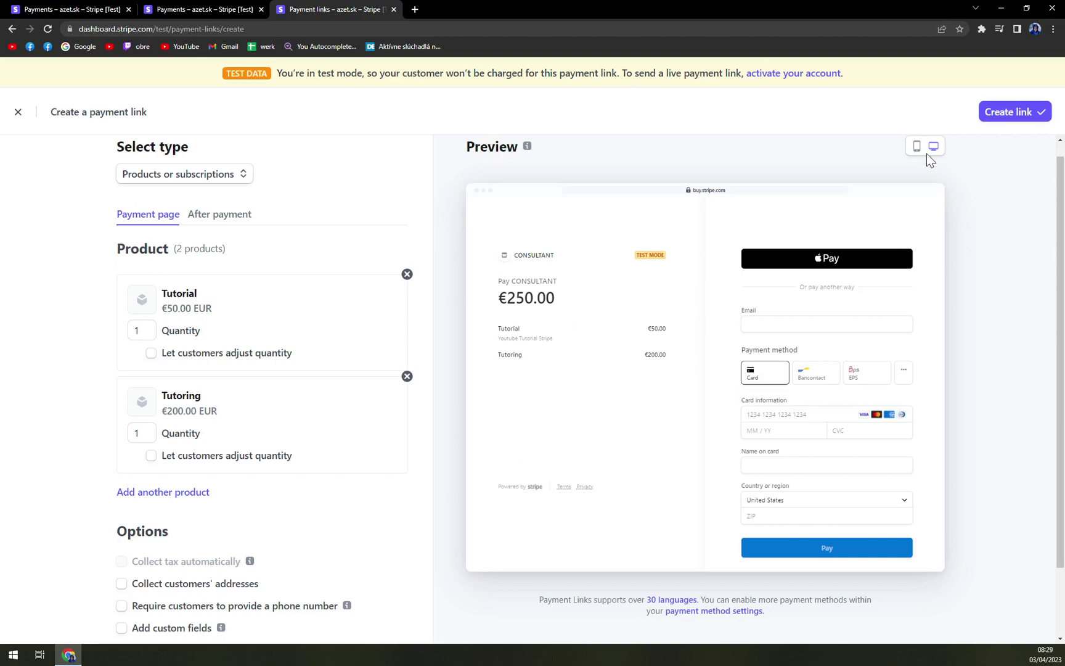
left_click(916, 146)
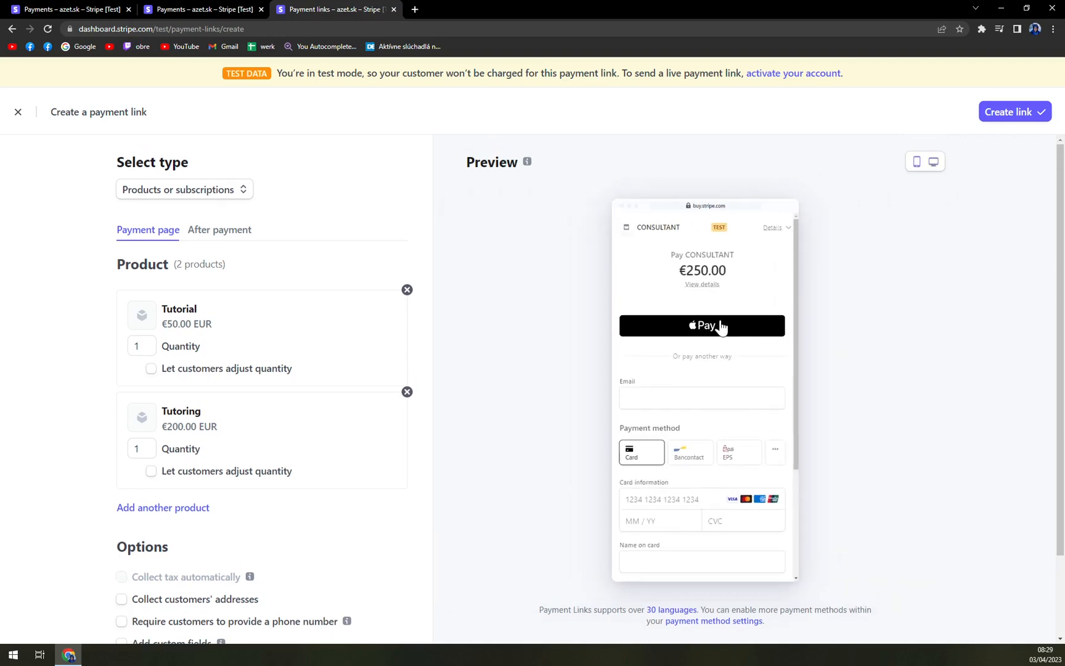
mouse_move(821, 213)
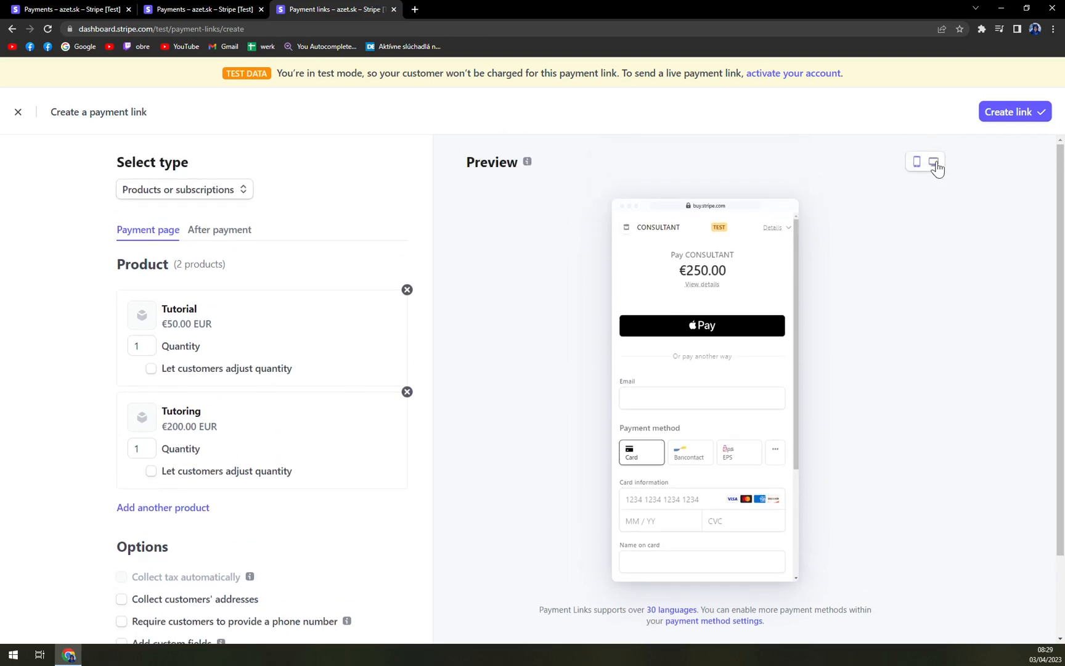
left_click(934, 162)
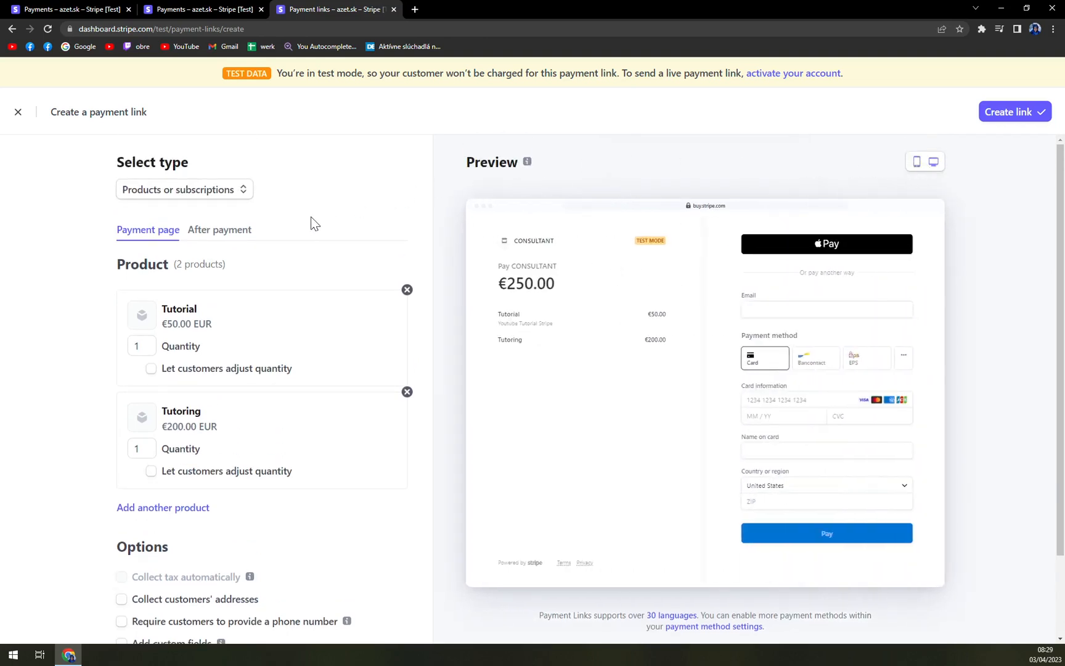
scroll("down", 3)
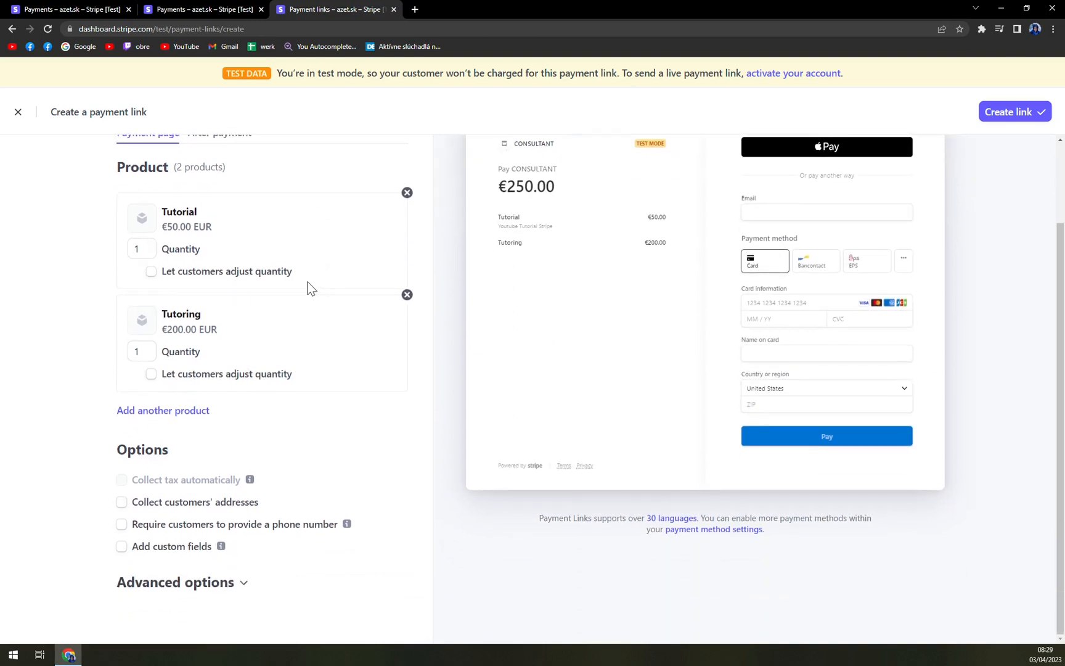
mouse_move(180, 506)
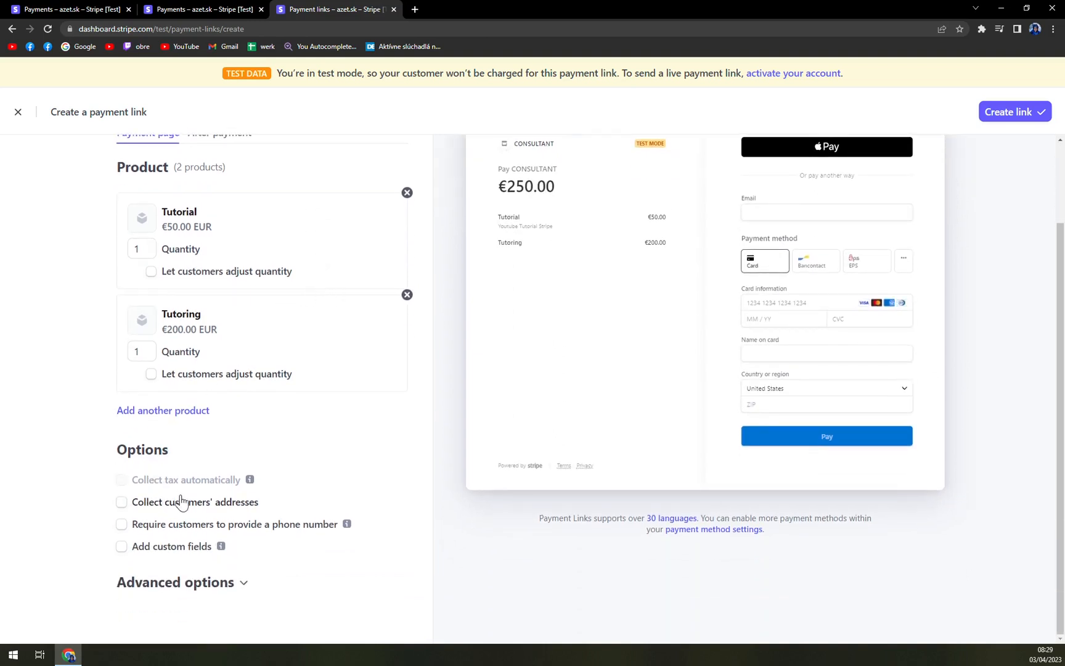
left_click(120, 501)
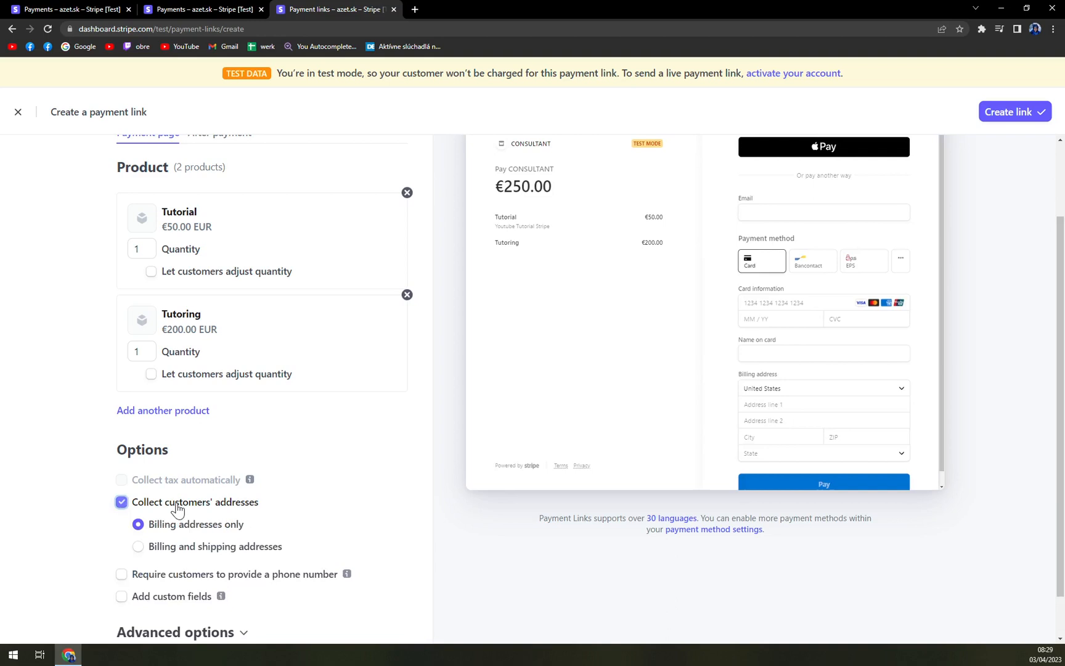
left_click(120, 502)
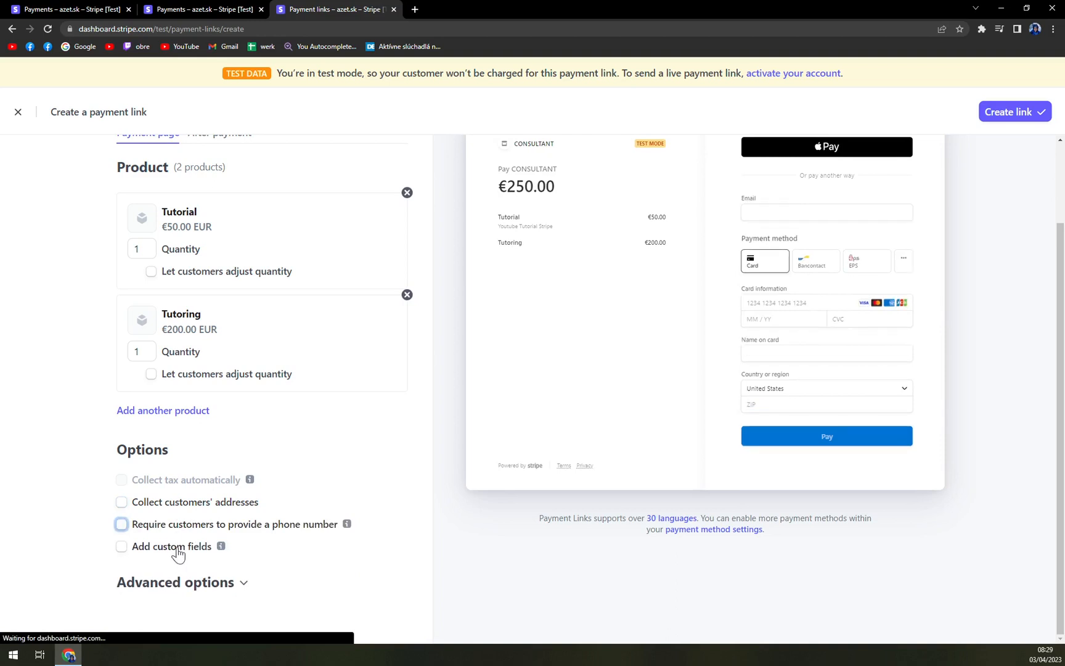
left_click(121, 546)
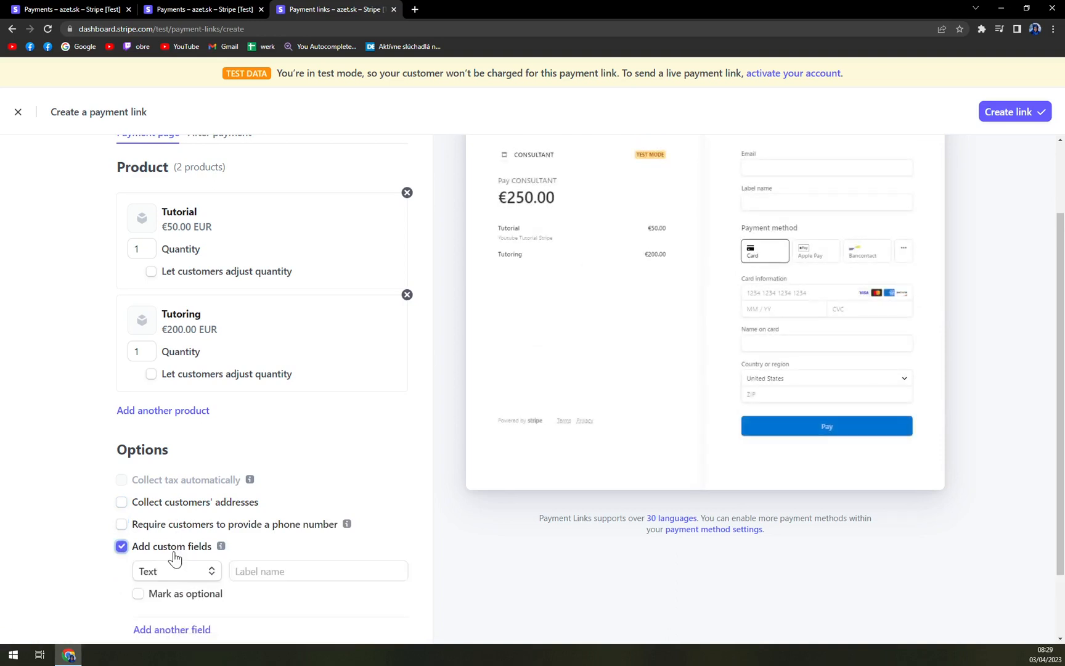
scroll("down", 3)
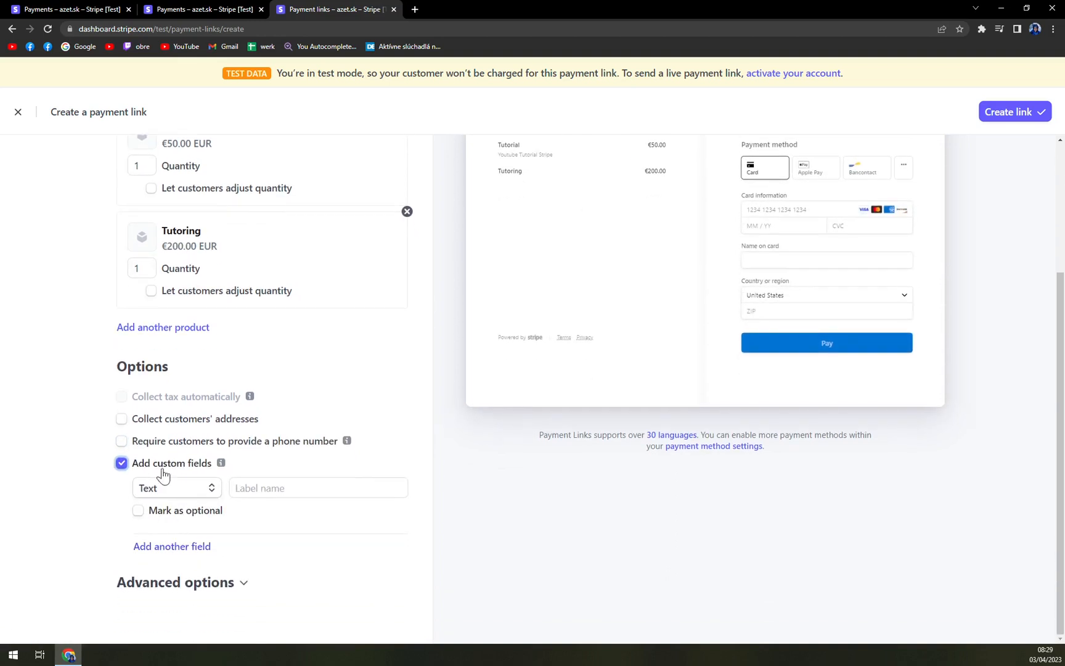
left_click(121, 463)
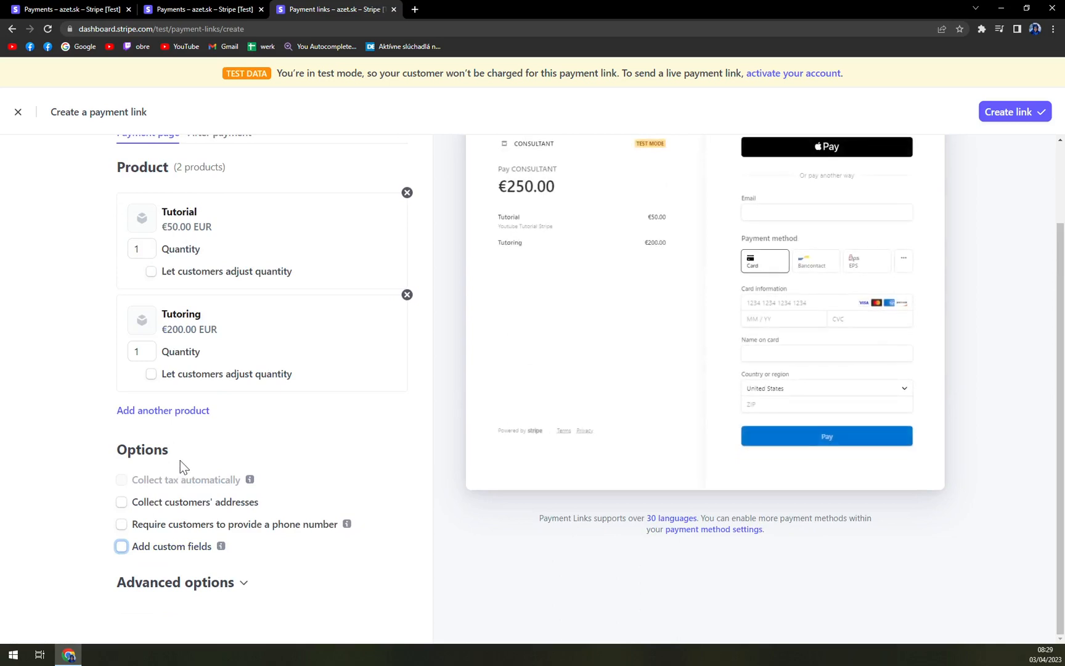
mouse_move(138, 573)
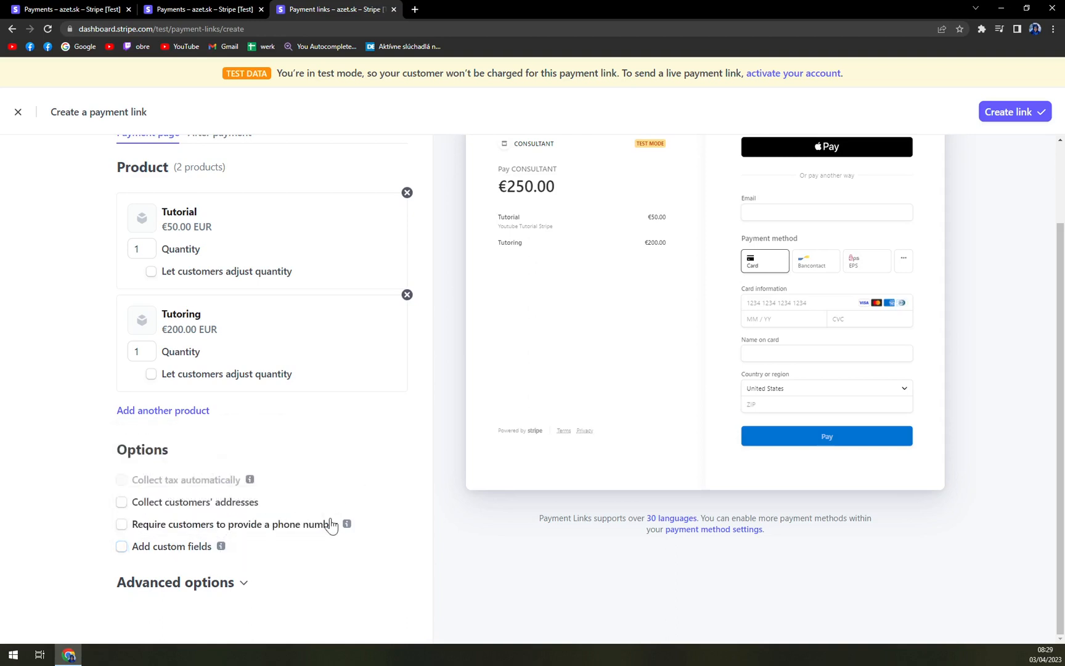
- Expand Advanced options, leaving promotion codes and tax ID collection turned off
left_click(174, 581)
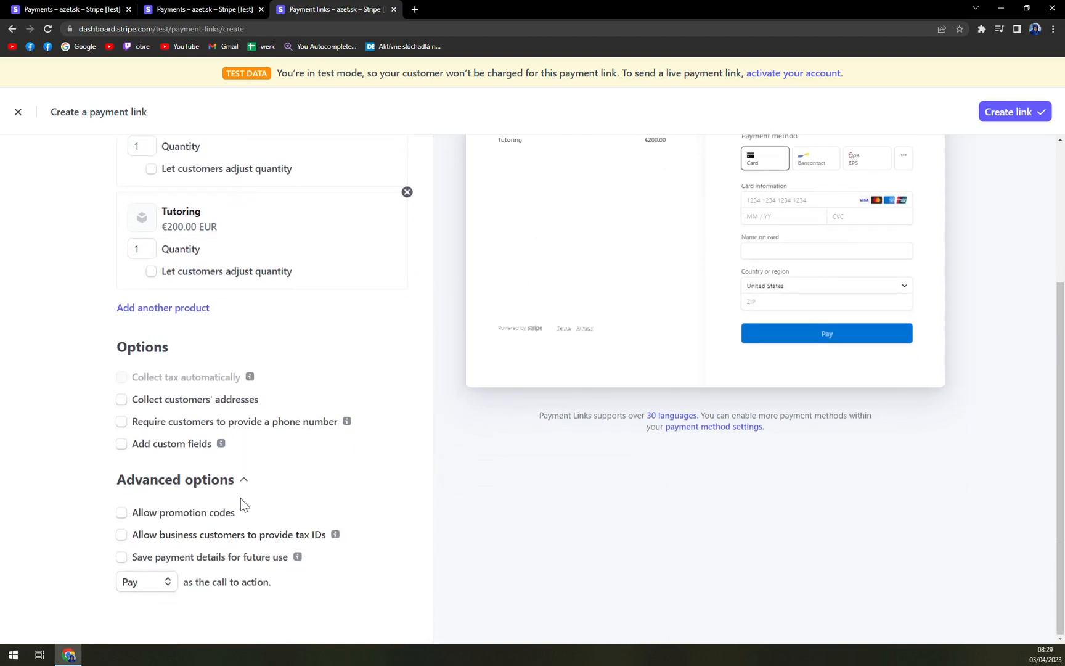
left_click(121, 513)
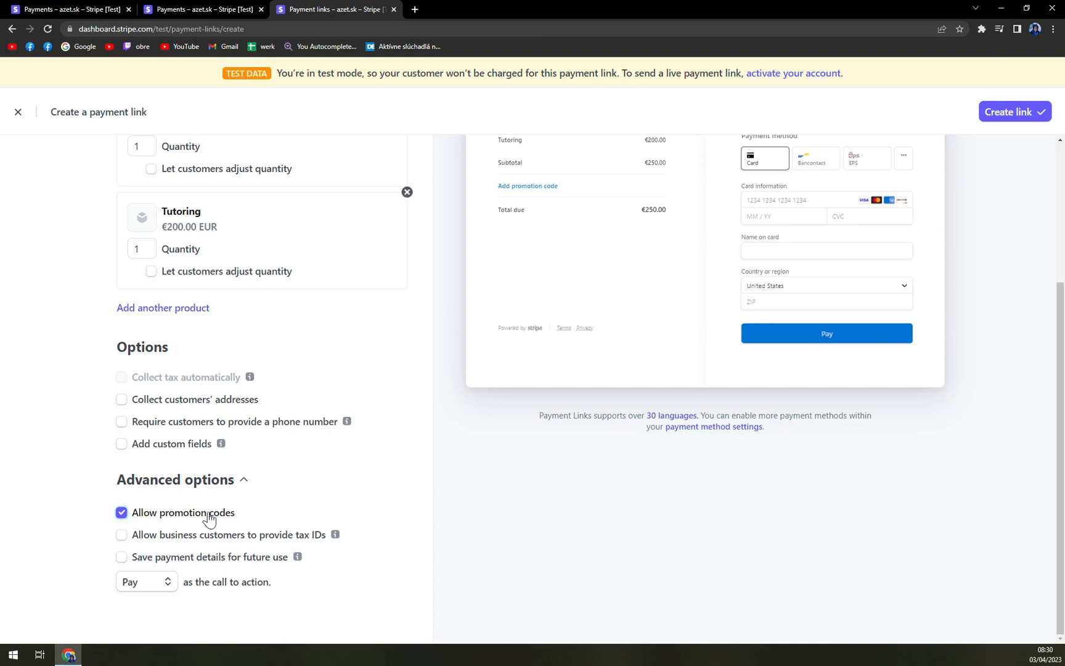
left_click(121, 535)
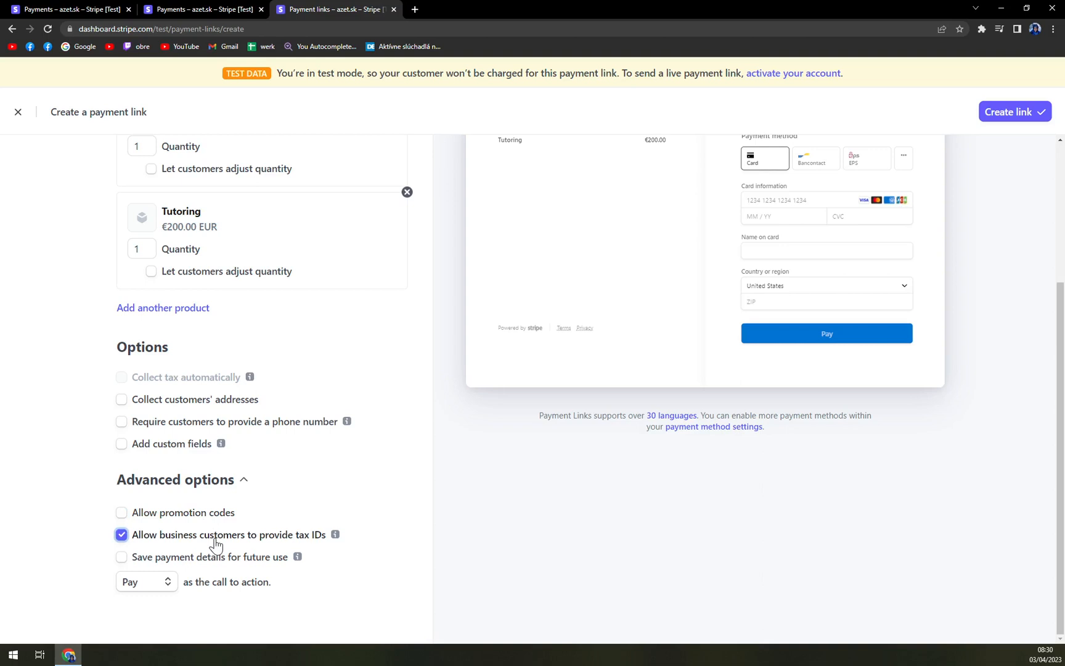
mouse_move(247, 541)
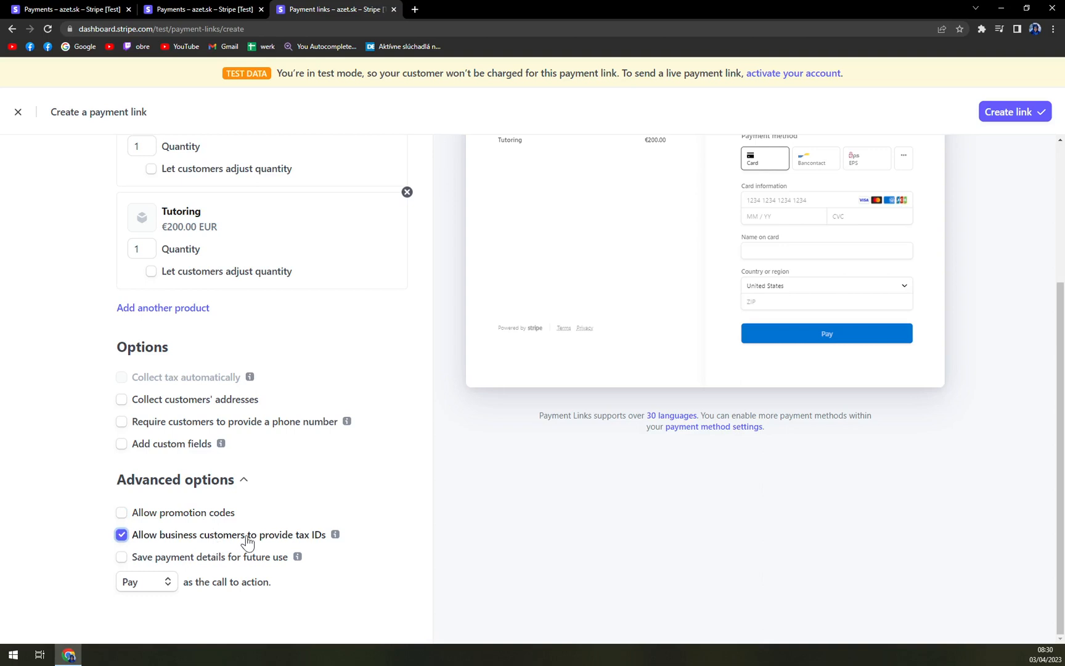
left_click(121, 535)
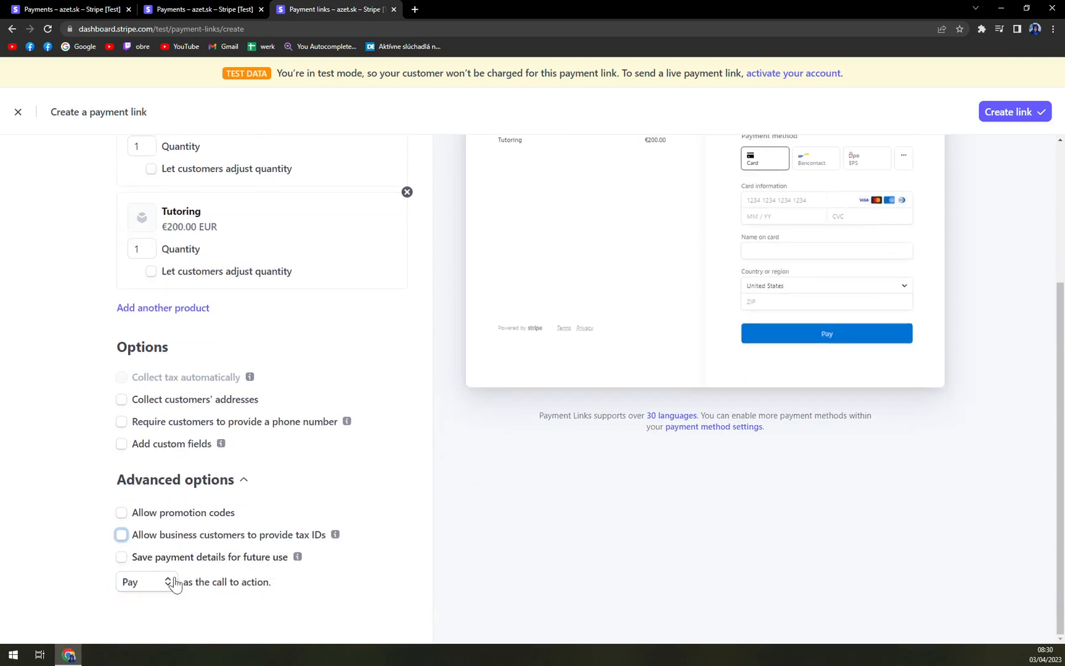
mouse_move(163, 592)
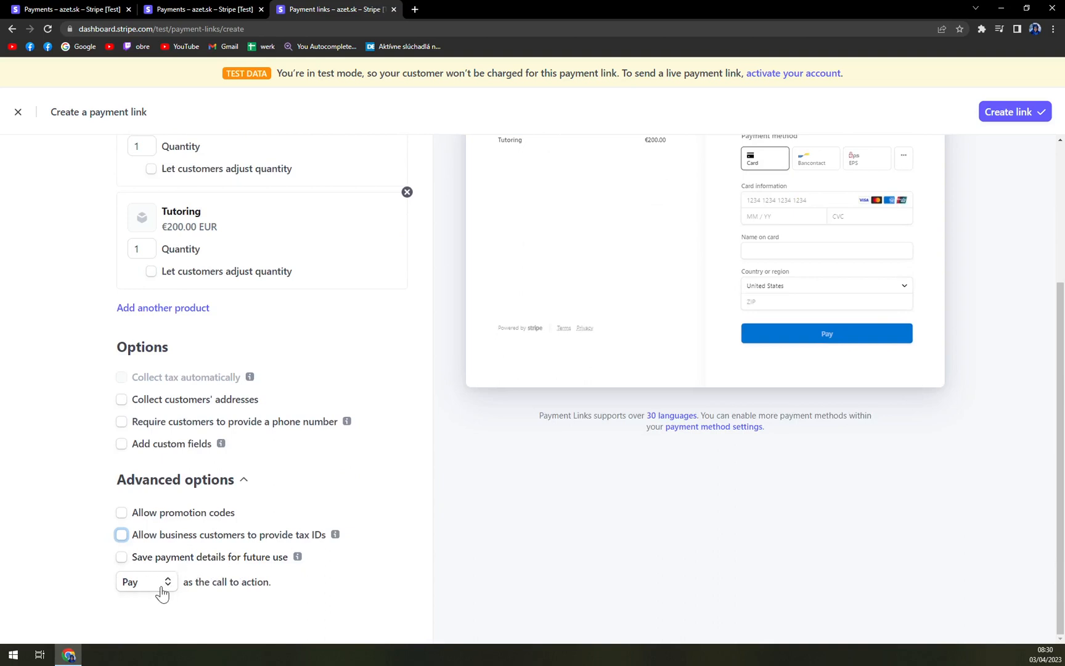
- Try Book and Donate as the call to action, leaving it set to Pay
left_click(144, 581)
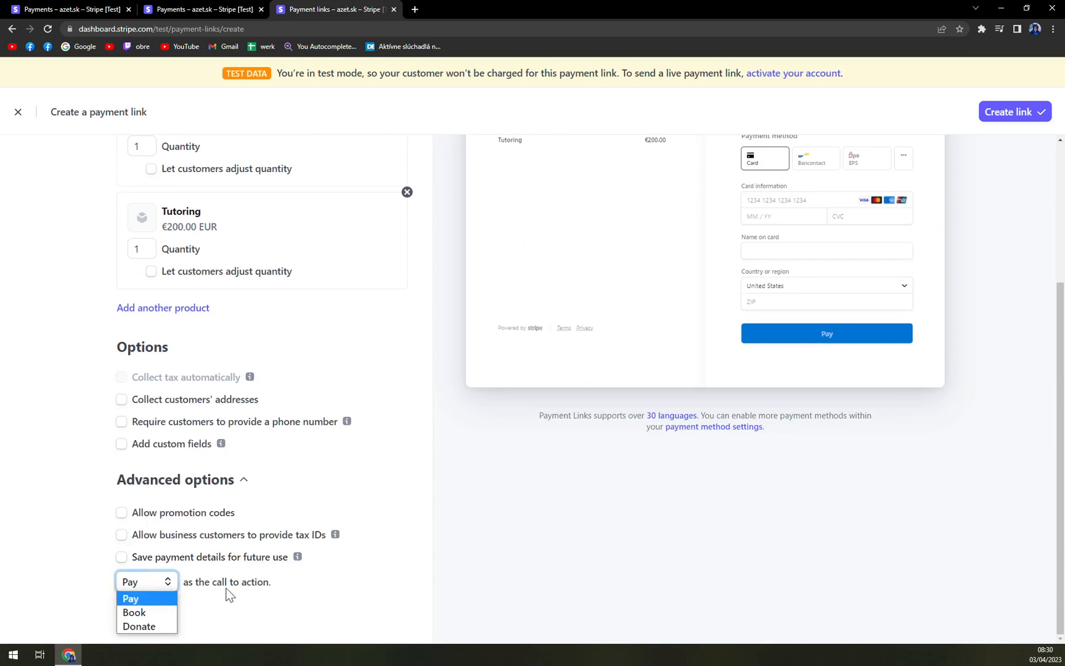
left_click(131, 598)
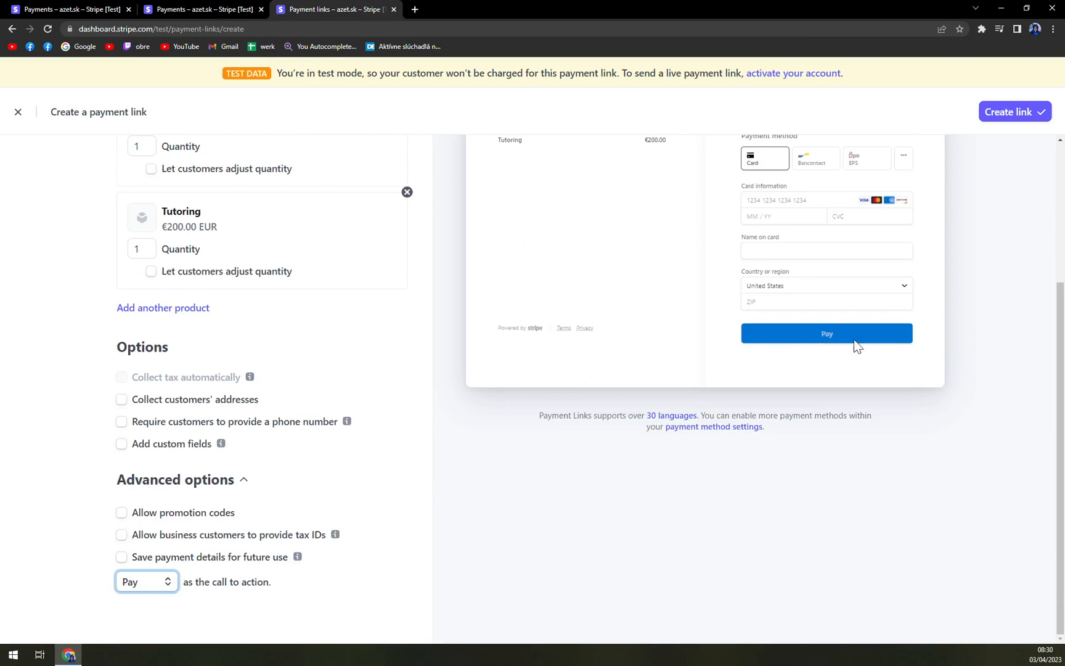
left_click(146, 581)
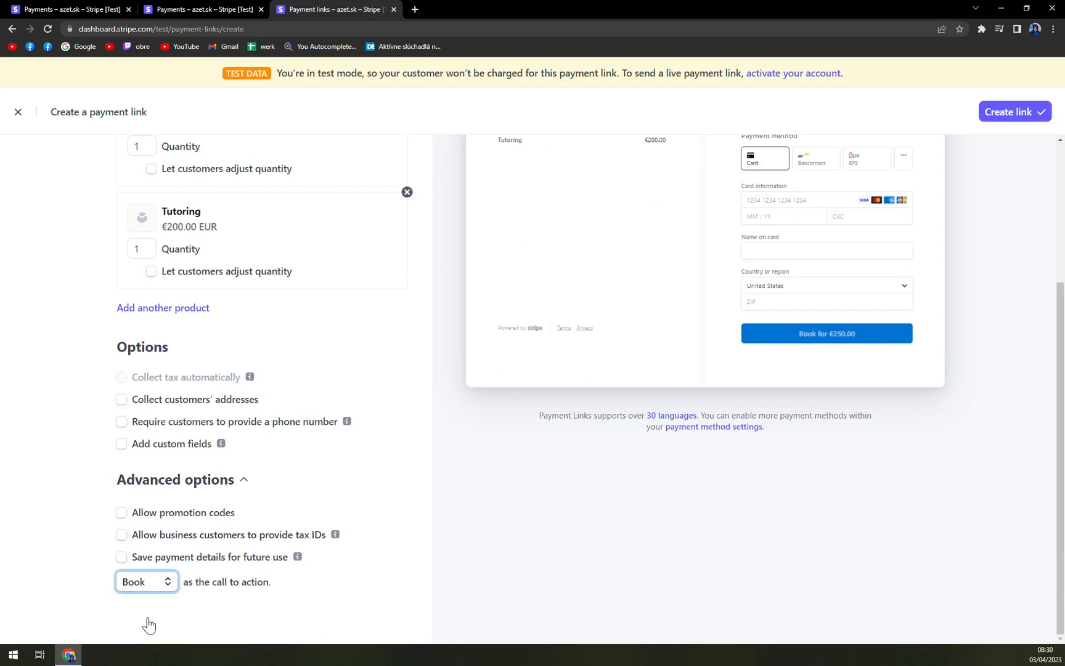
left_click(146, 581)
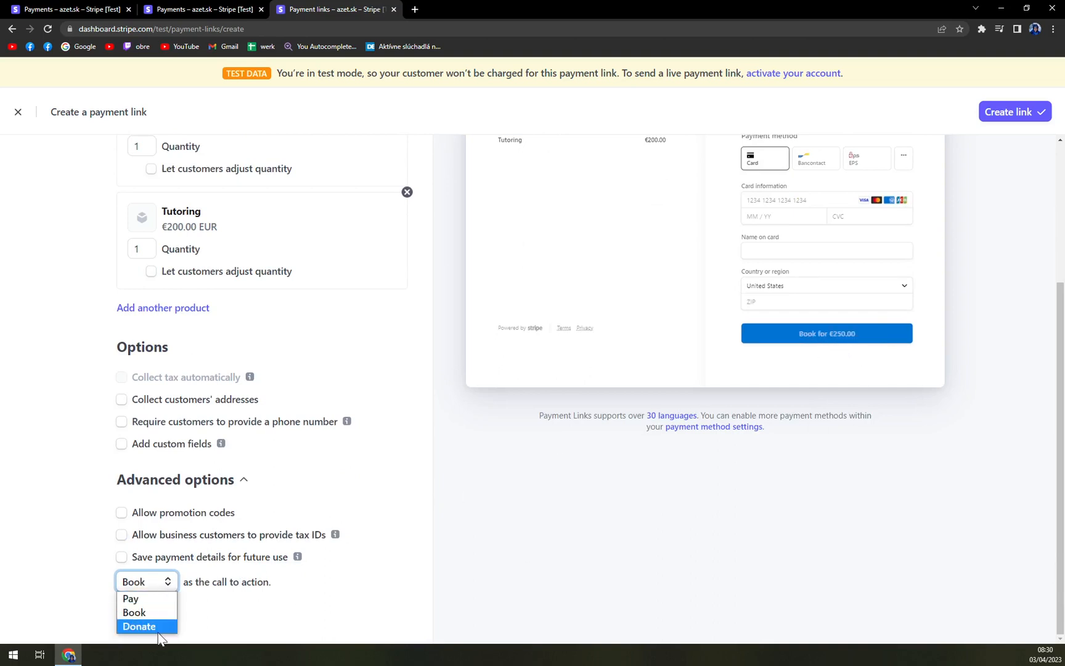
left_click(140, 625)
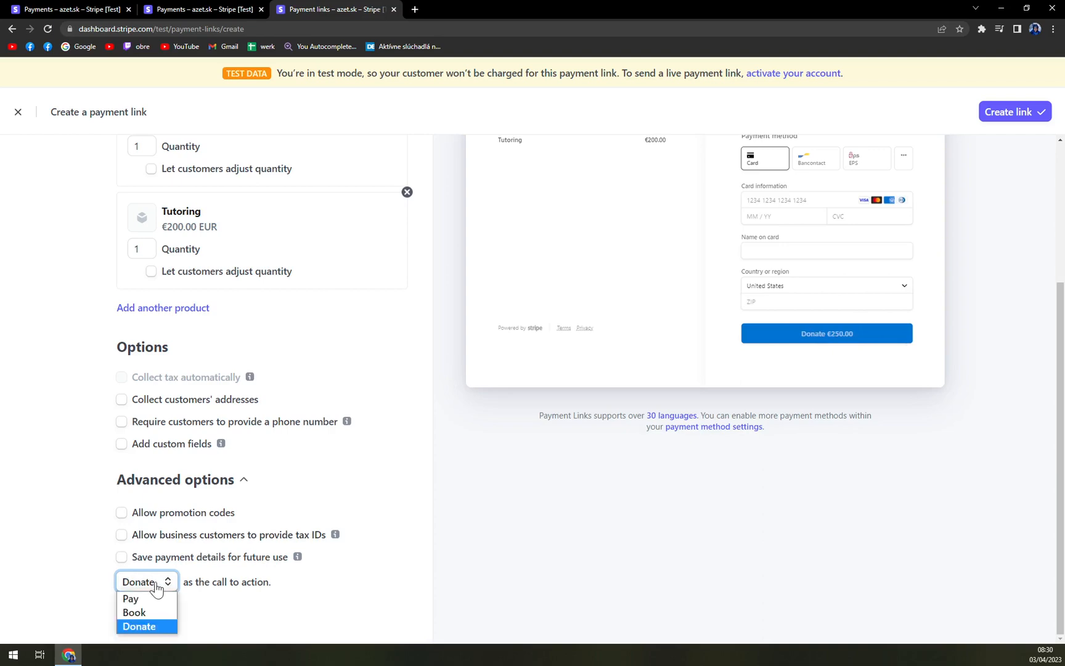
left_click(129, 598)
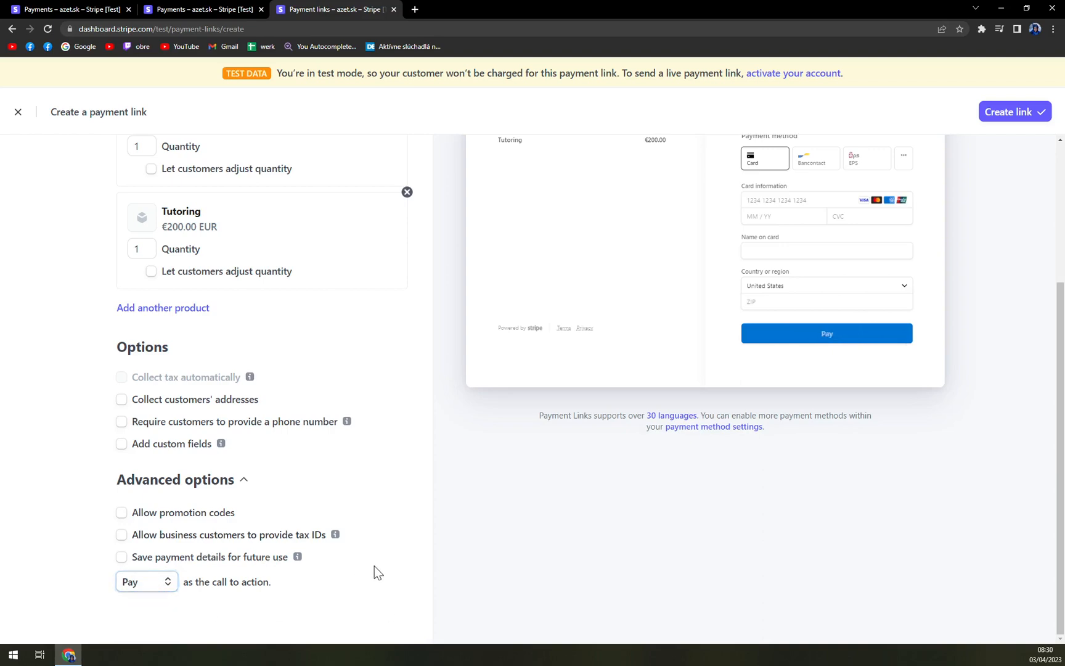
- Create the €250.00 payment link and copy its URL
scroll("up", 3)
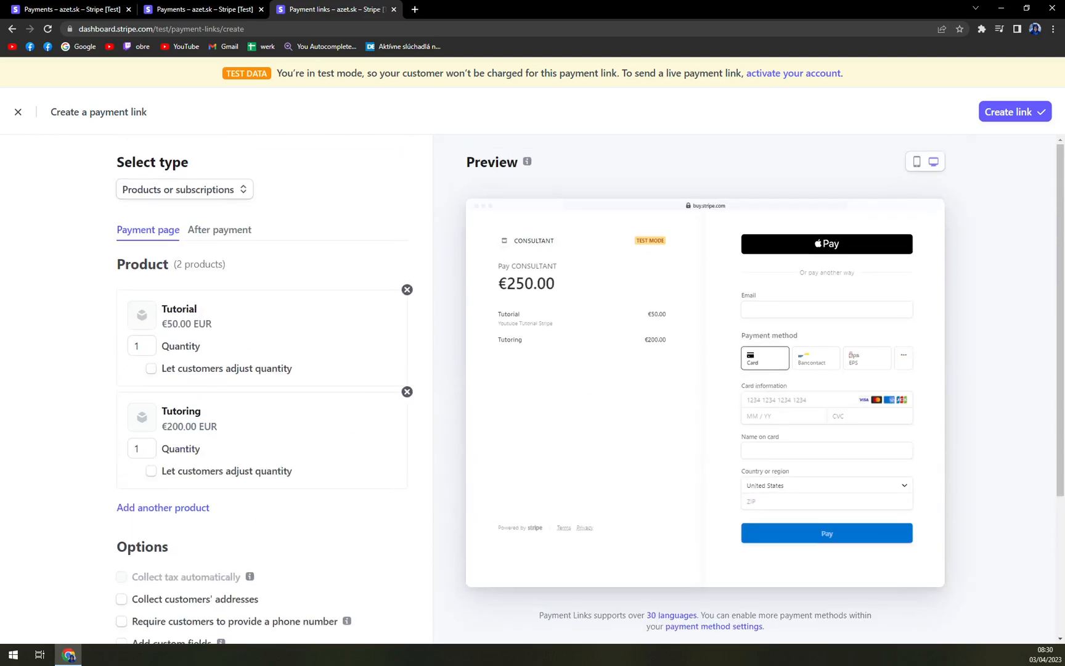
mouse_move(1027, 116)
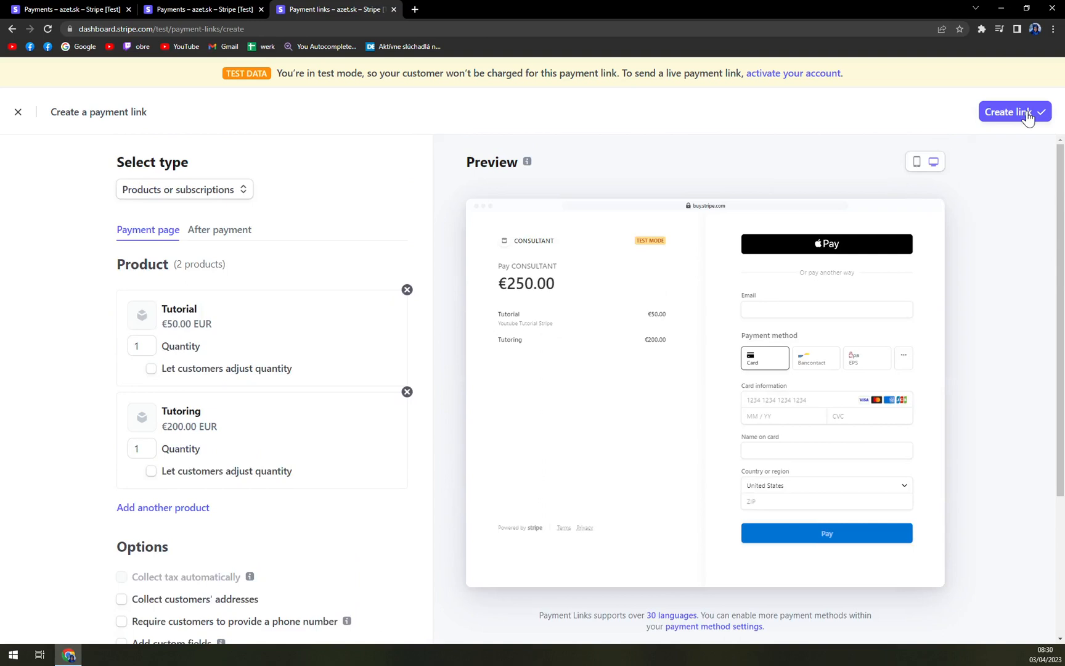
mouse_move(718, 177)
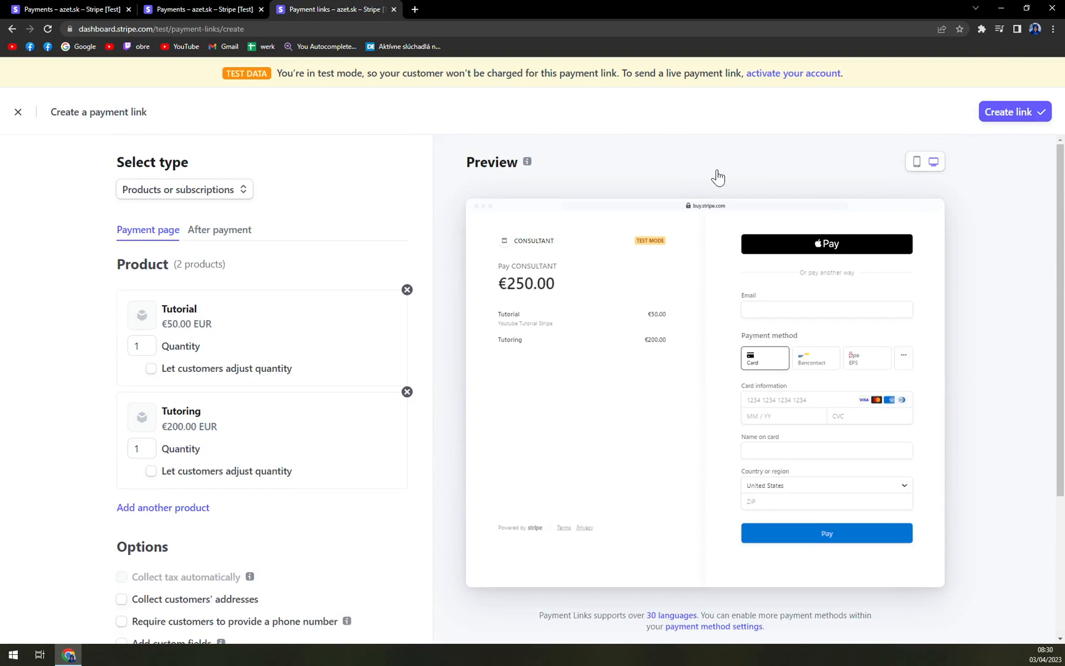
left_click(1012, 112)
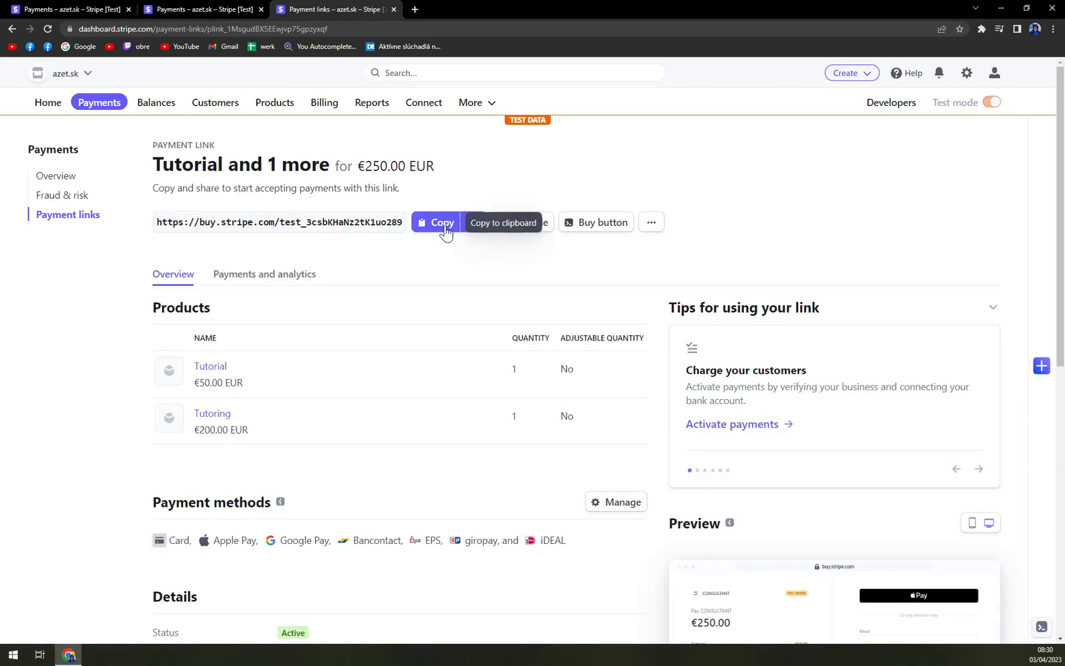
left_click(547, 9)
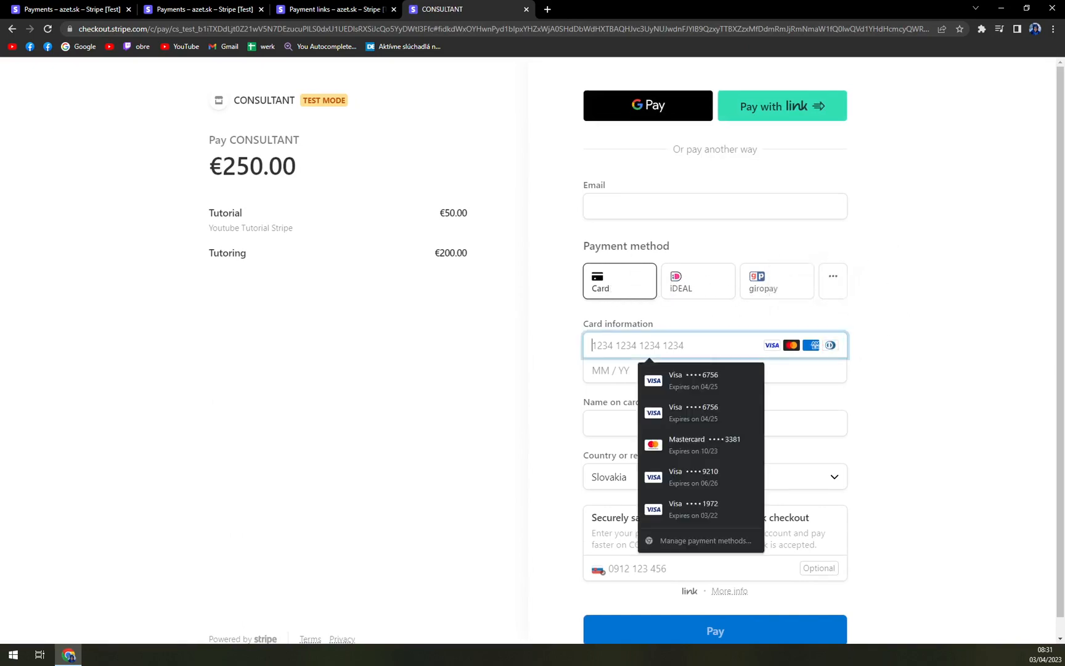
left_click(662, 228)
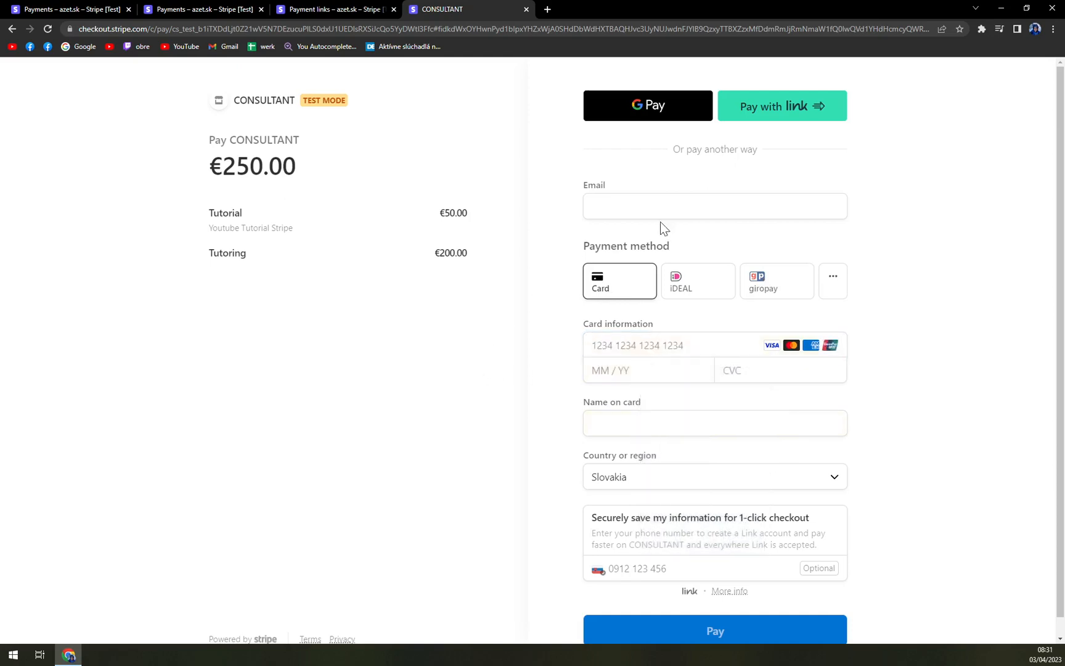
mouse_move(497, 361)
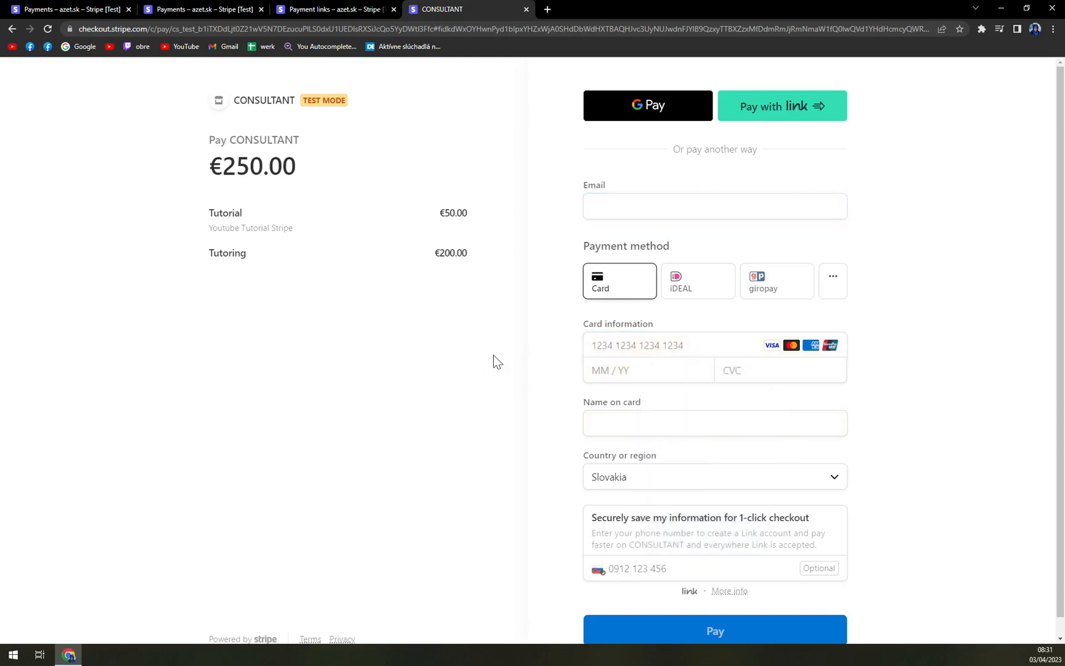
scroll("down", 3)
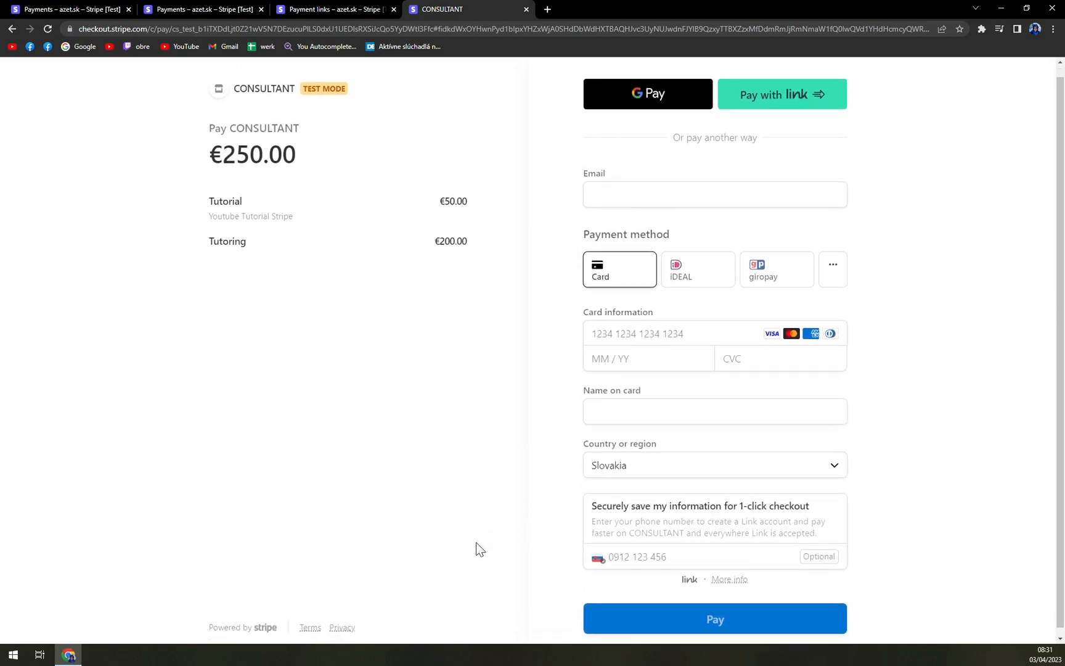
scroll("up", 3)
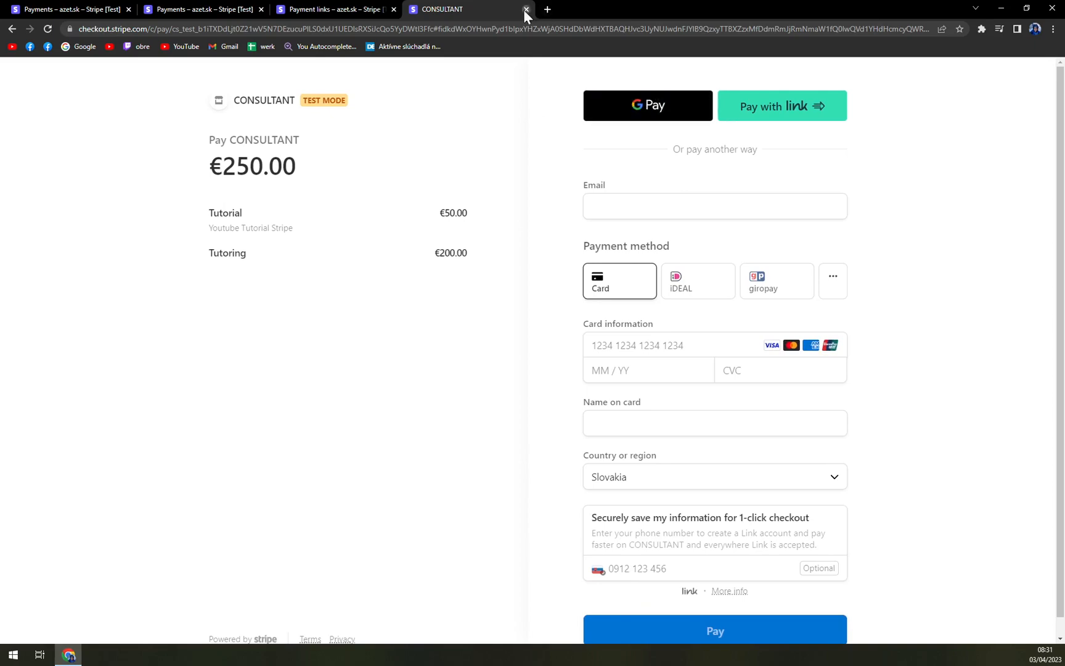
left_click(526, 9)
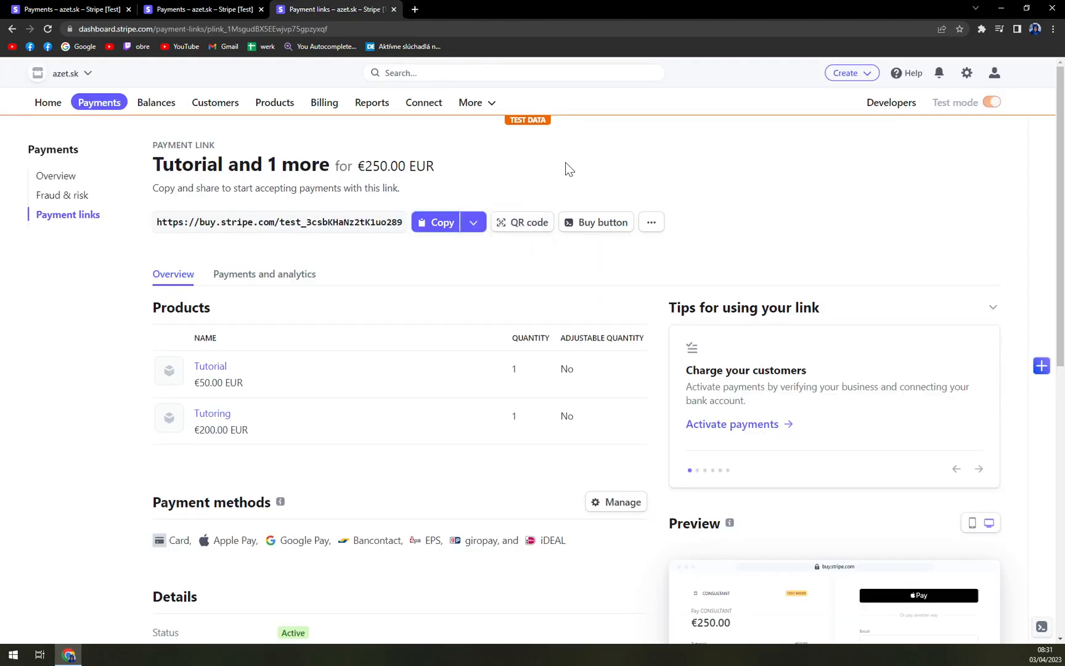
scroll("down", 3)
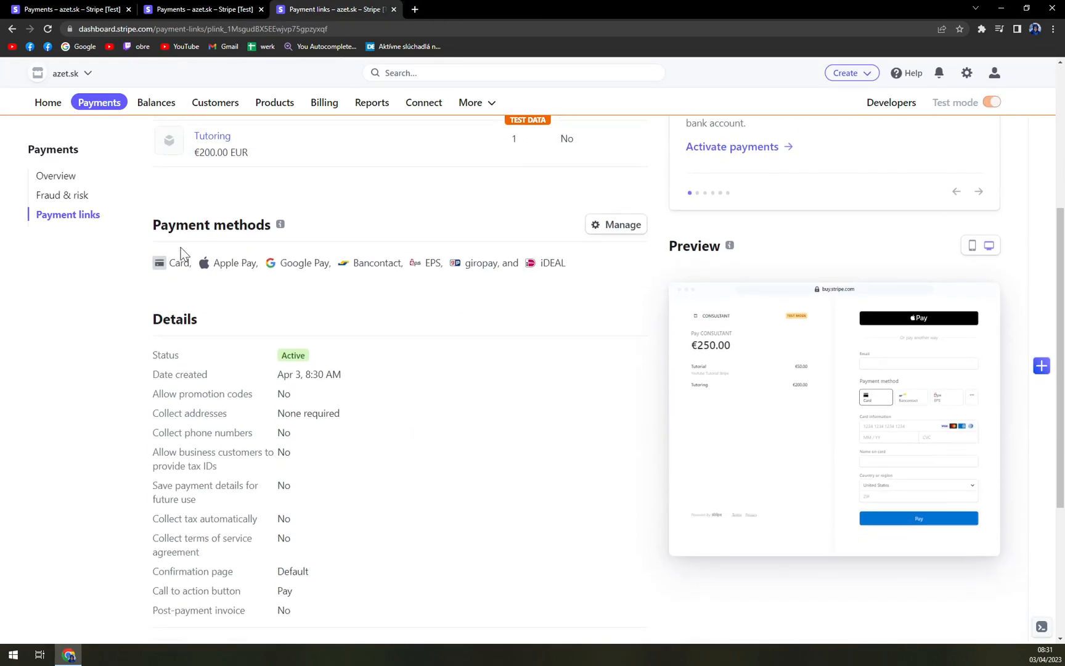
mouse_move(534, 272)
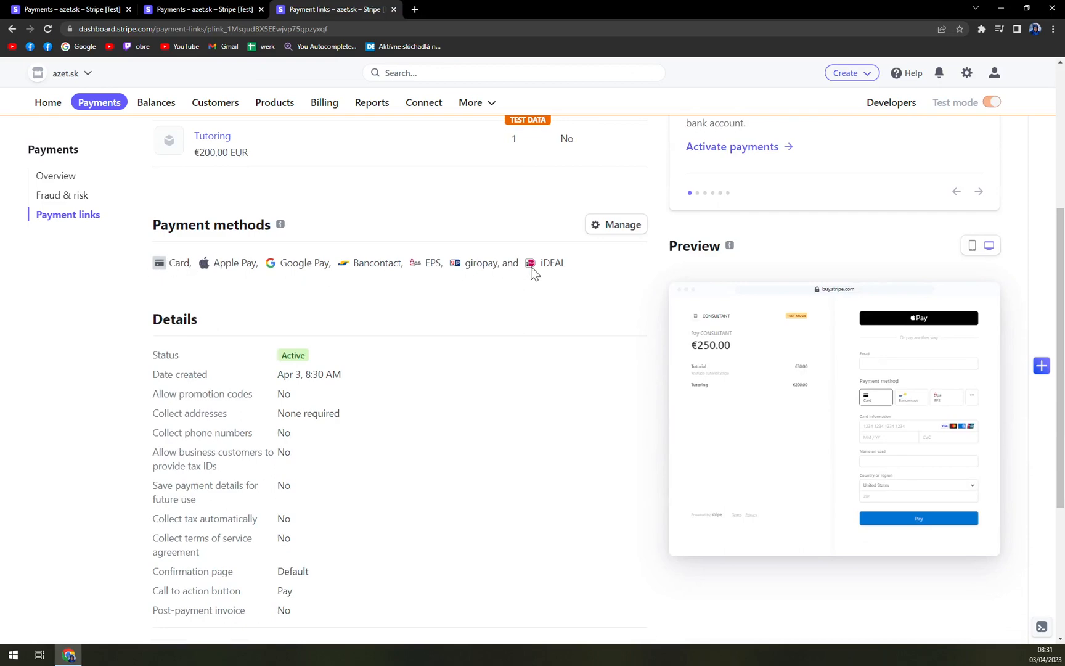
- Review payment method settings, confirming Cards, Apple Pay and Google Pay are enabled
left_click(614, 225)
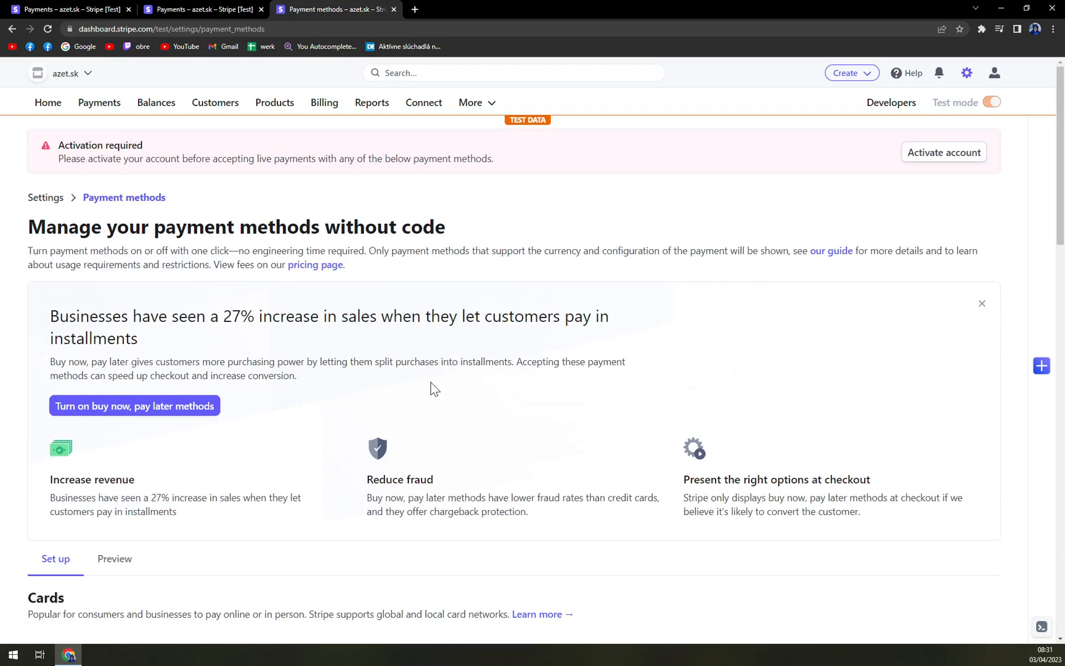
scroll("down", 3)
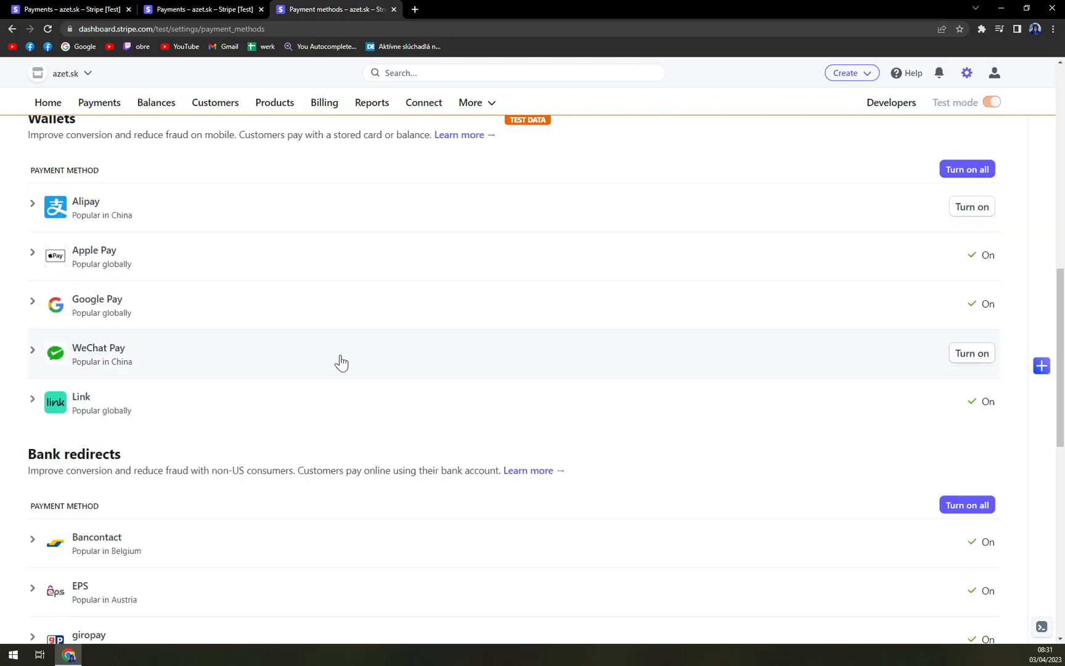
scroll("down", 3)
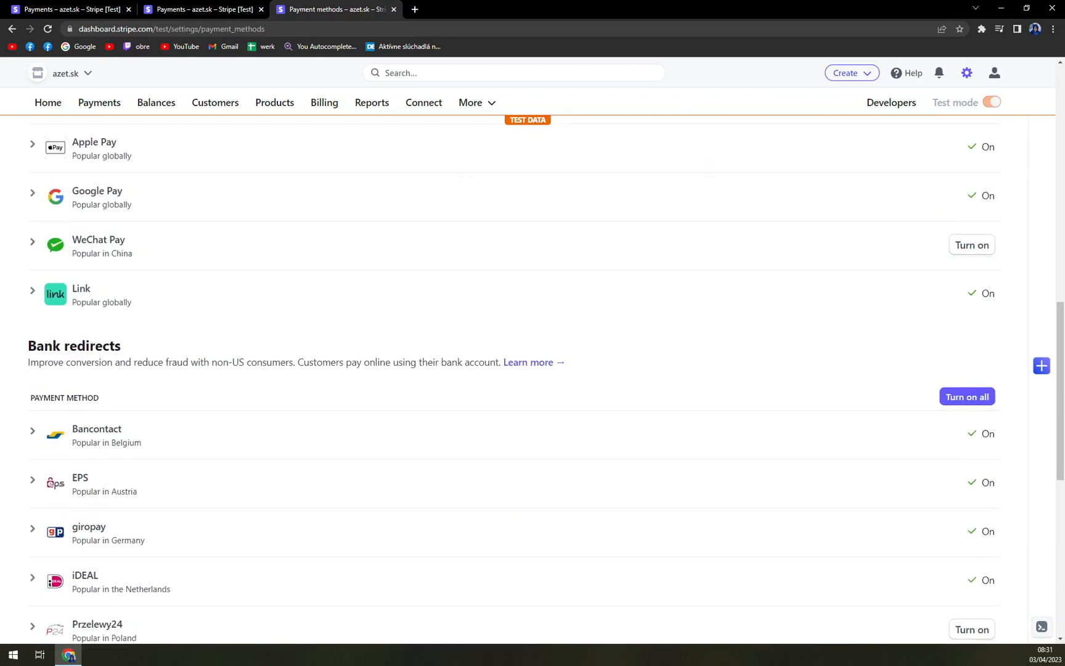
scroll("down", 3)
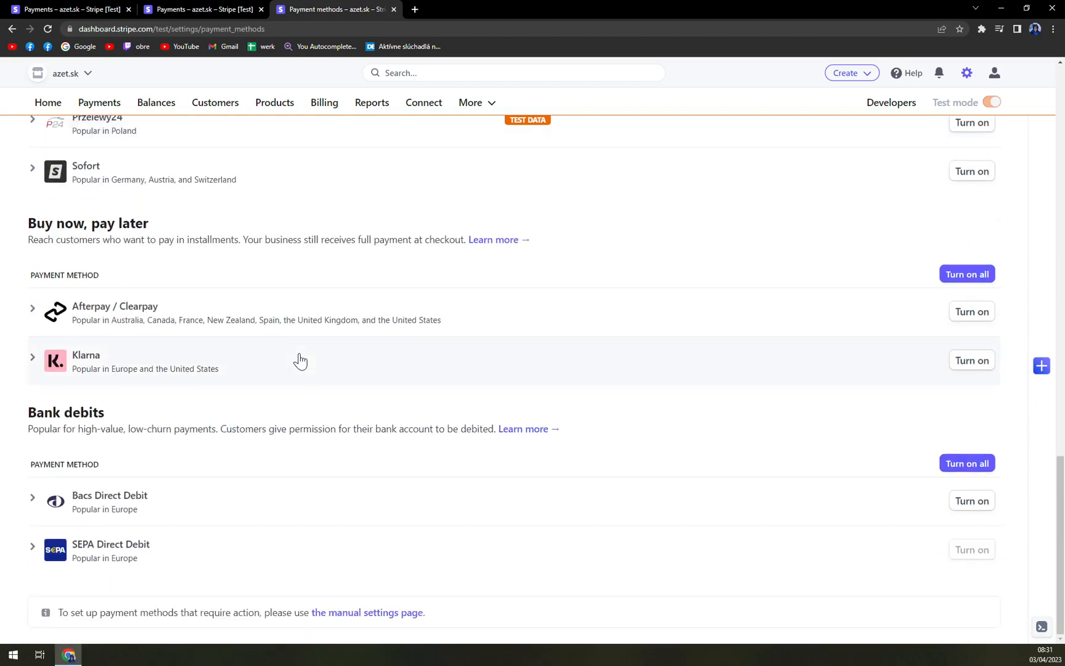
mouse_move(129, 377)
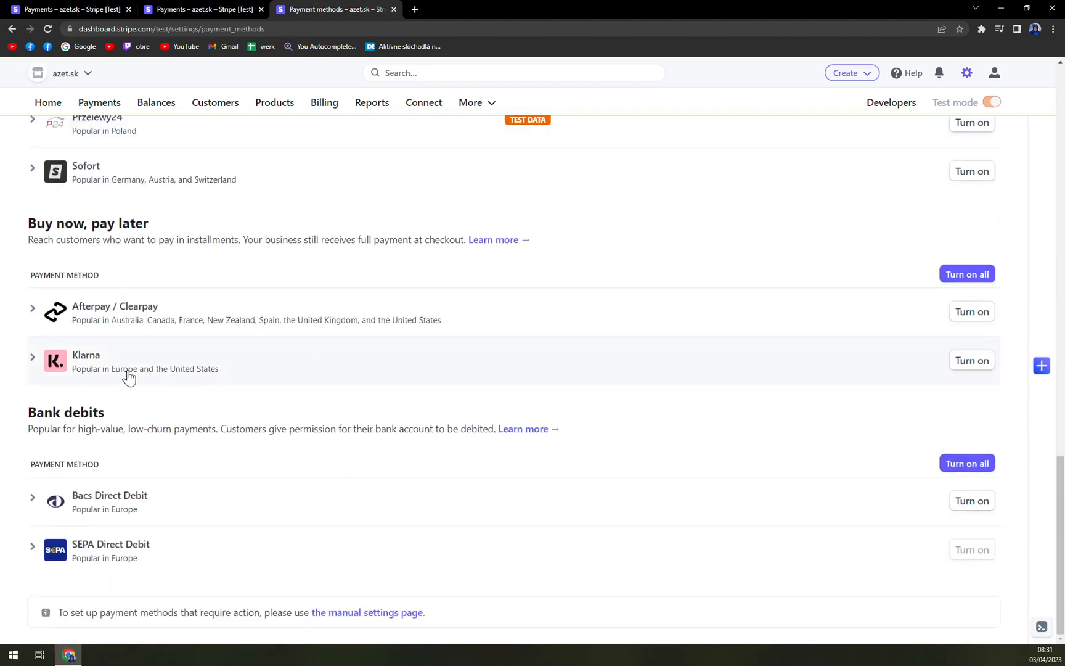
mouse_move(102, 336)
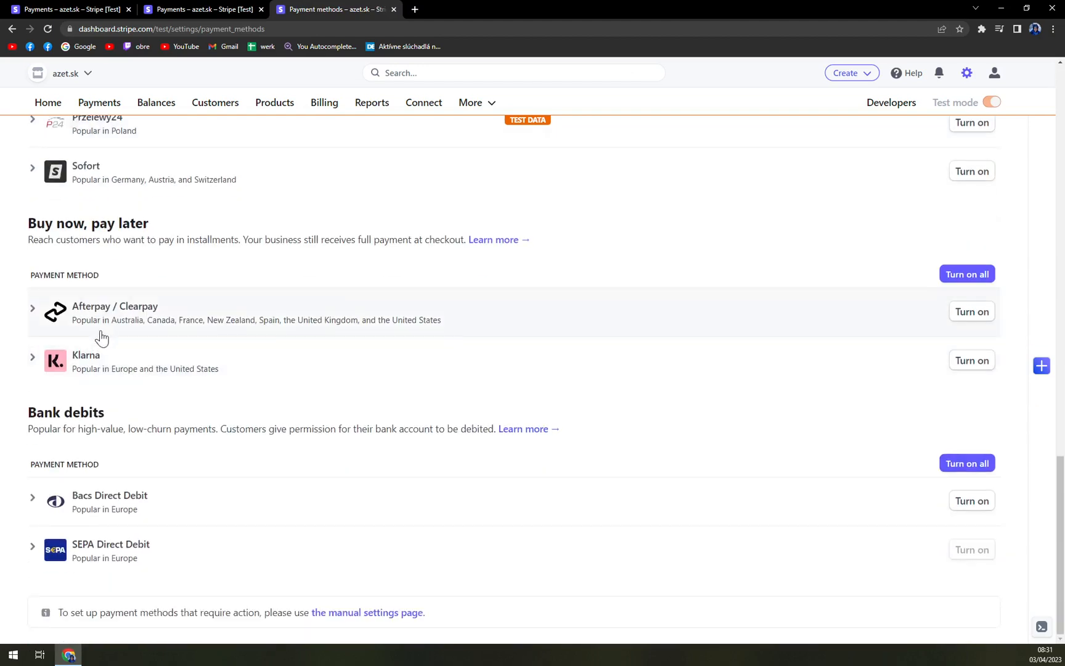
mouse_move(152, 568)
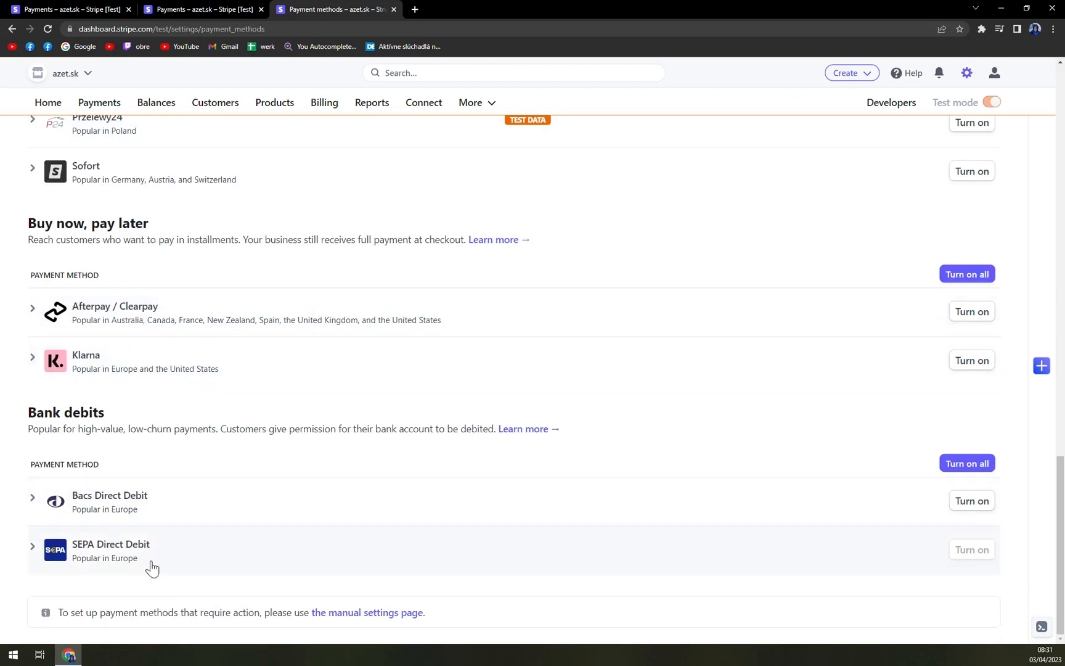
scroll("up", 3)
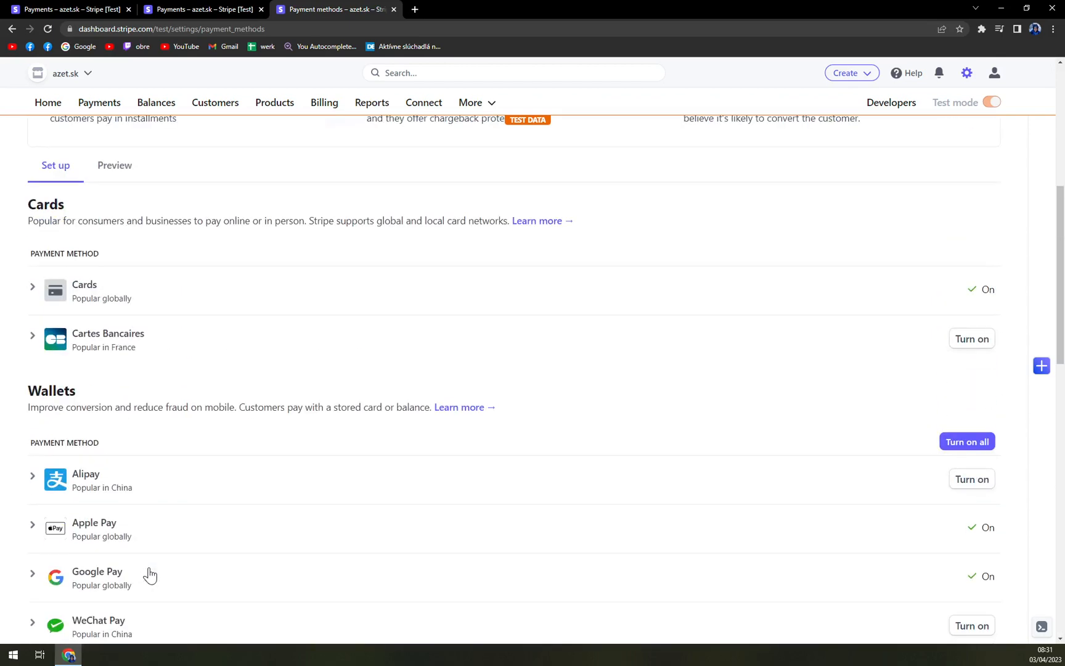
scroll("up", 3)
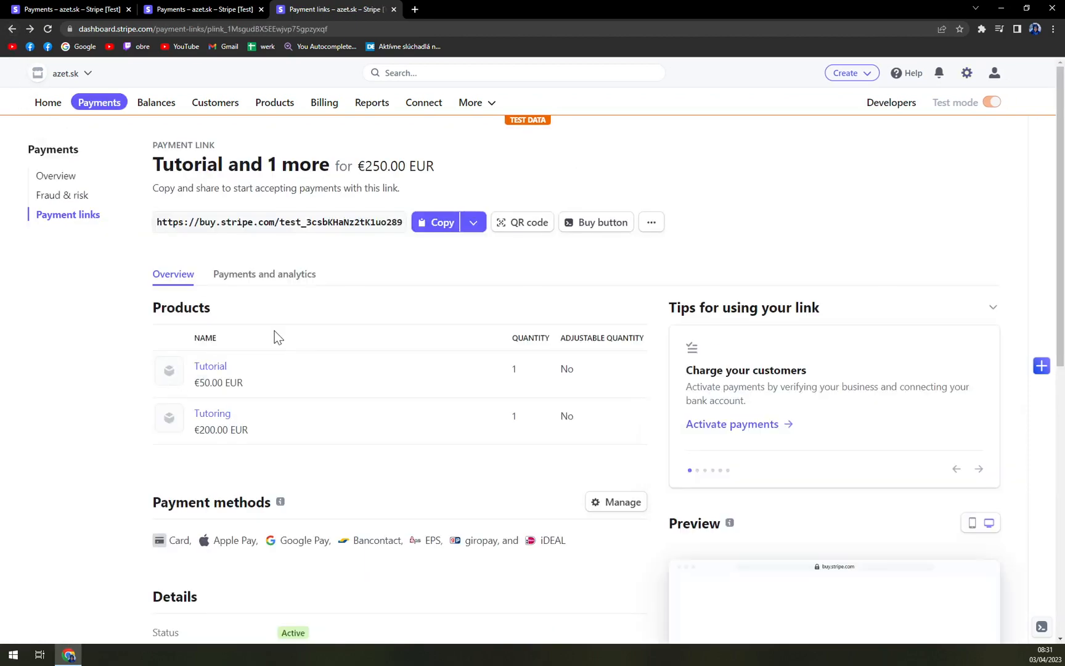
- View the payment link's QR code and close it
scroll("down", 3)
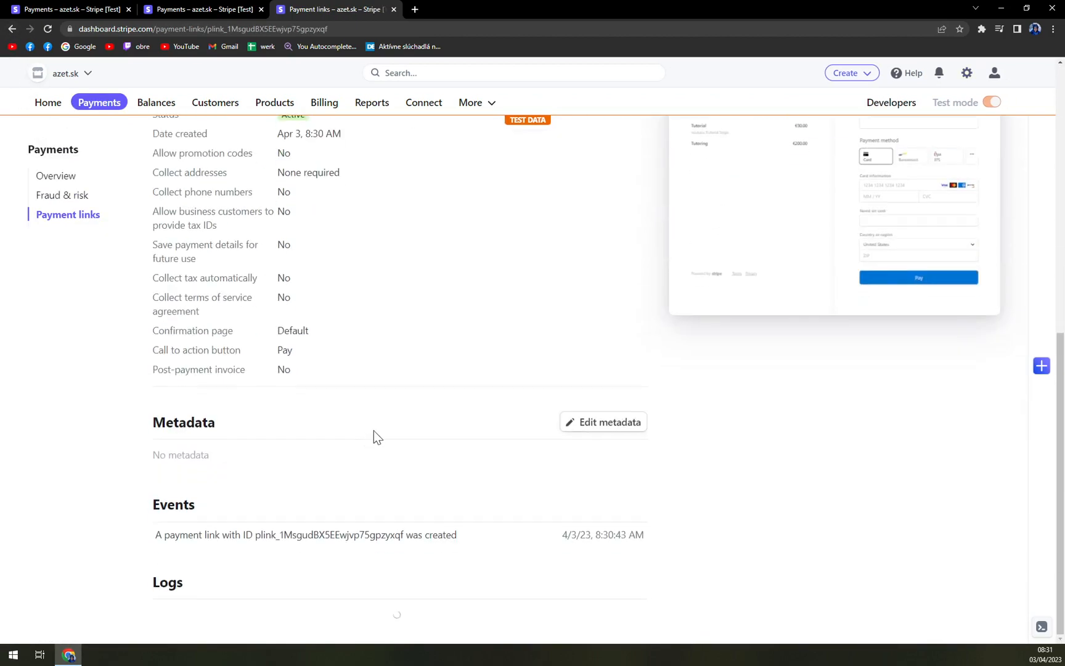
scroll("up", 3)
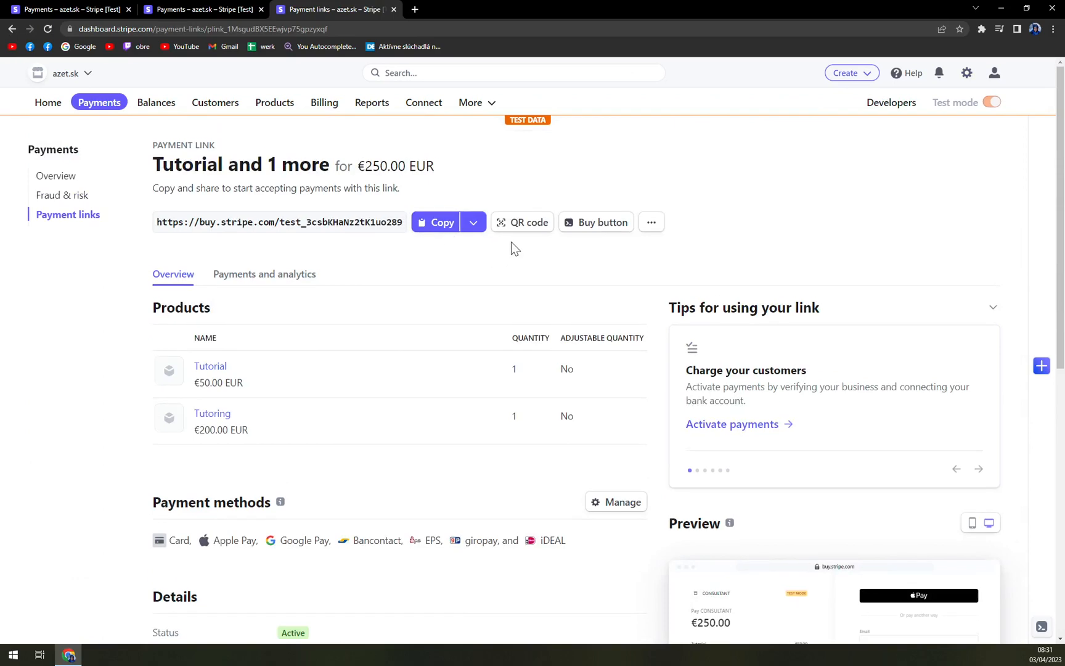
mouse_move(534, 231)
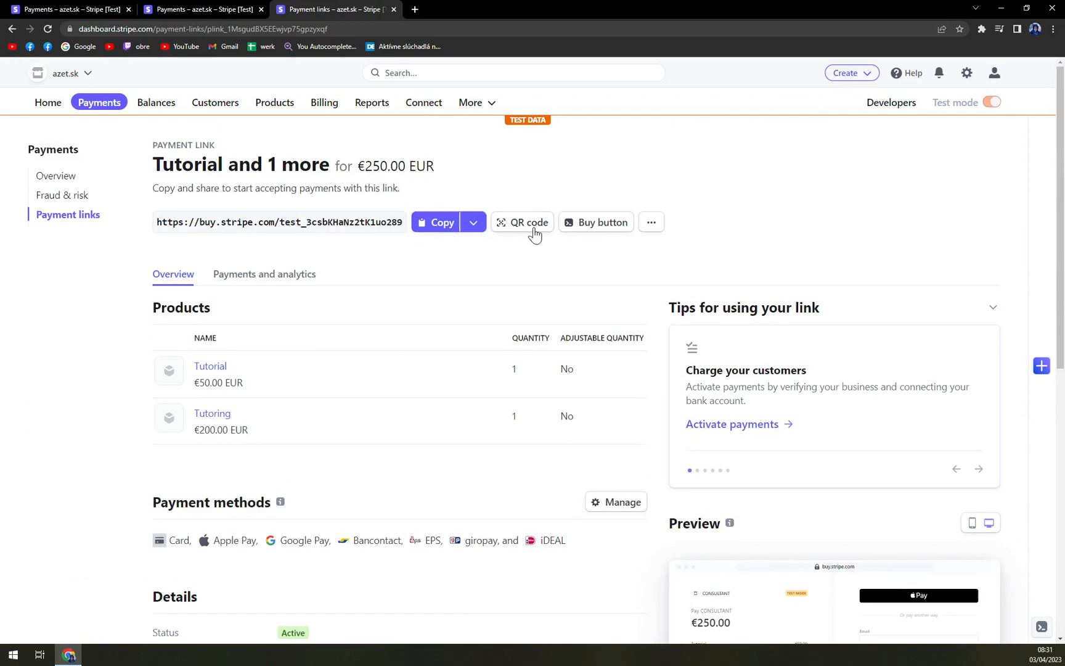
left_click(521, 222)
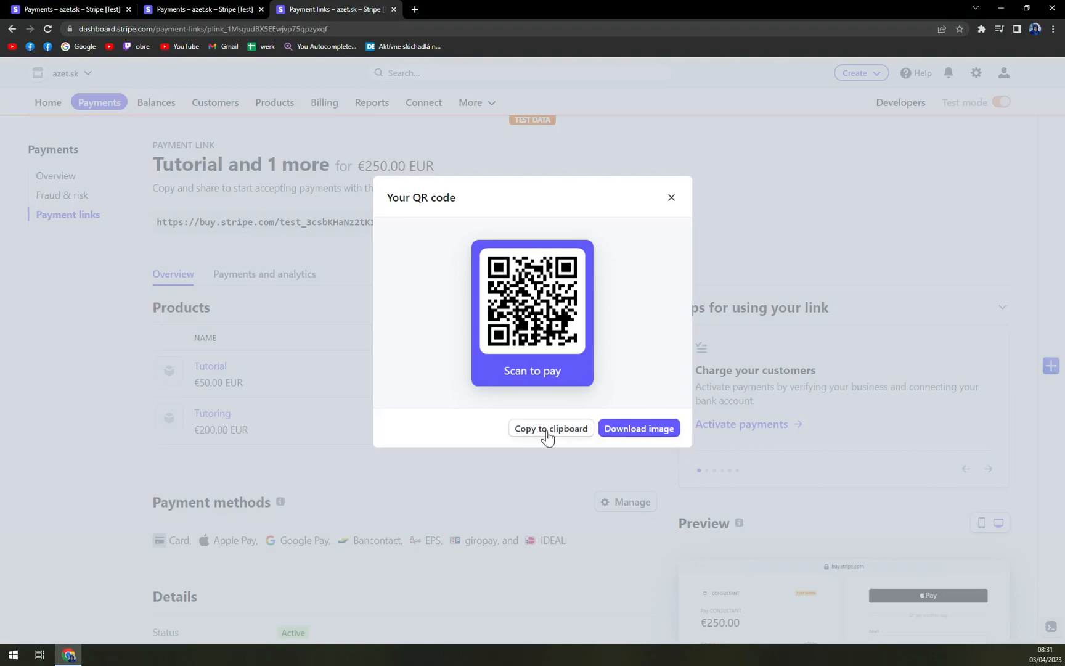
left_click(671, 197)
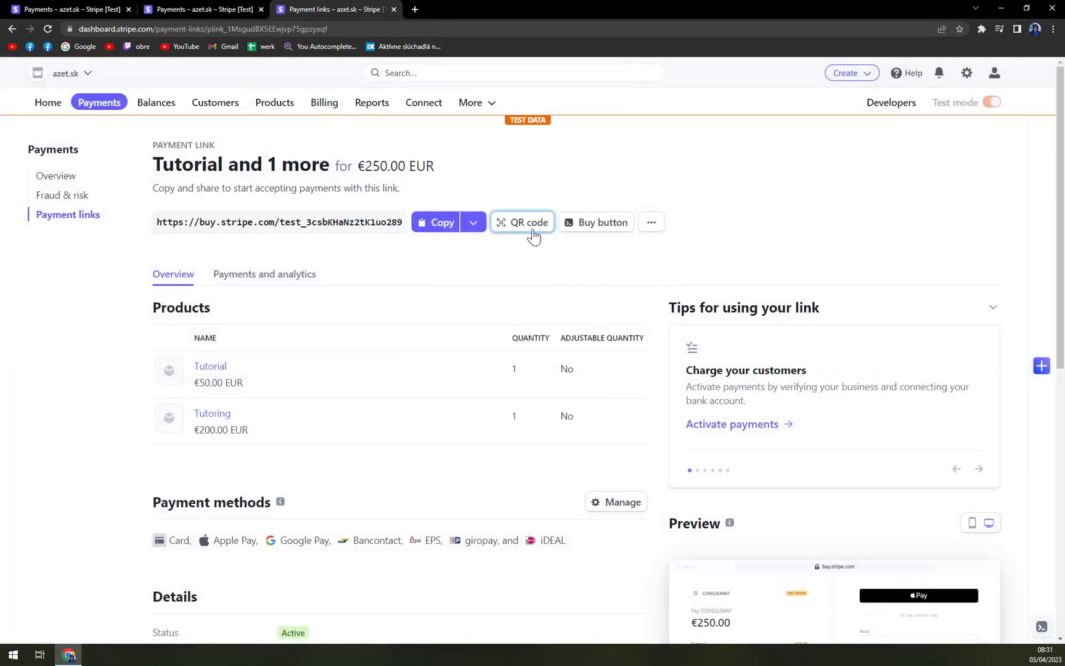
mouse_move(687, 299)
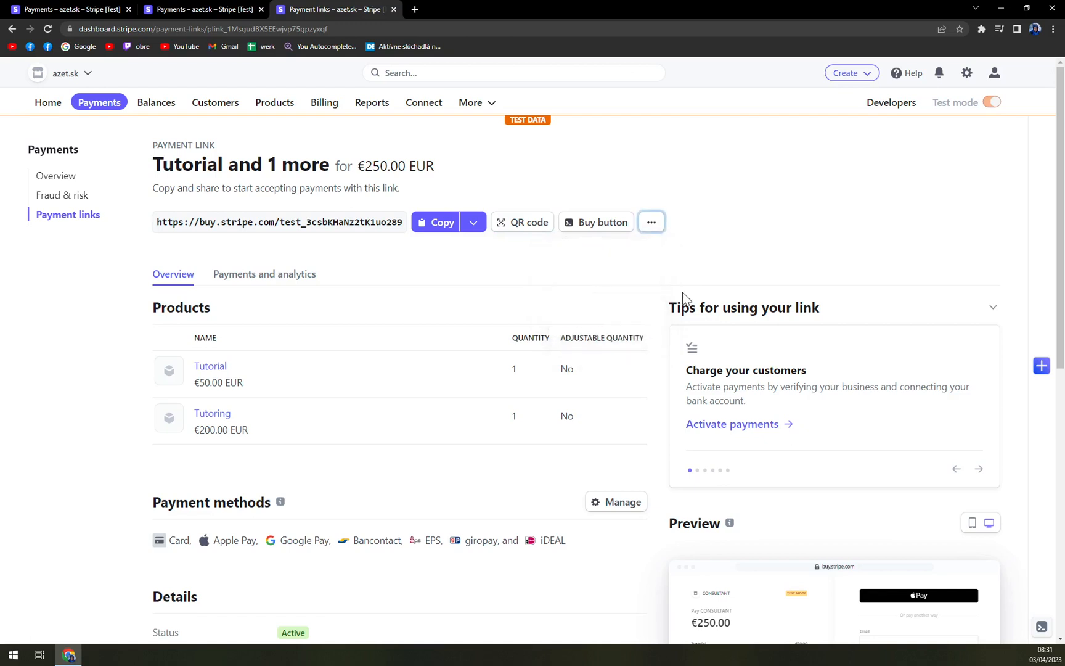
- Page through the link's tips and scroll through its details, metadata, events and logs
left_click(979, 468)
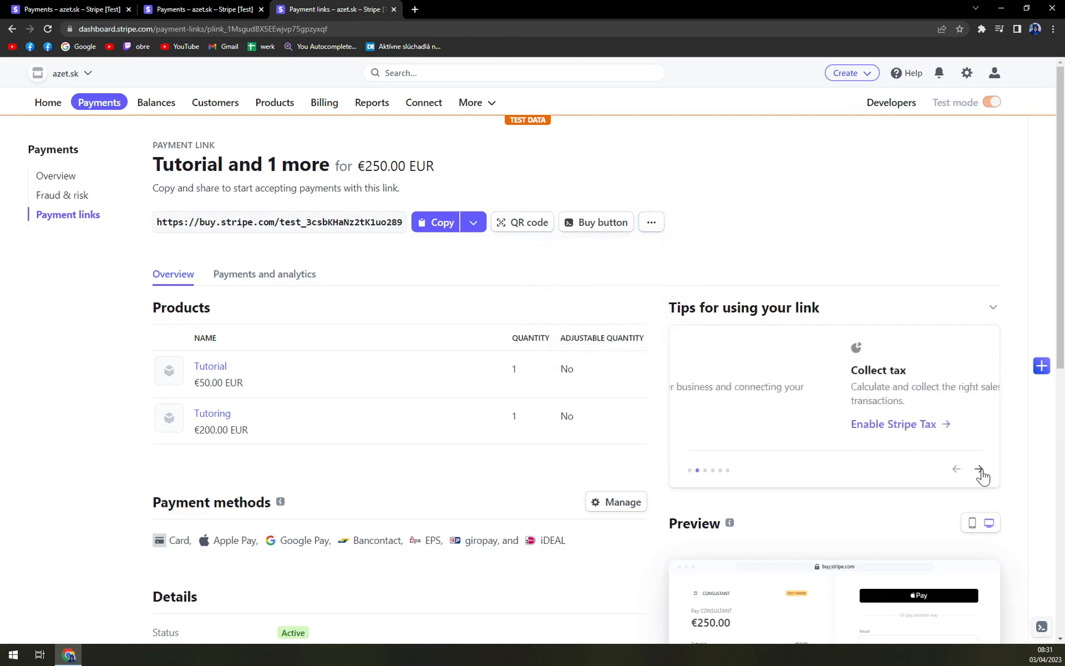
left_click(979, 468)
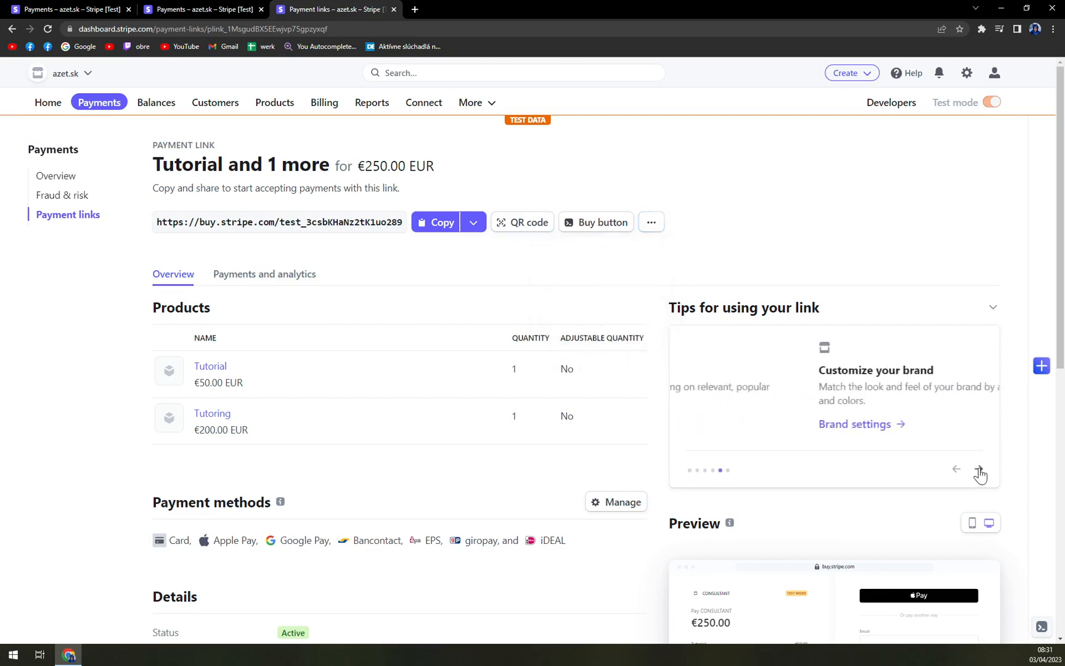
scroll("down", 3)
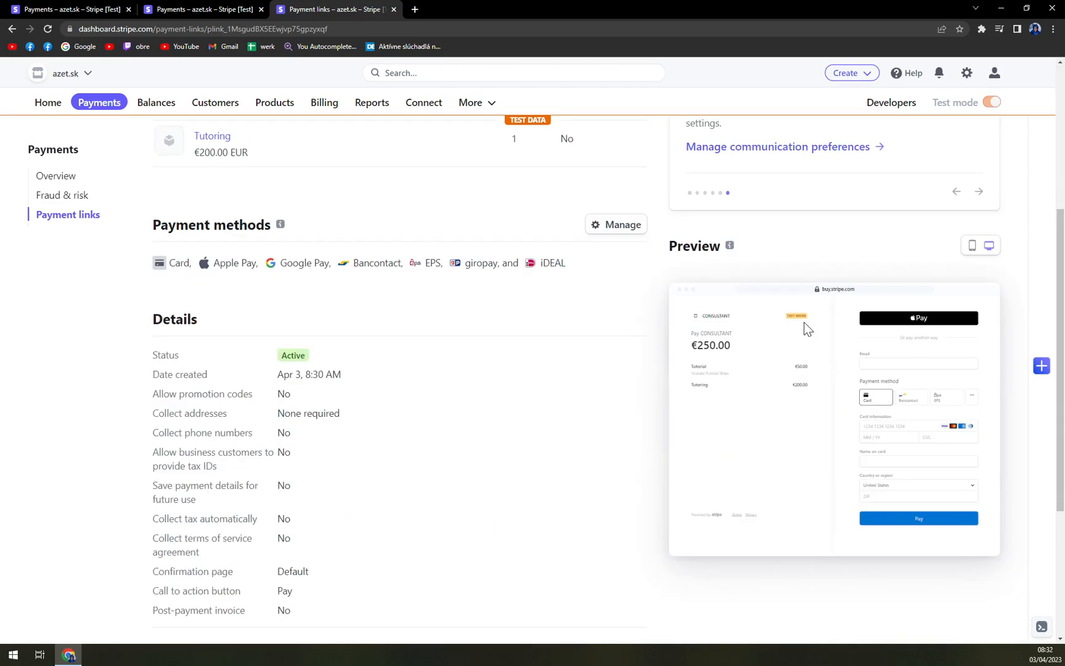
mouse_move(1031, 385)
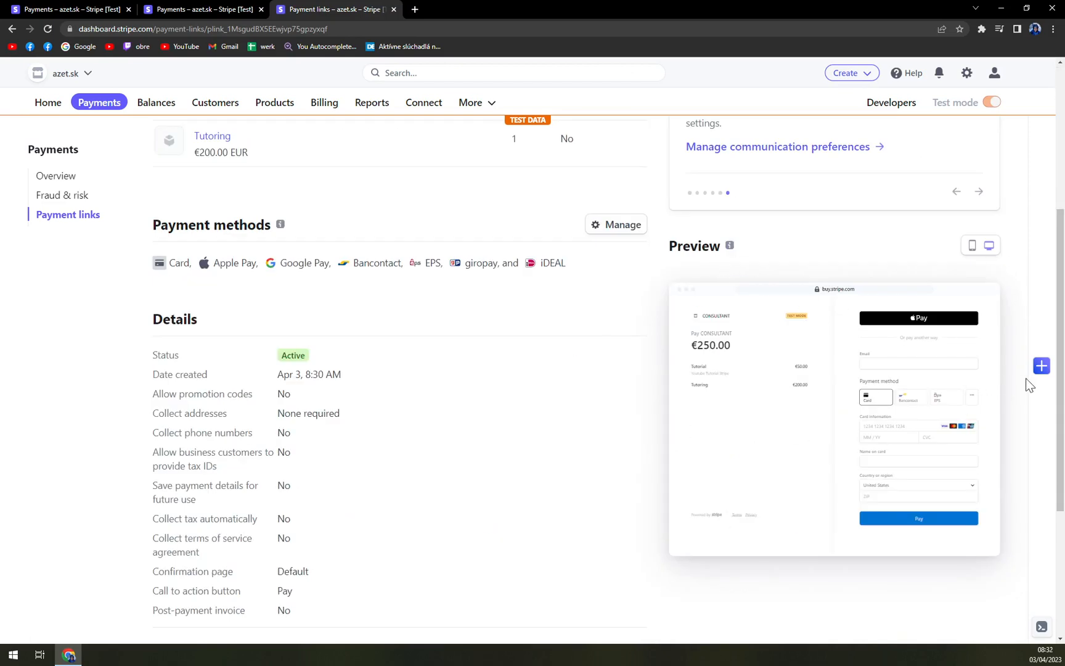
scroll("down", 3)
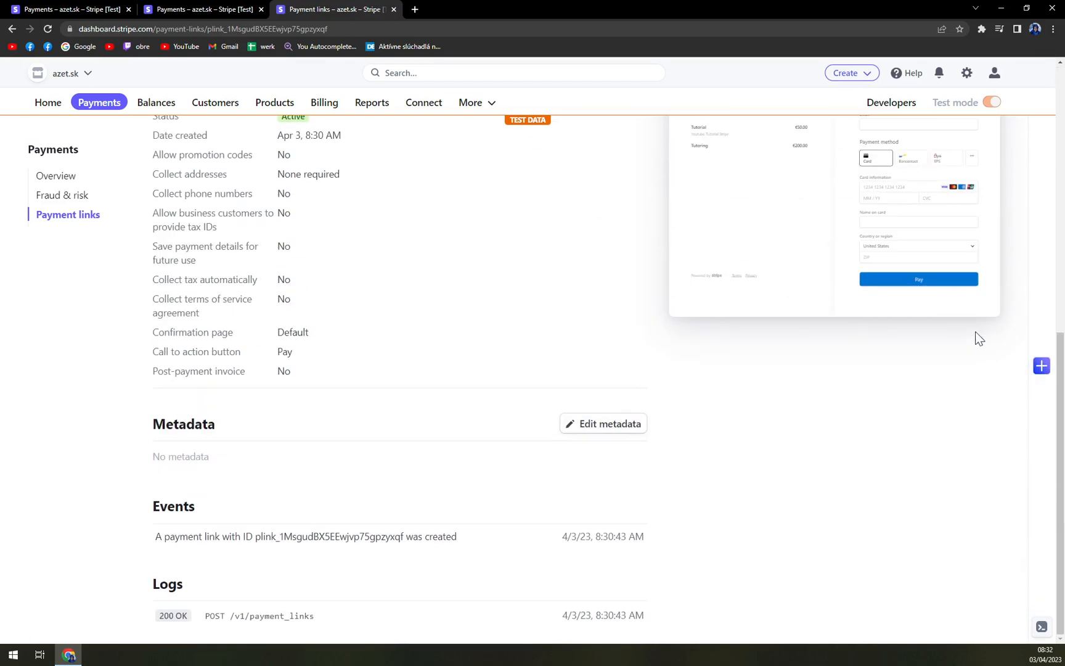
scroll("up", 3)
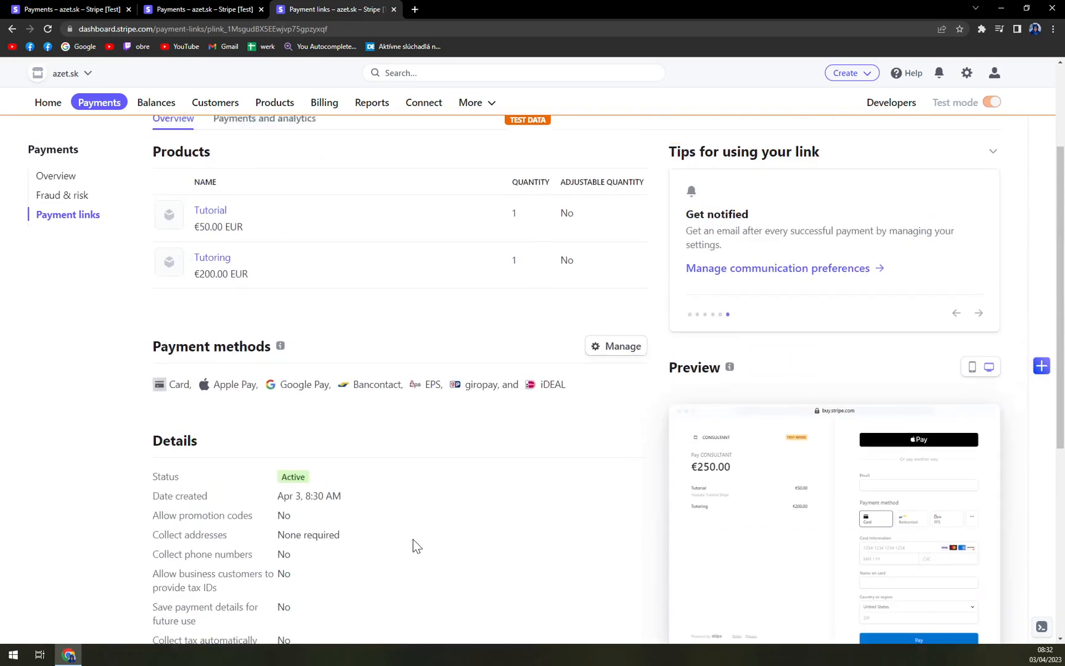
scroll("up", 3)
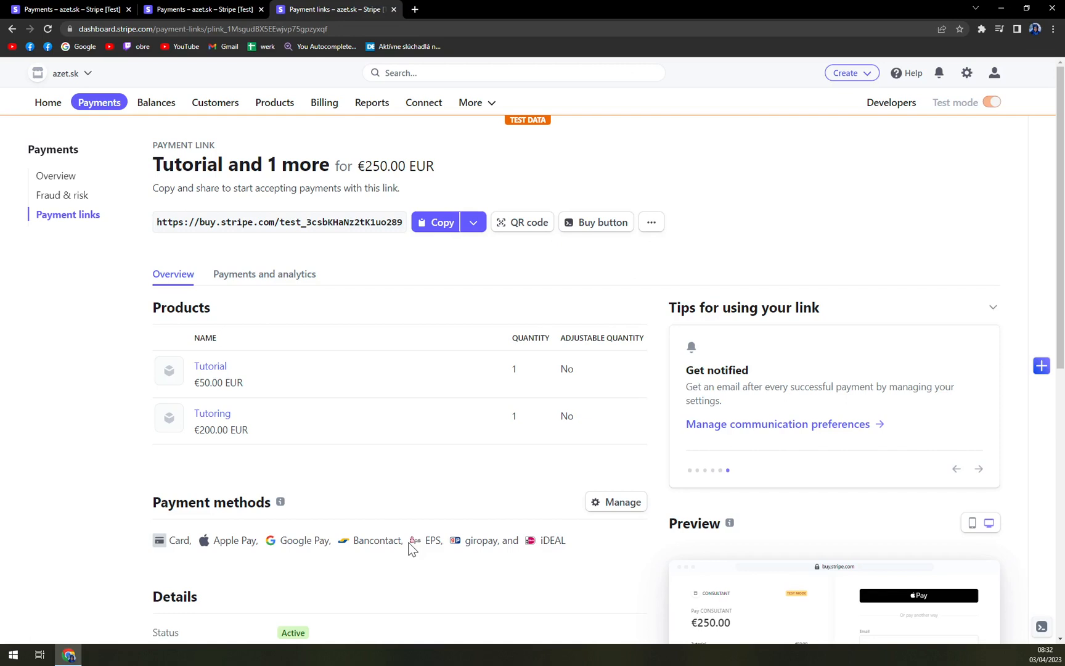
mouse_move(414, 308)
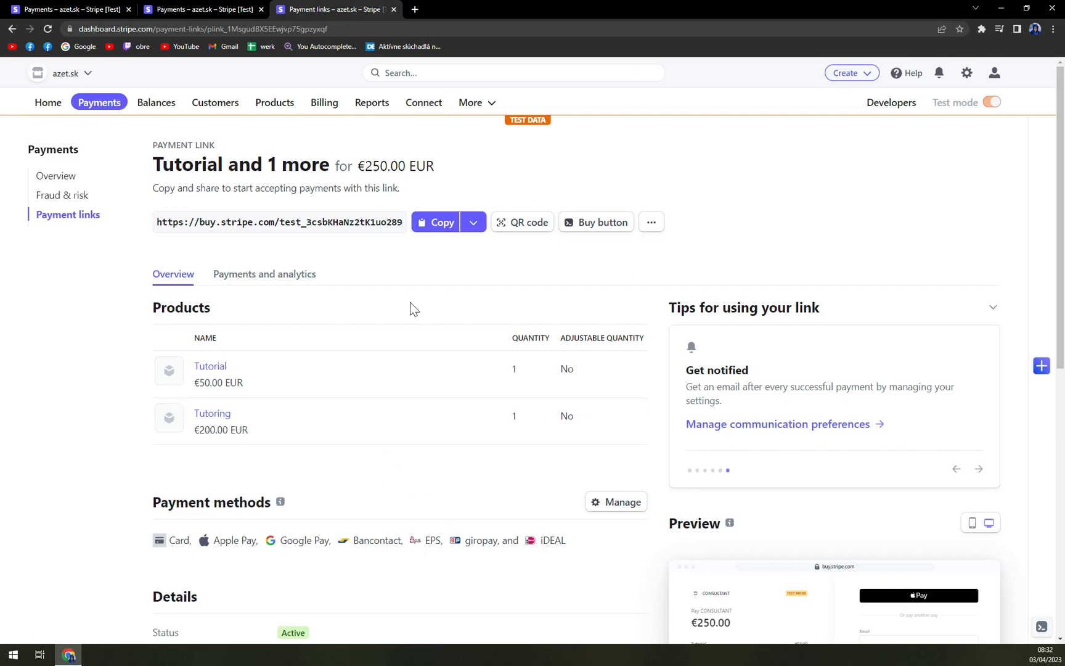
left_click(438, 222)
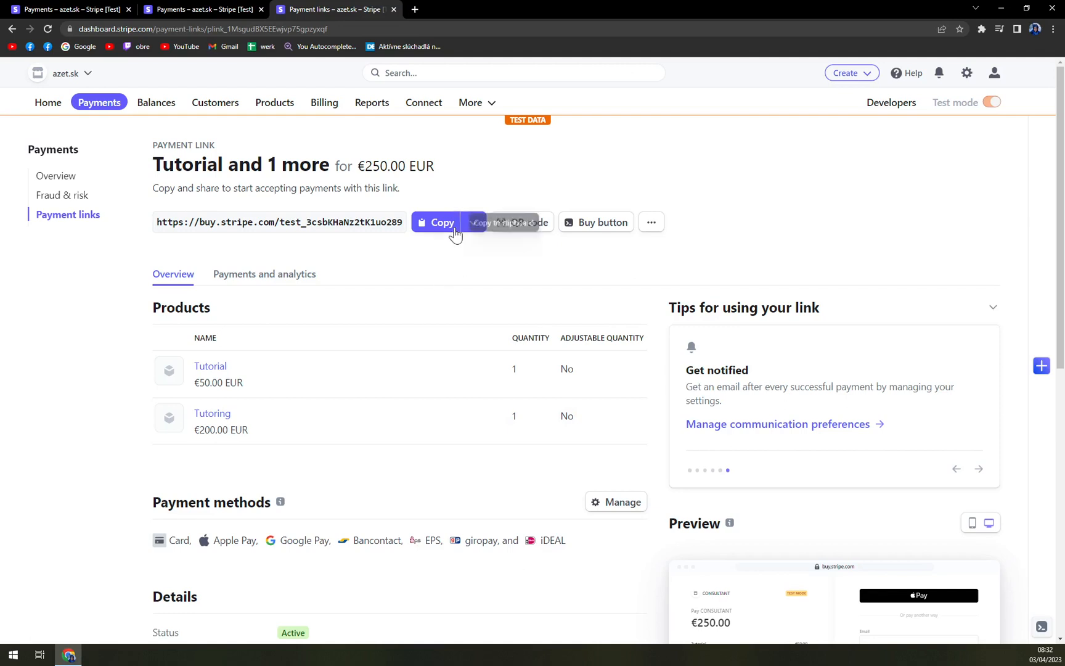
left_click(473, 222)
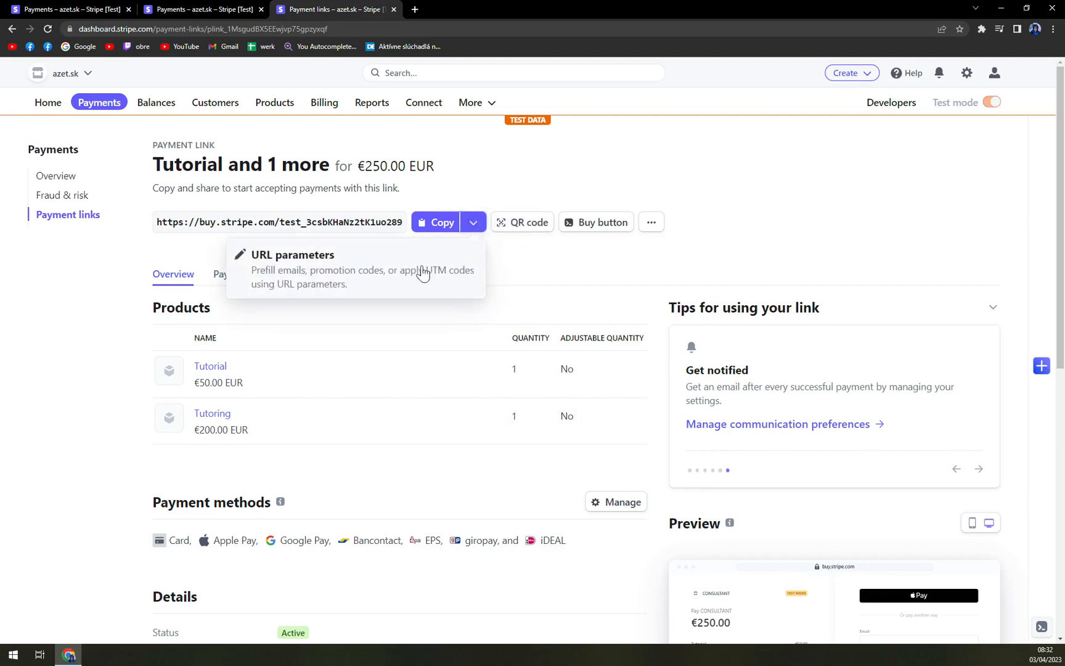
mouse_move(325, 232)
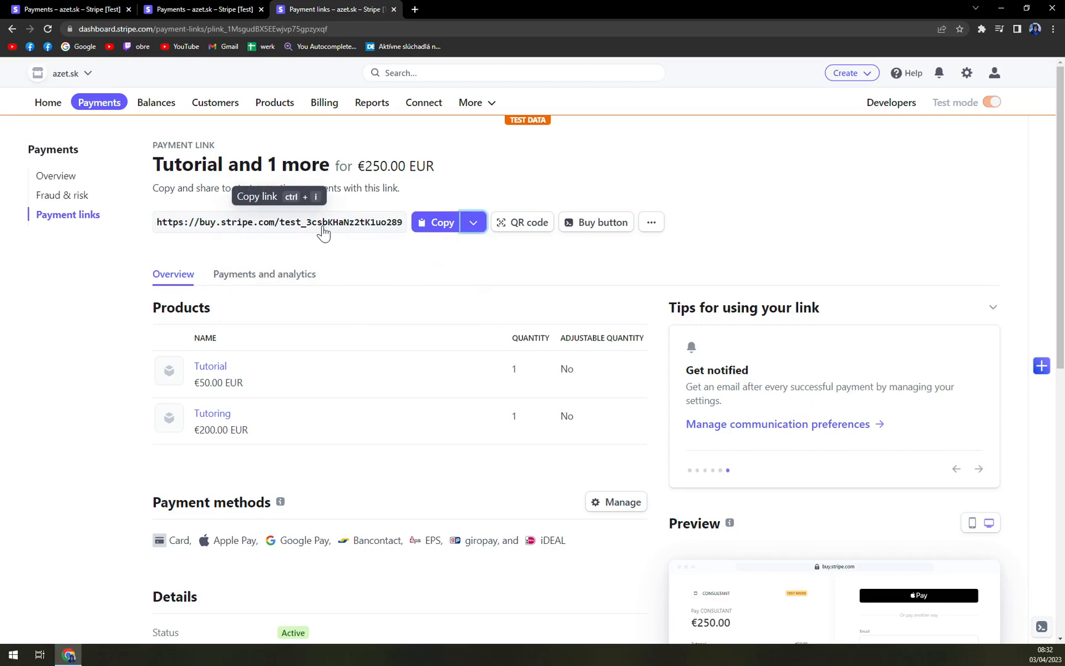
left_click(521, 222)
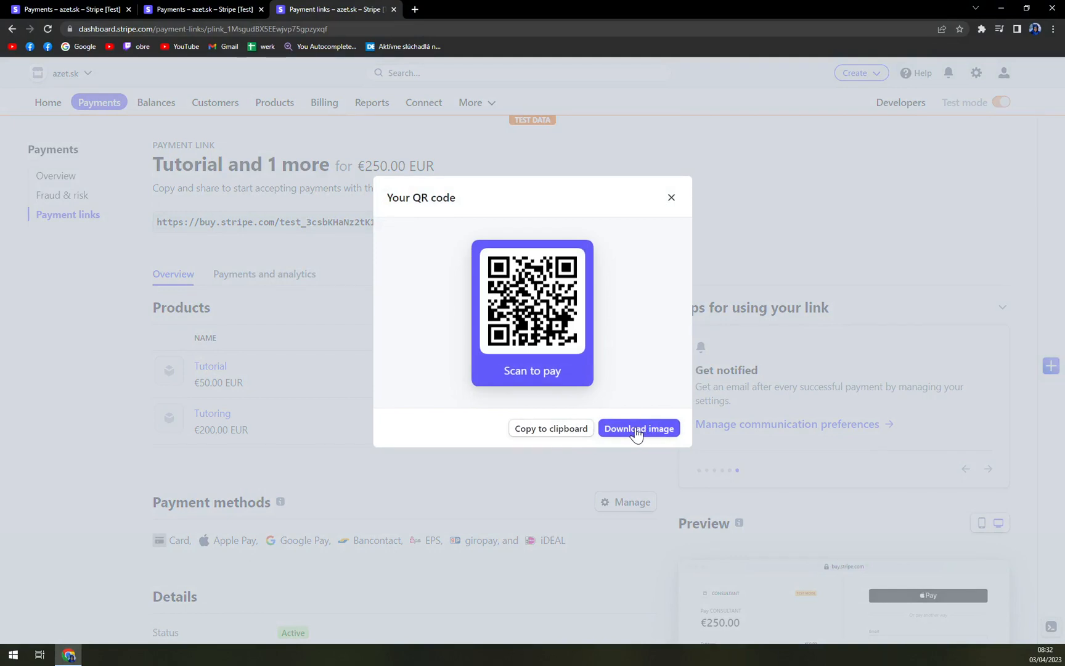
mouse_move(638, 432)
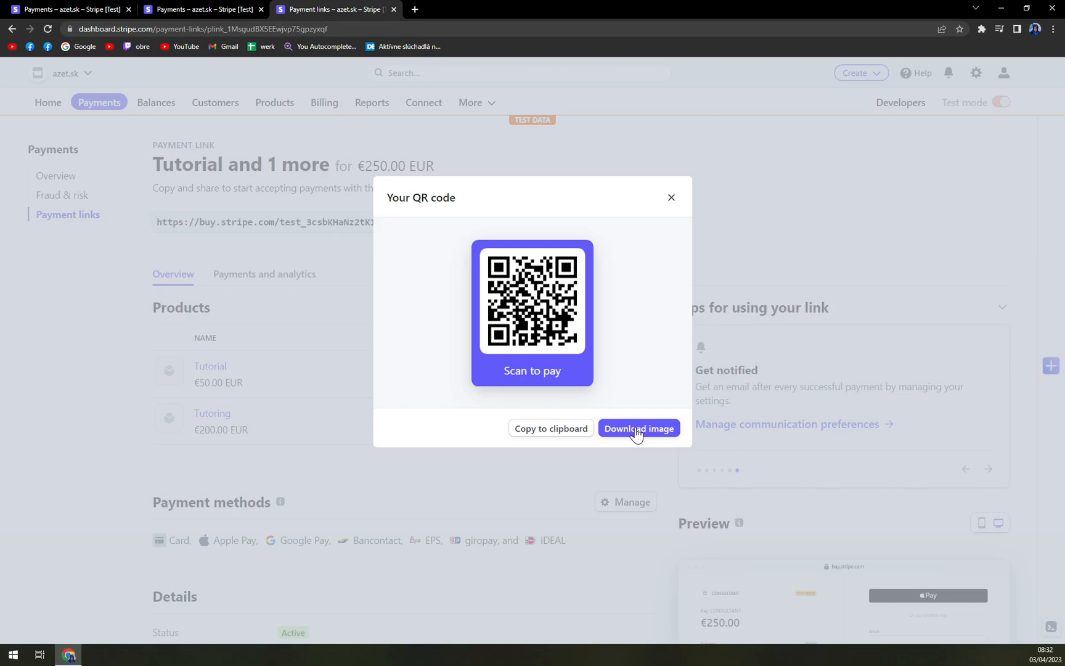
mouse_move(610, 407)
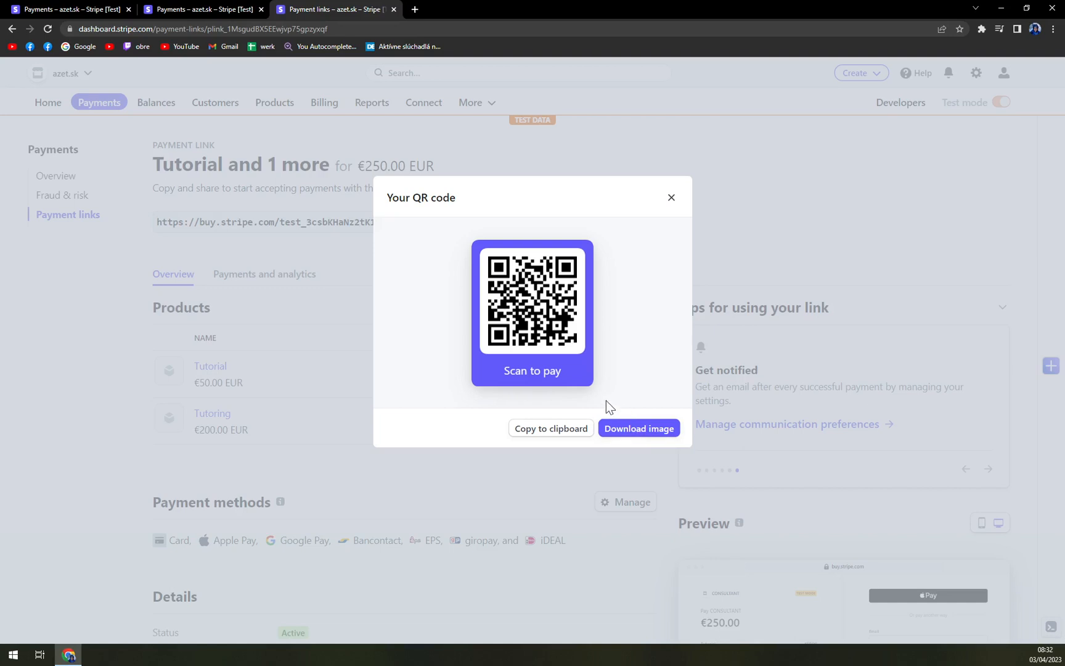
mouse_move(593, 407)
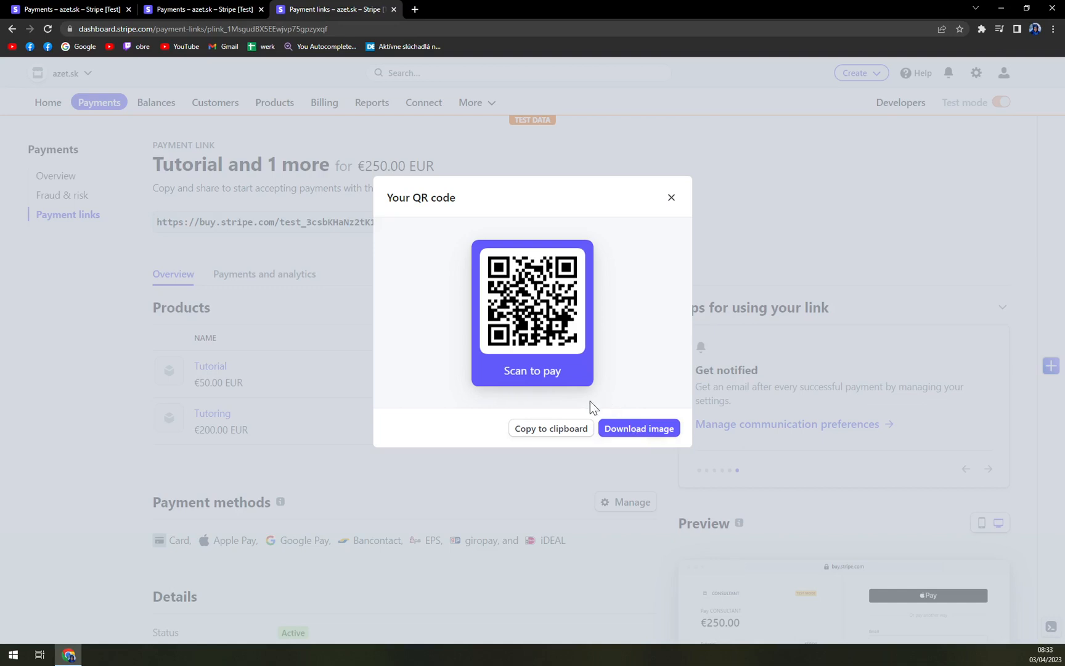
mouse_move(592, 408)
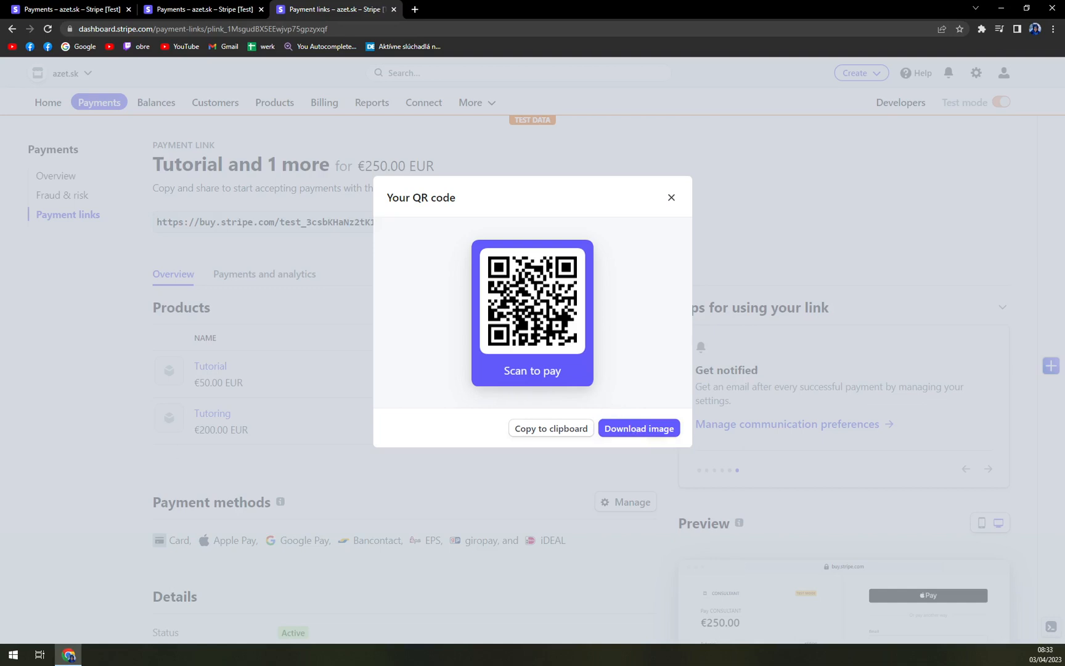